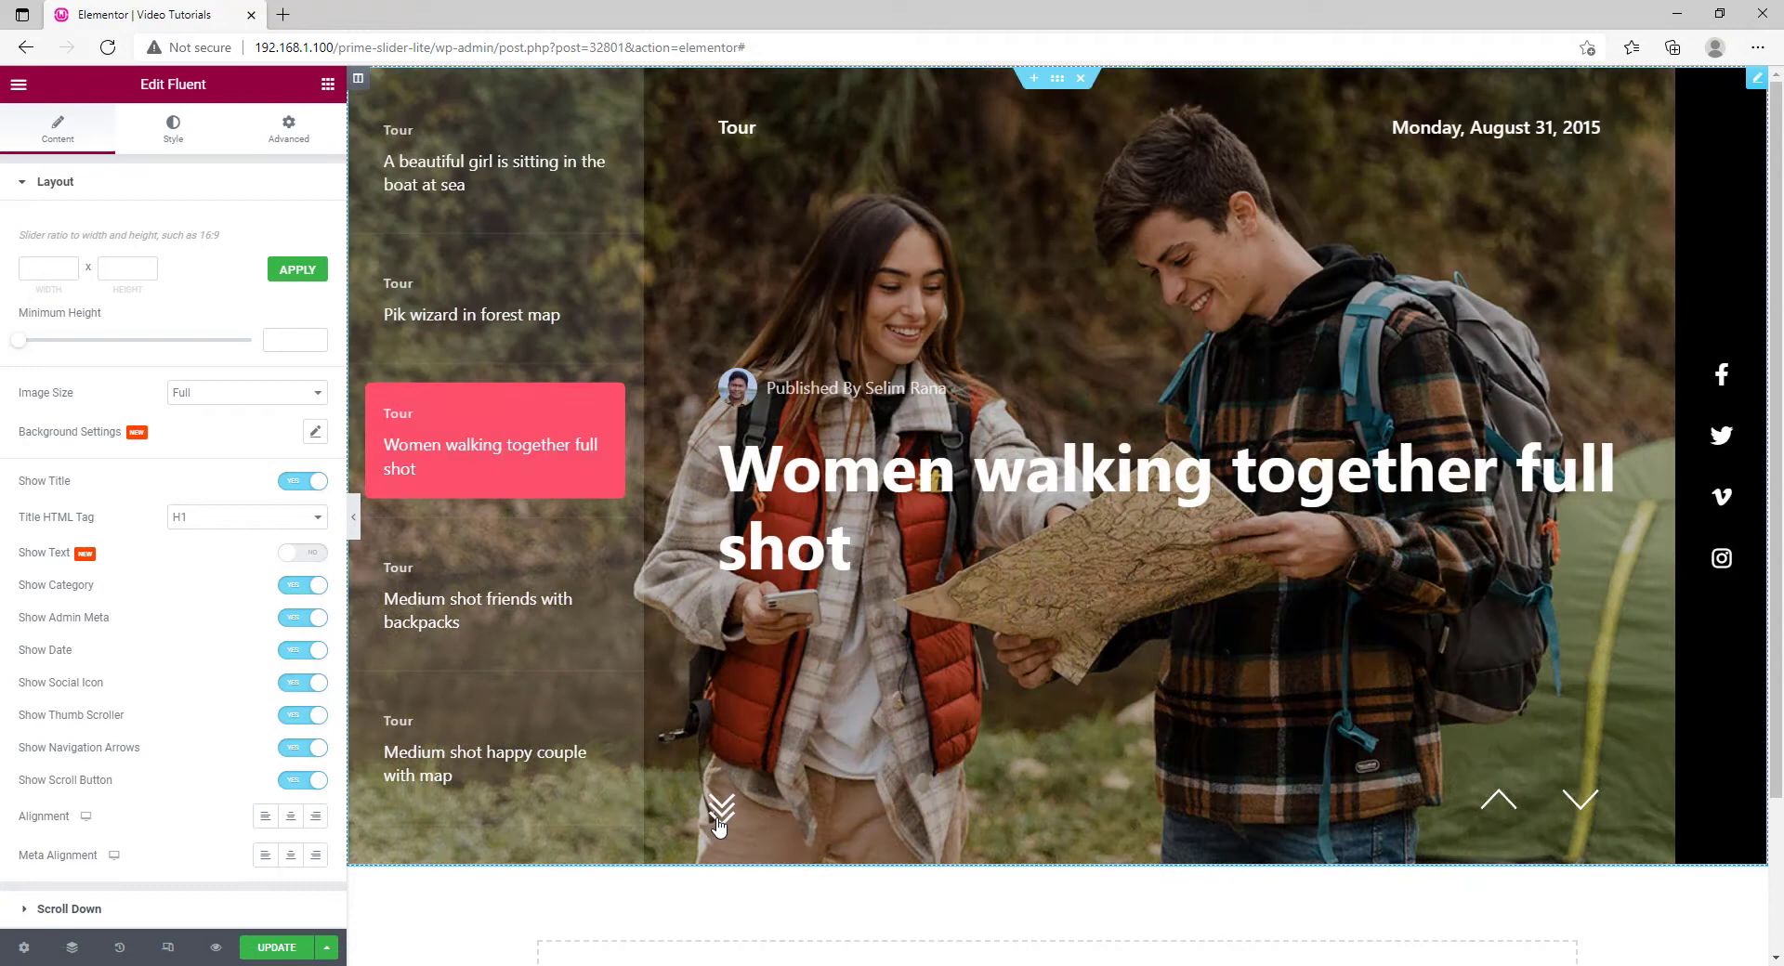
mouse_move(773, 806)
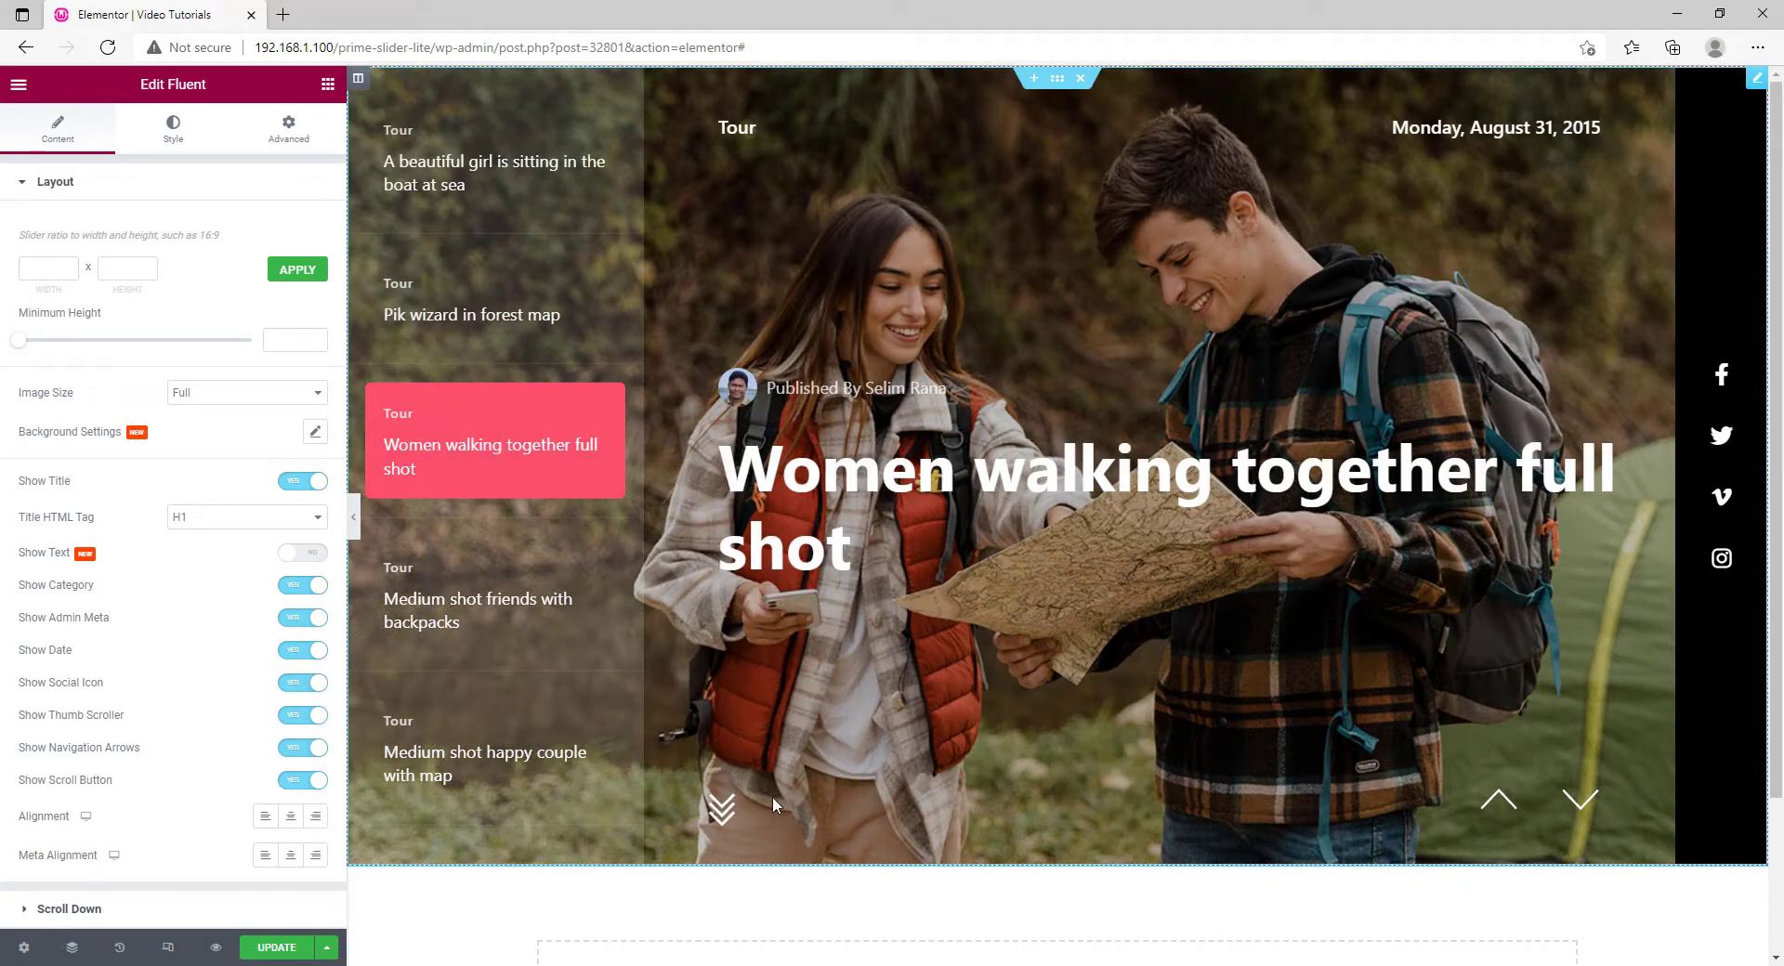
mouse_move(1498, 799)
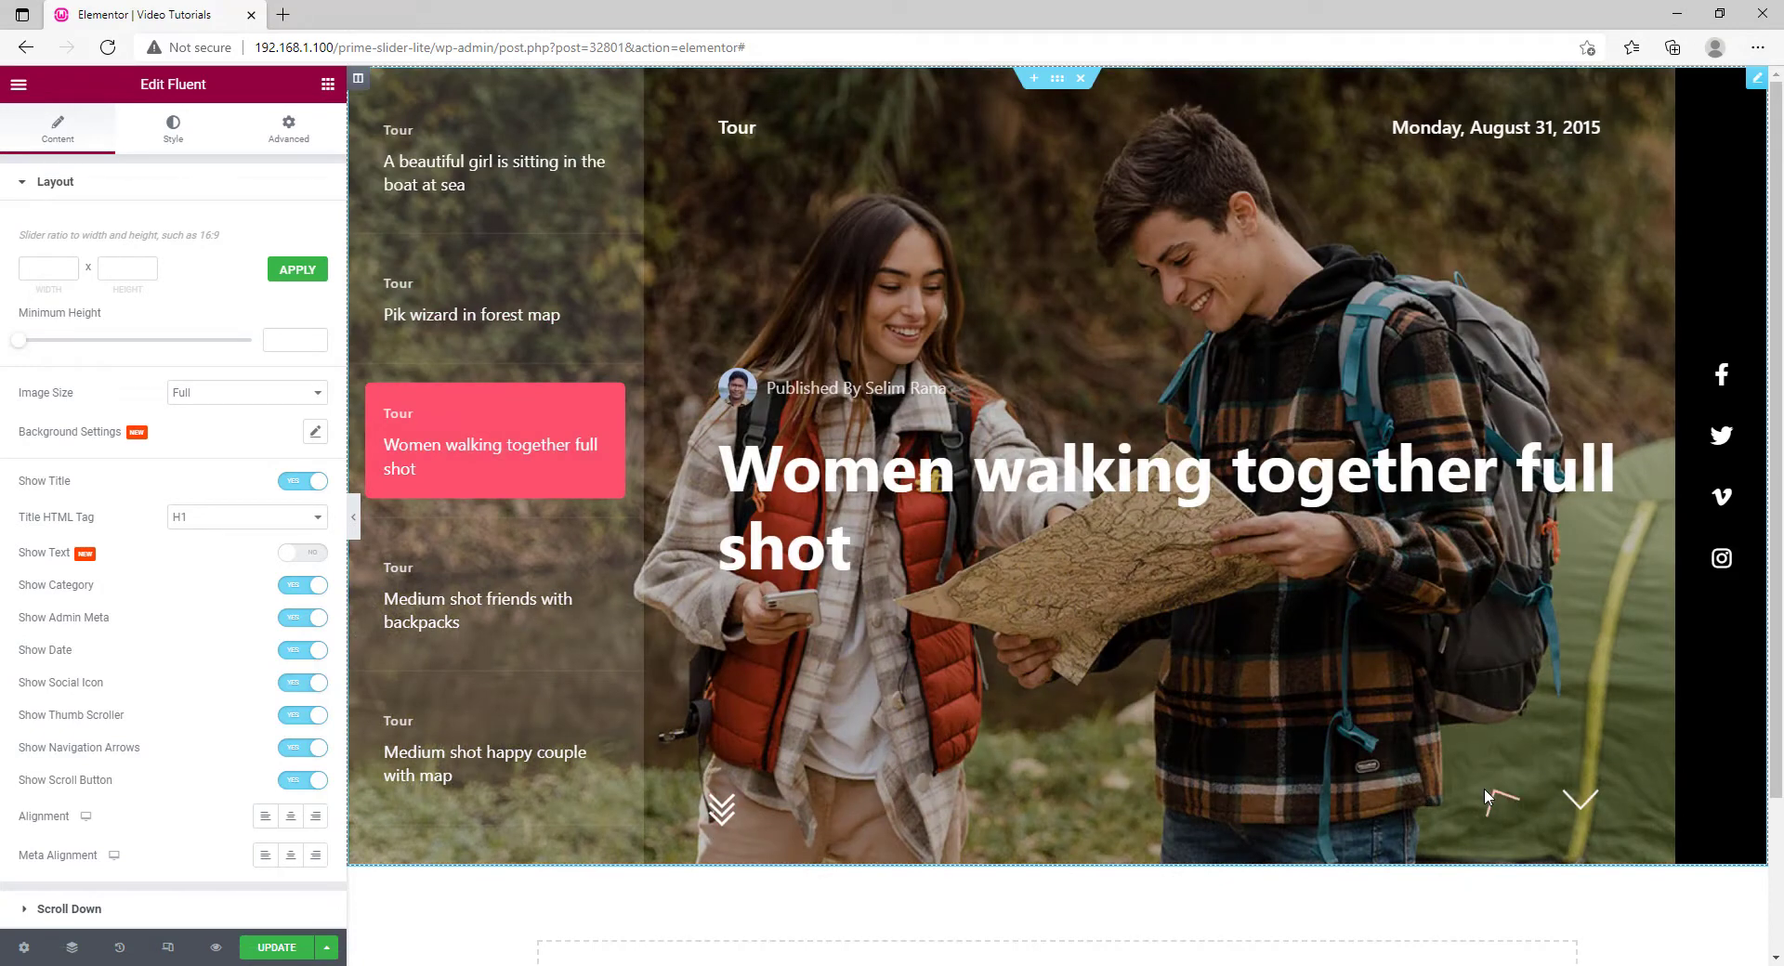
Step through the slides in the preview to check the current slider.
click(1499, 799)
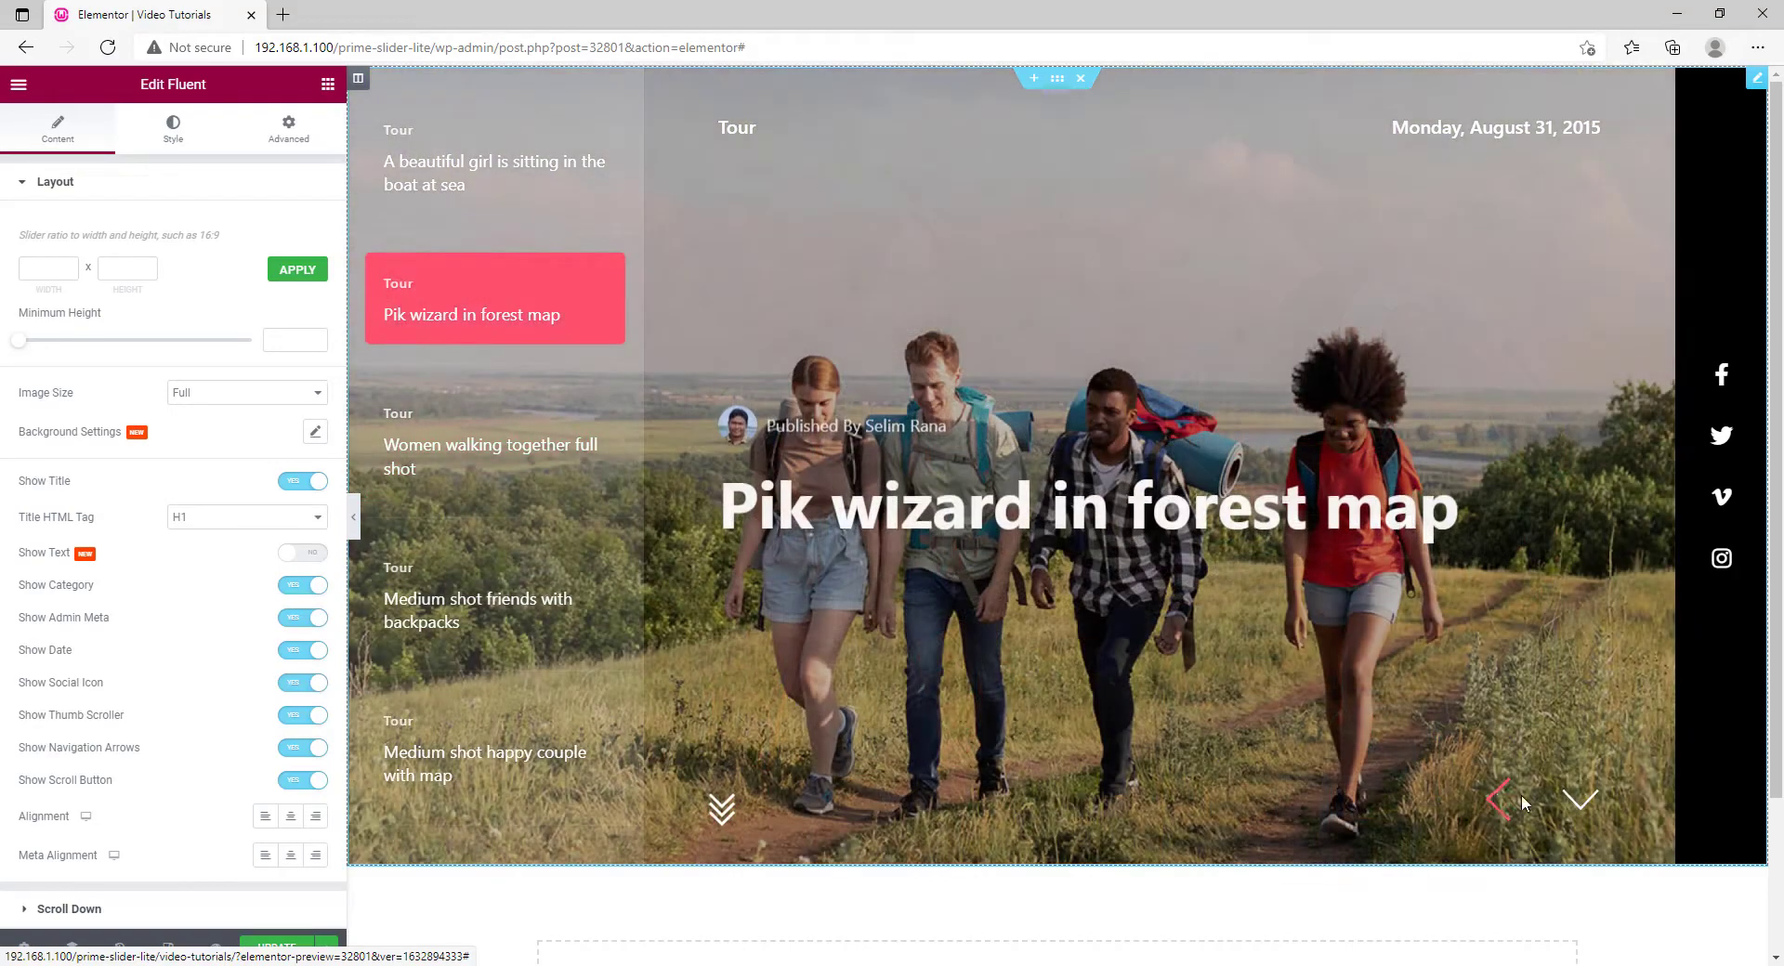
click(1580, 800)
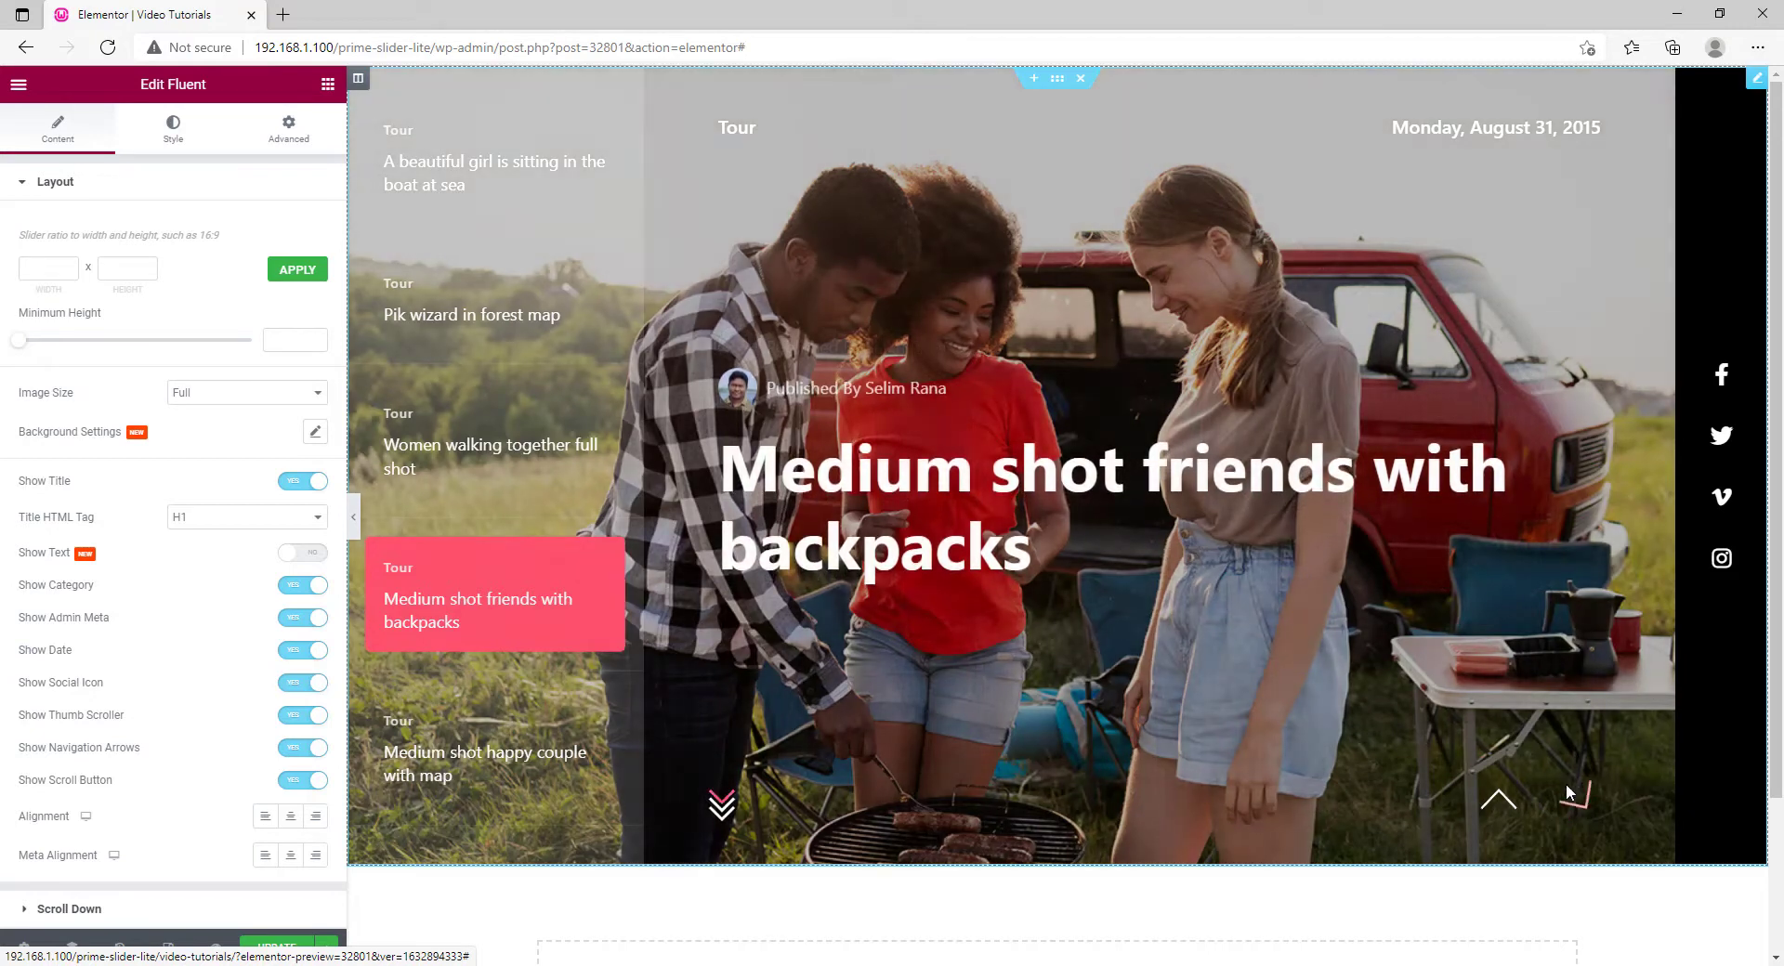
mouse_move(1721, 375)
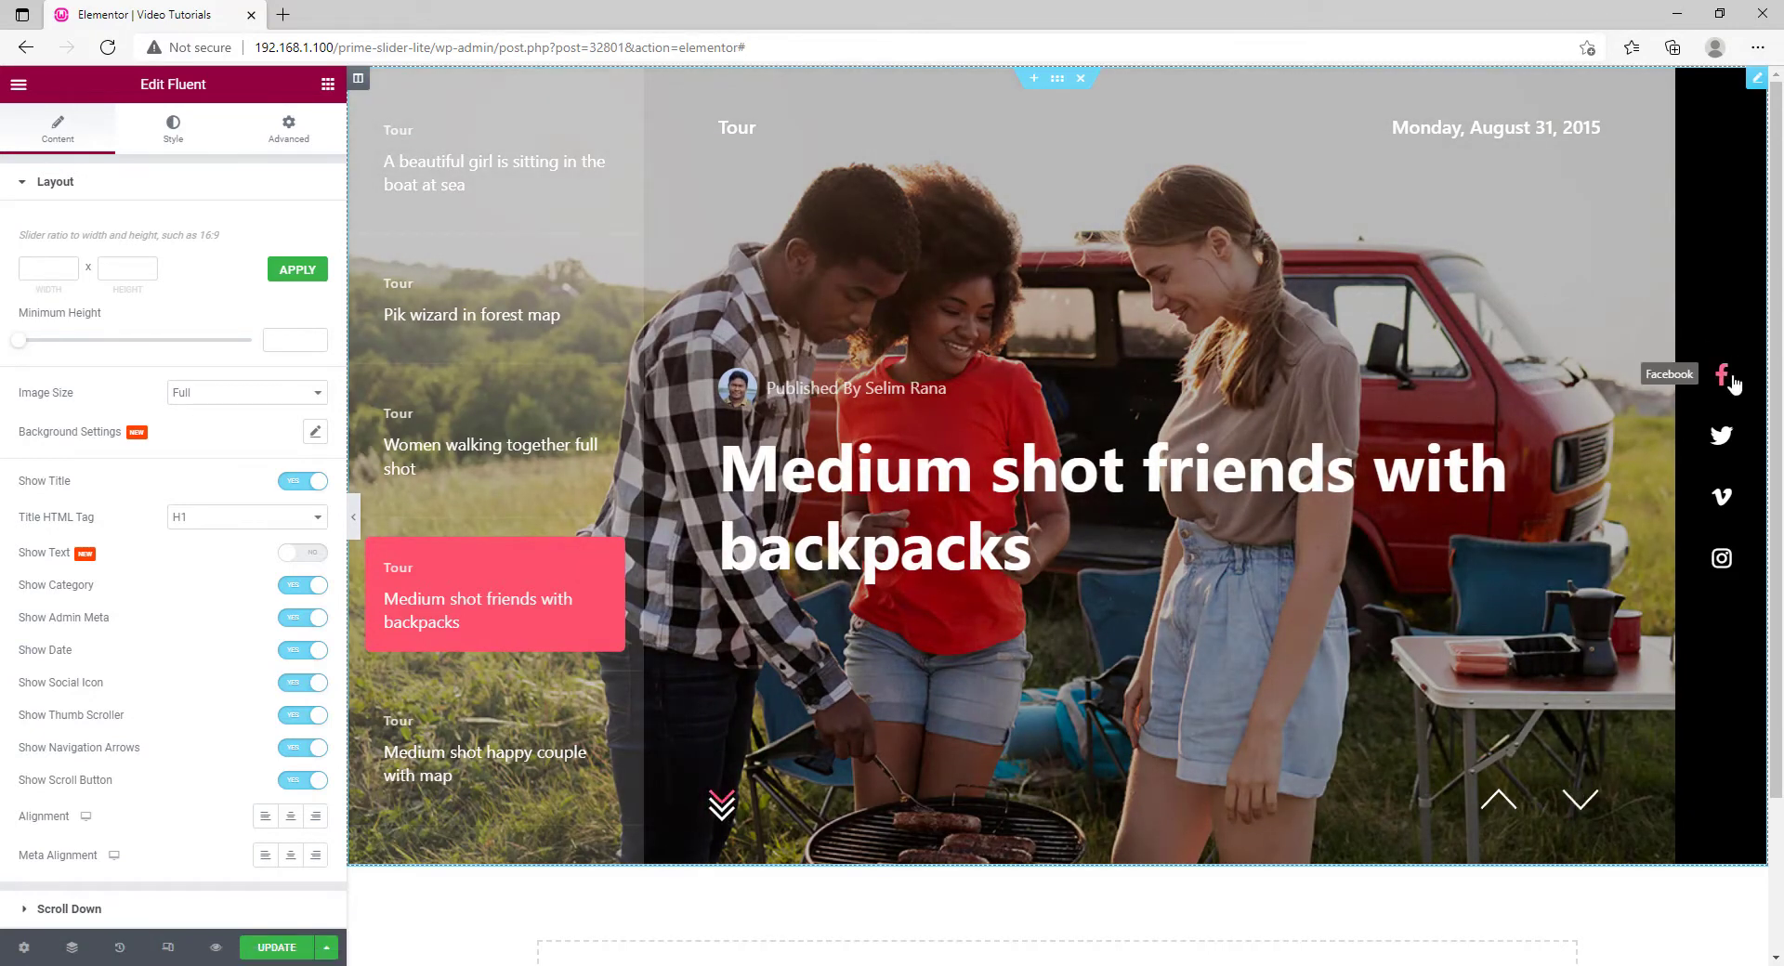
mouse_move(938, 696)
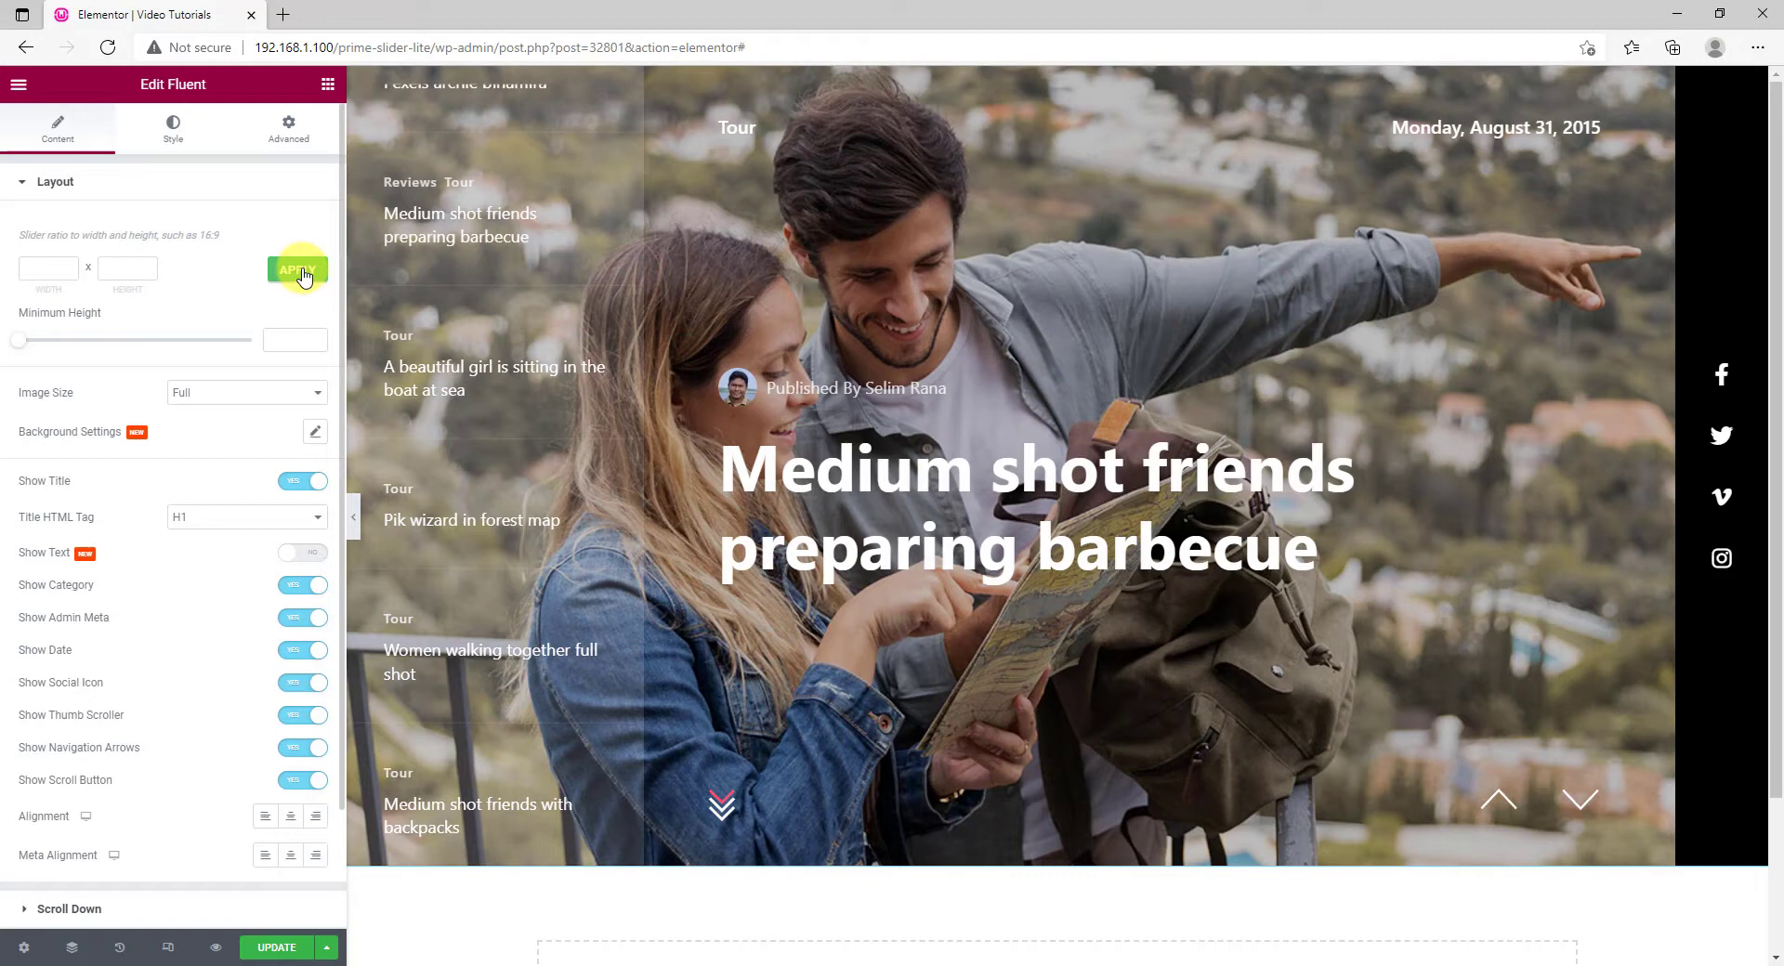
mouse_move(24, 347)
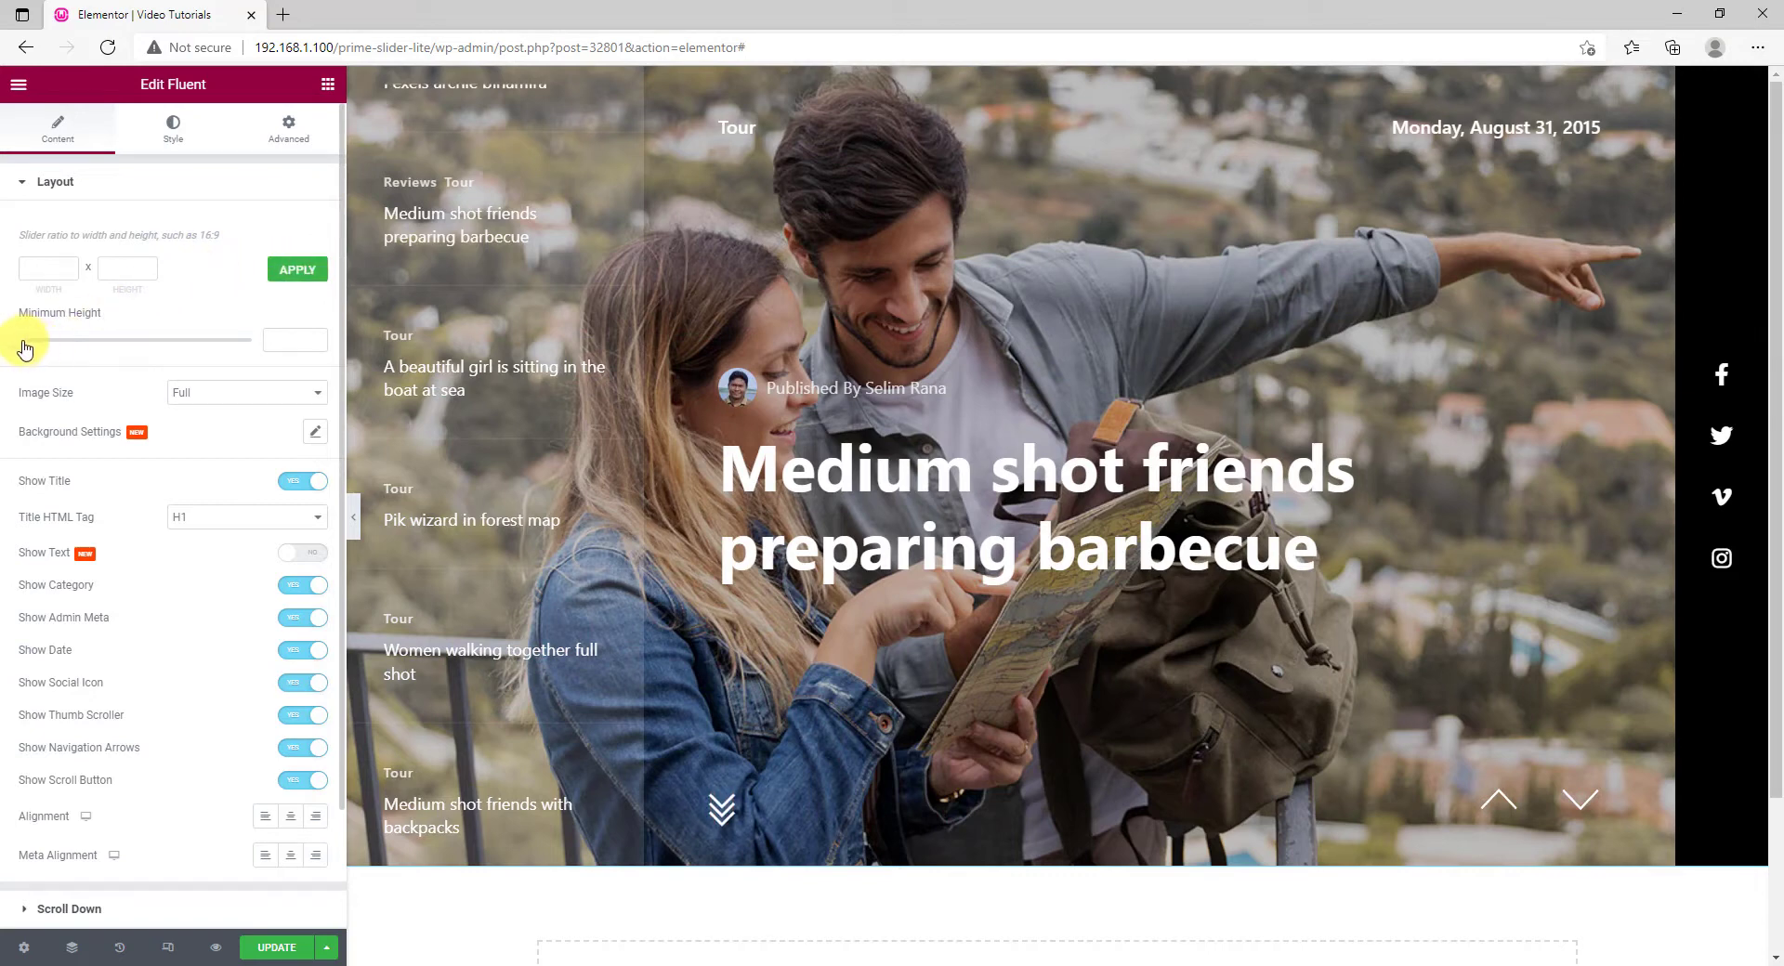
Raise the slider's Minimum Height to 969.
drag(25, 340, 189, 340)
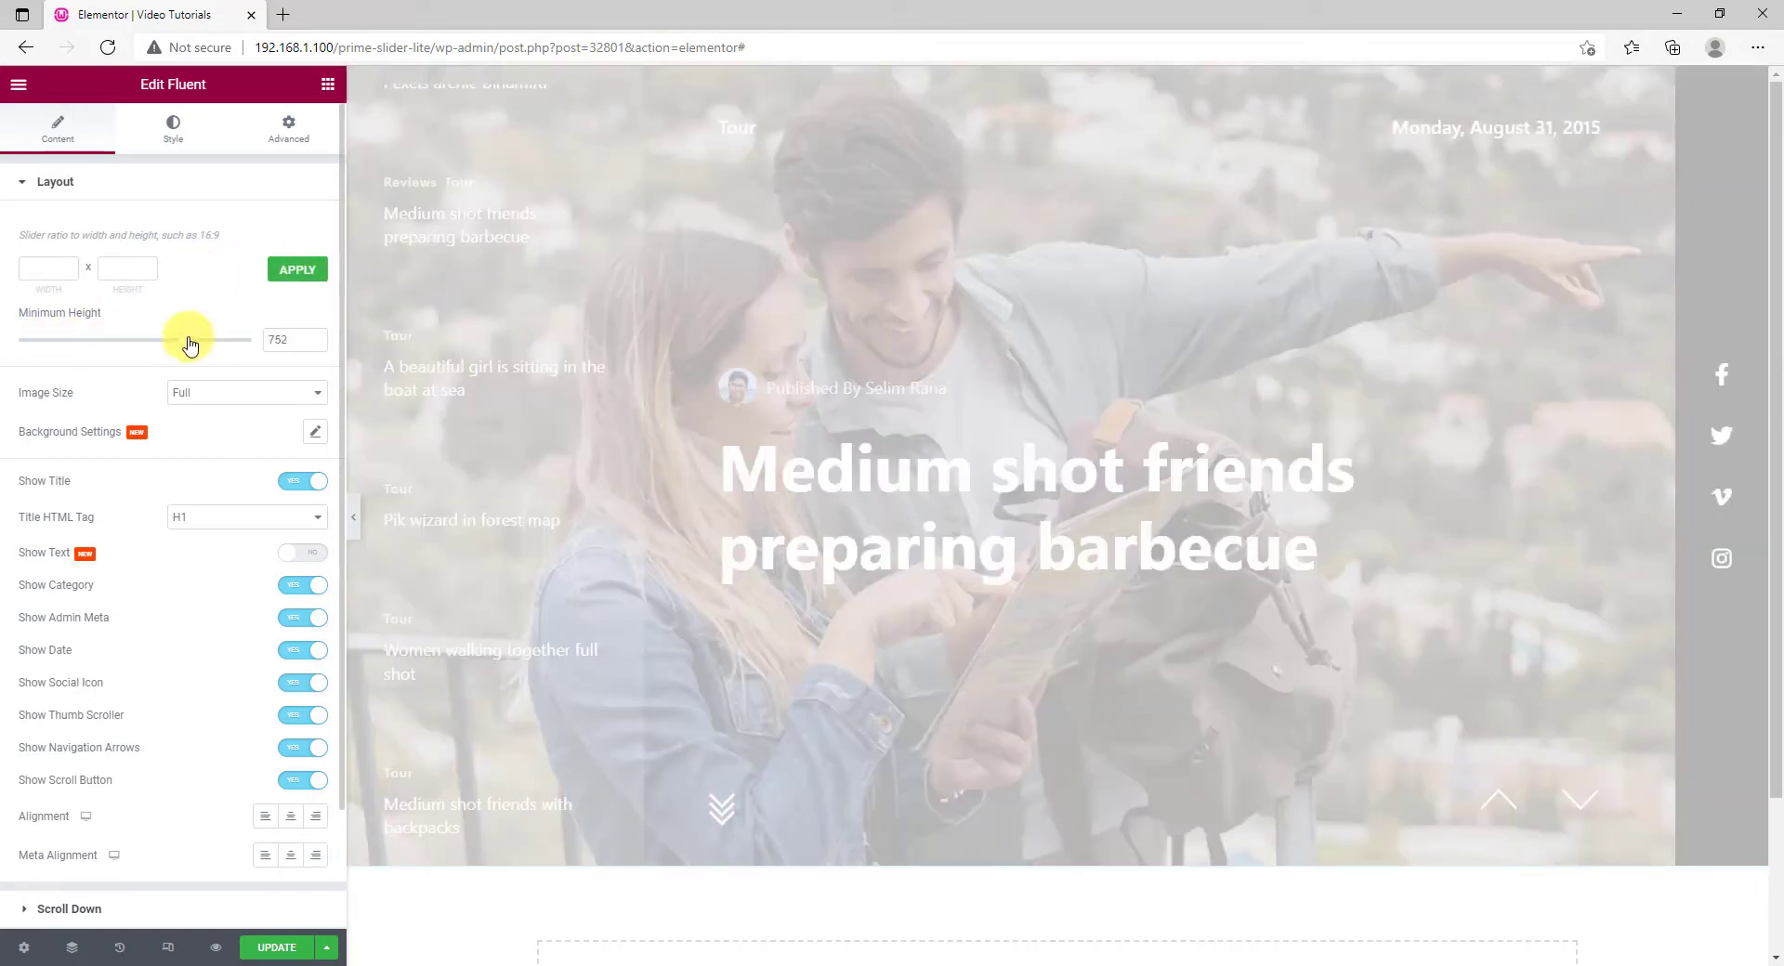
drag(159, 340, 234, 341)
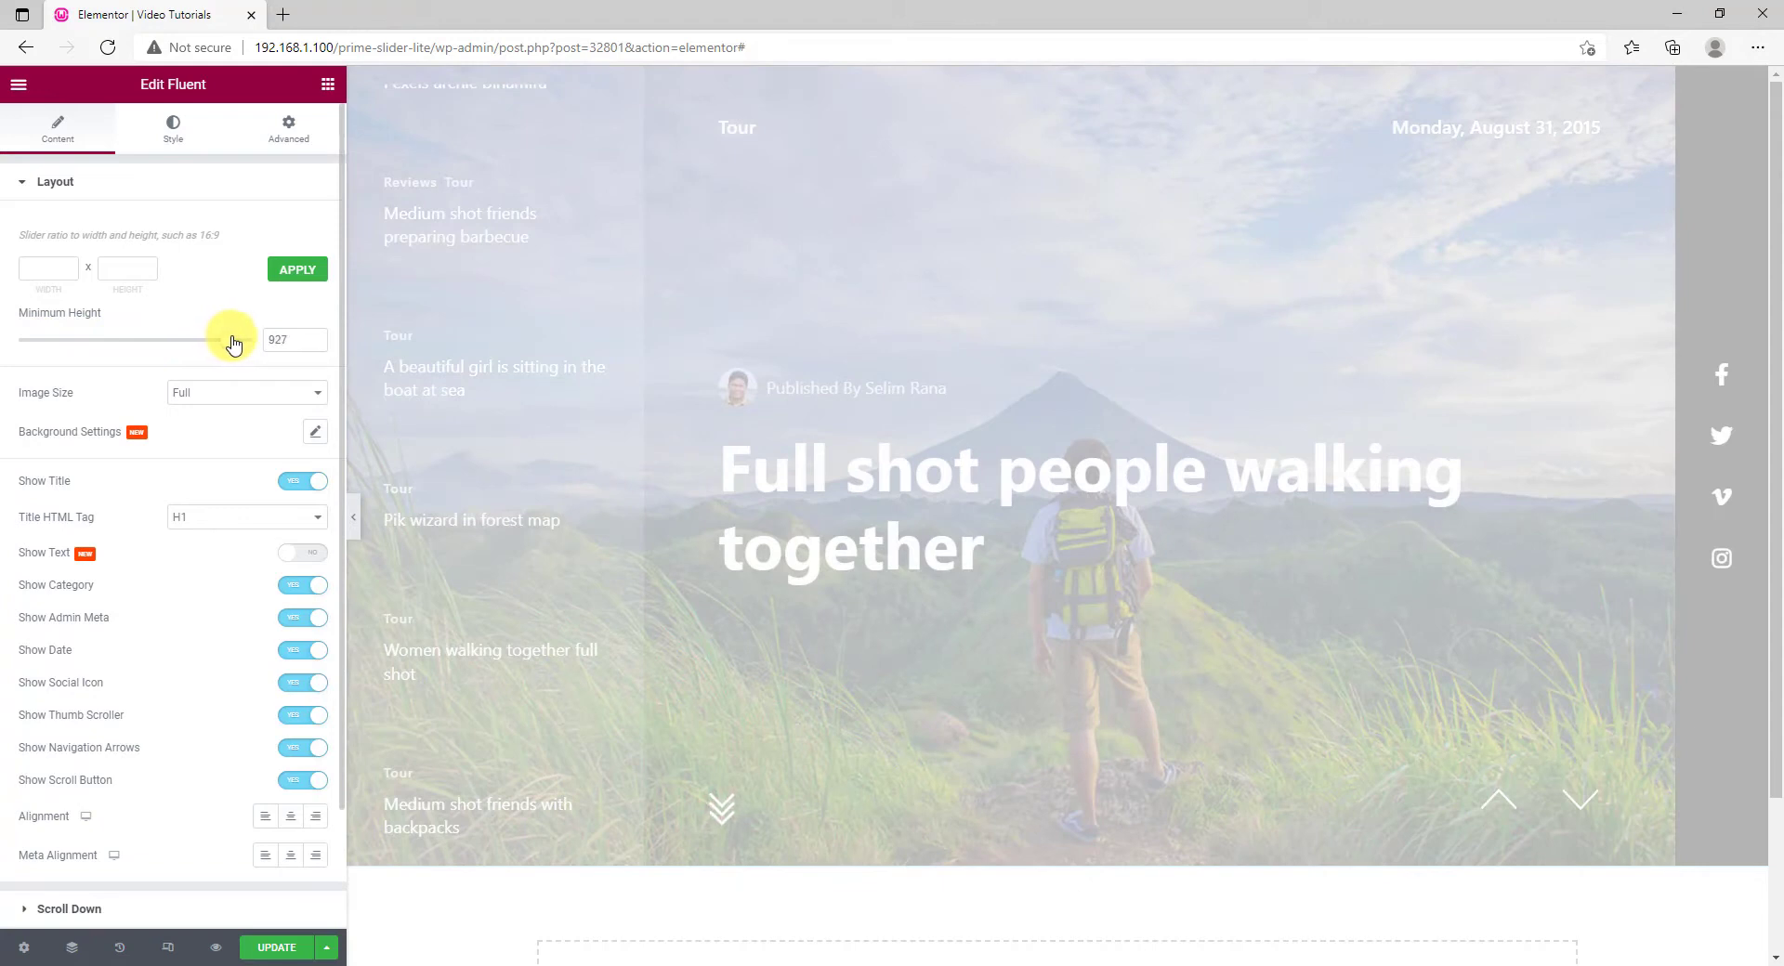
drag(227, 340, 245, 340)
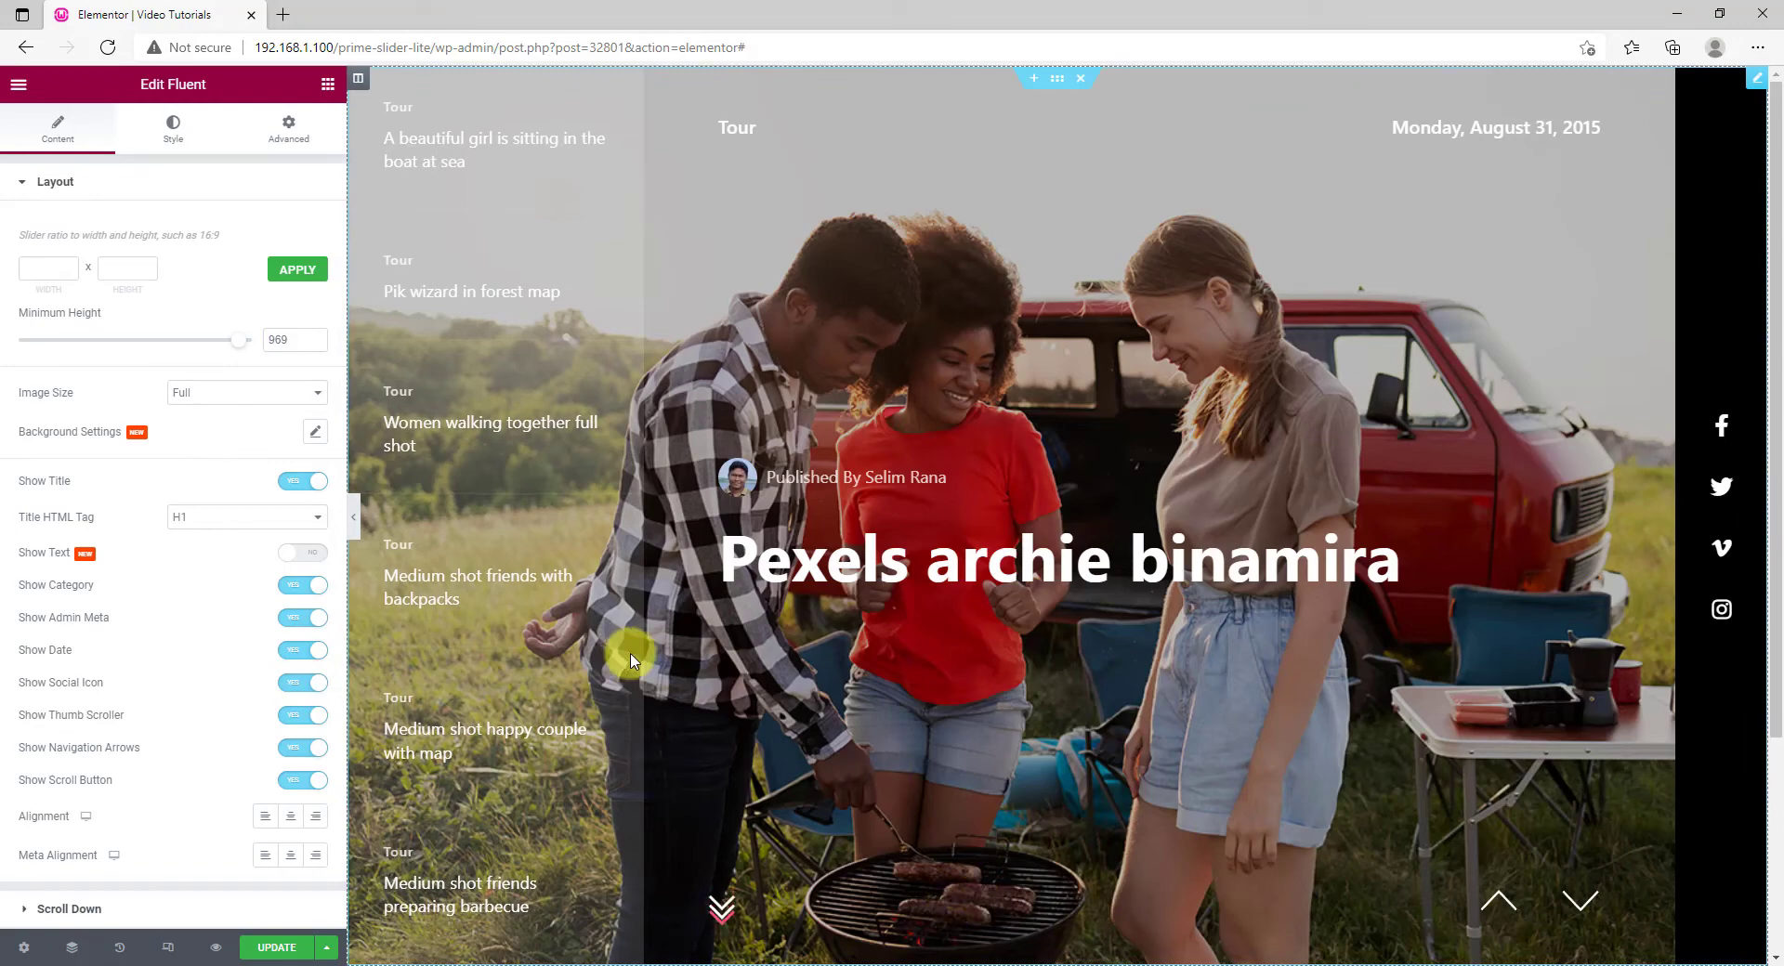
click(245, 392)
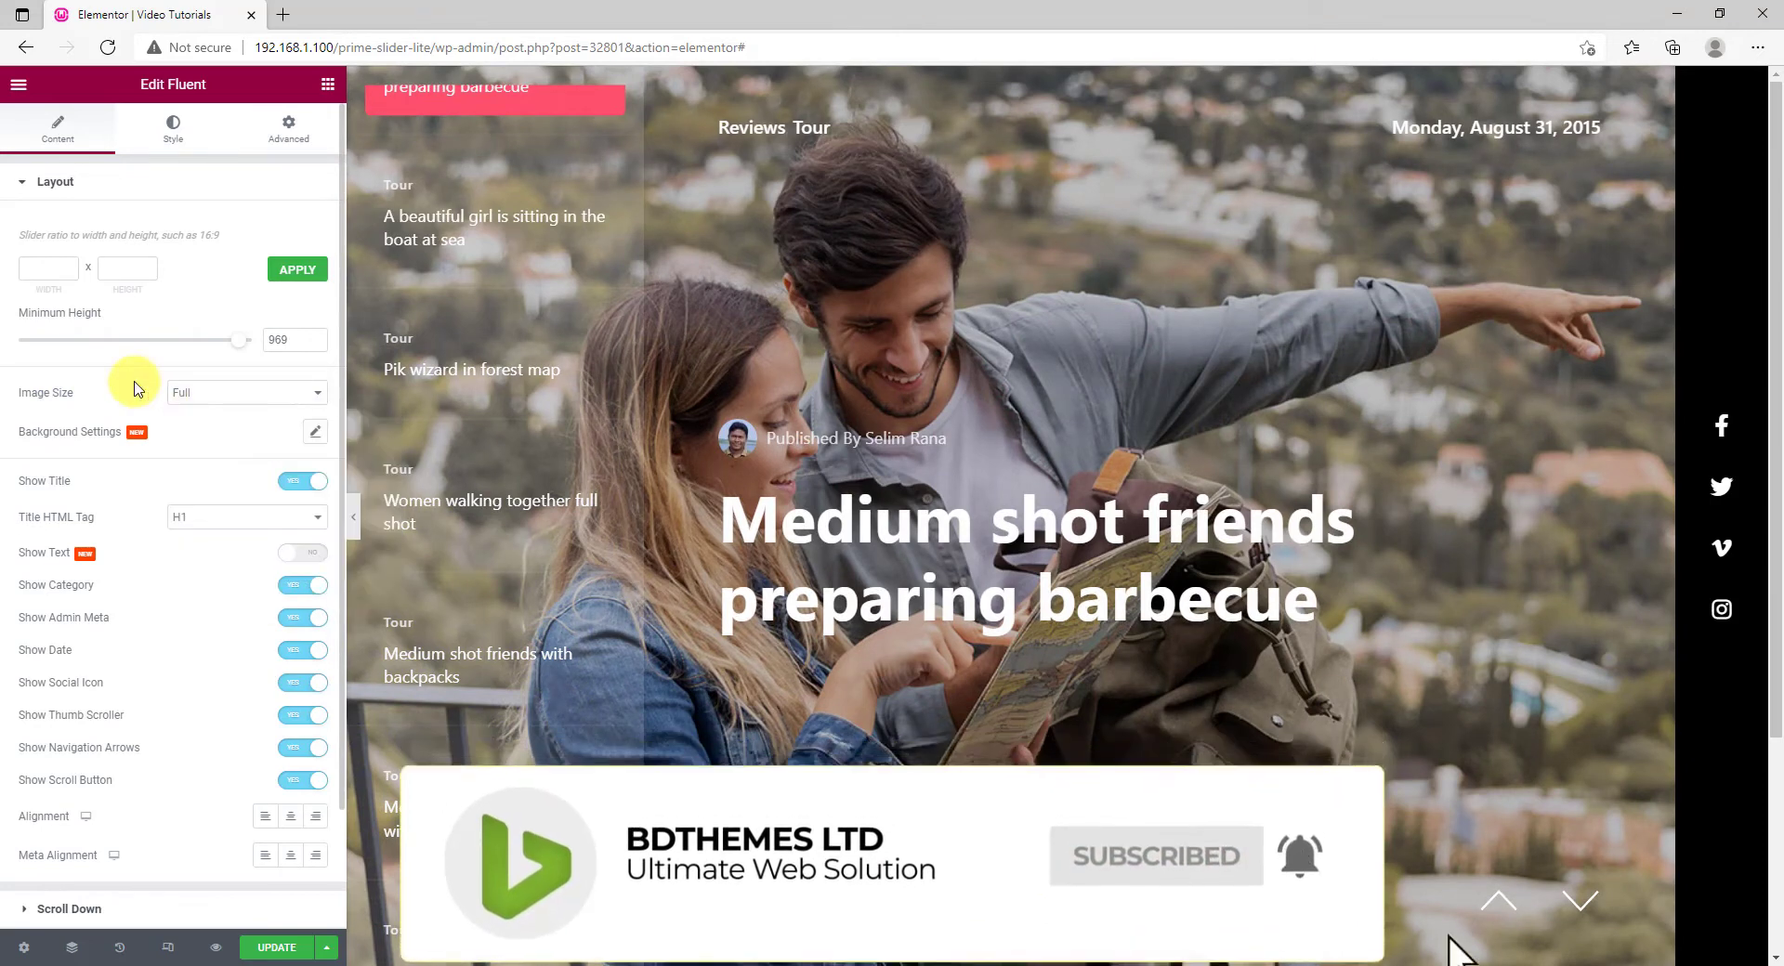
click(316, 431)
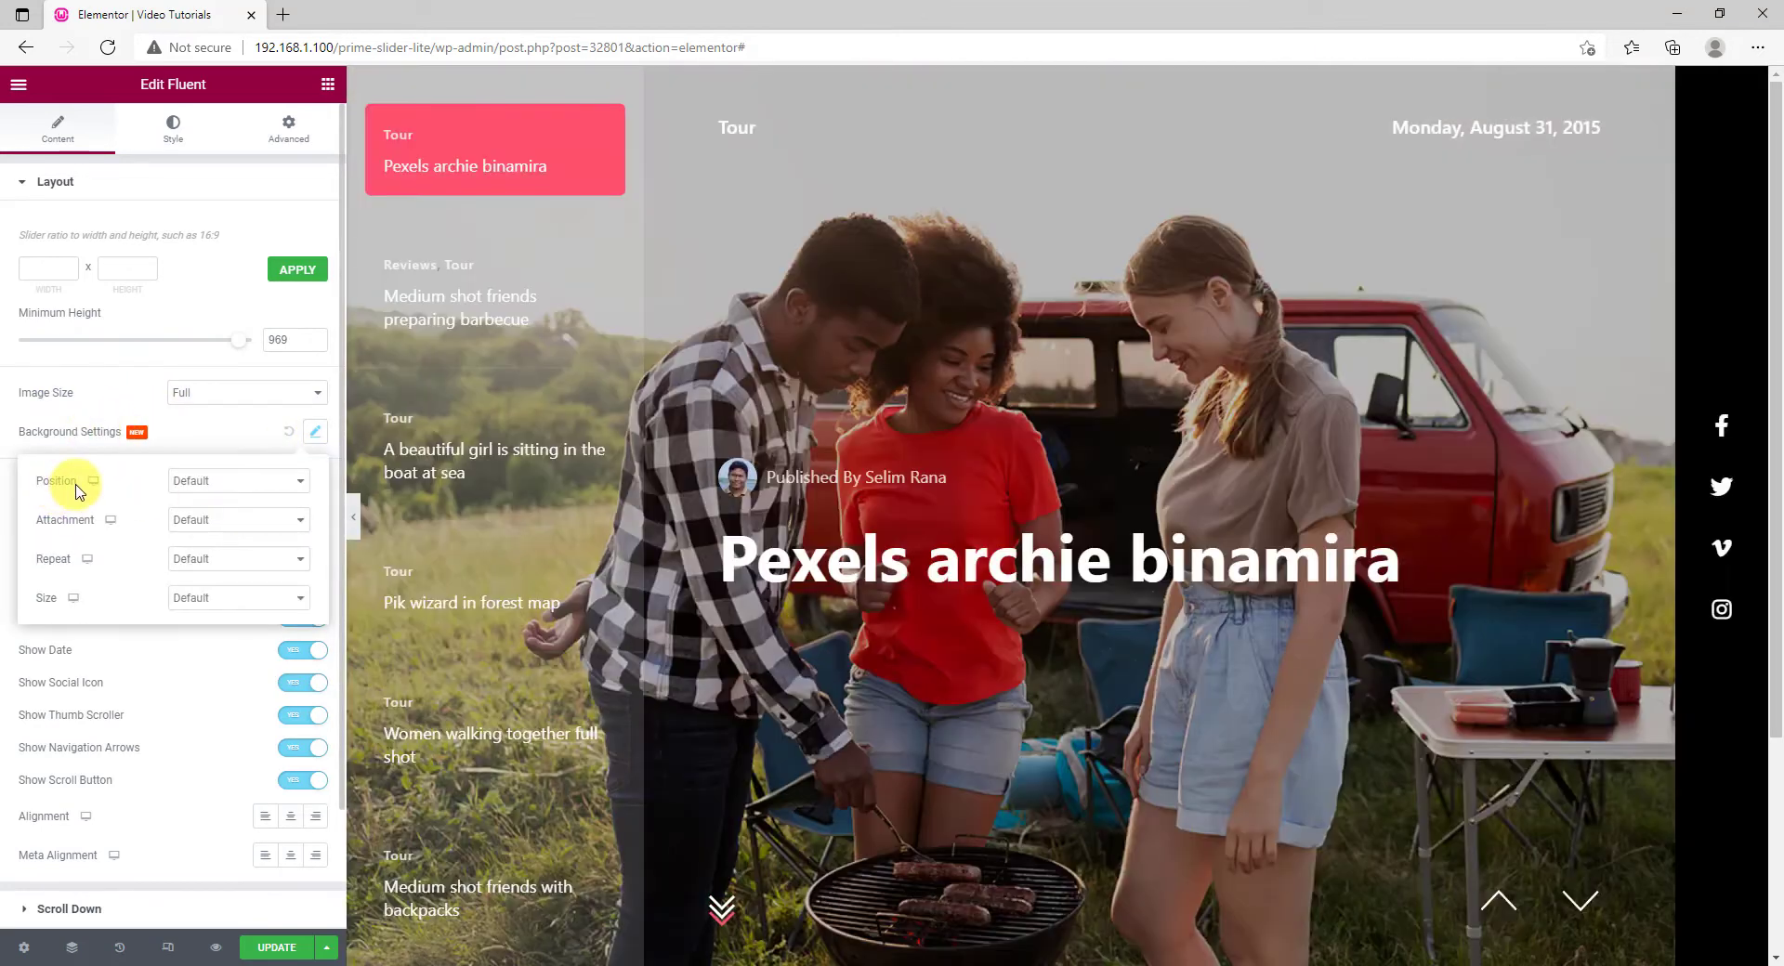
click(236, 598)
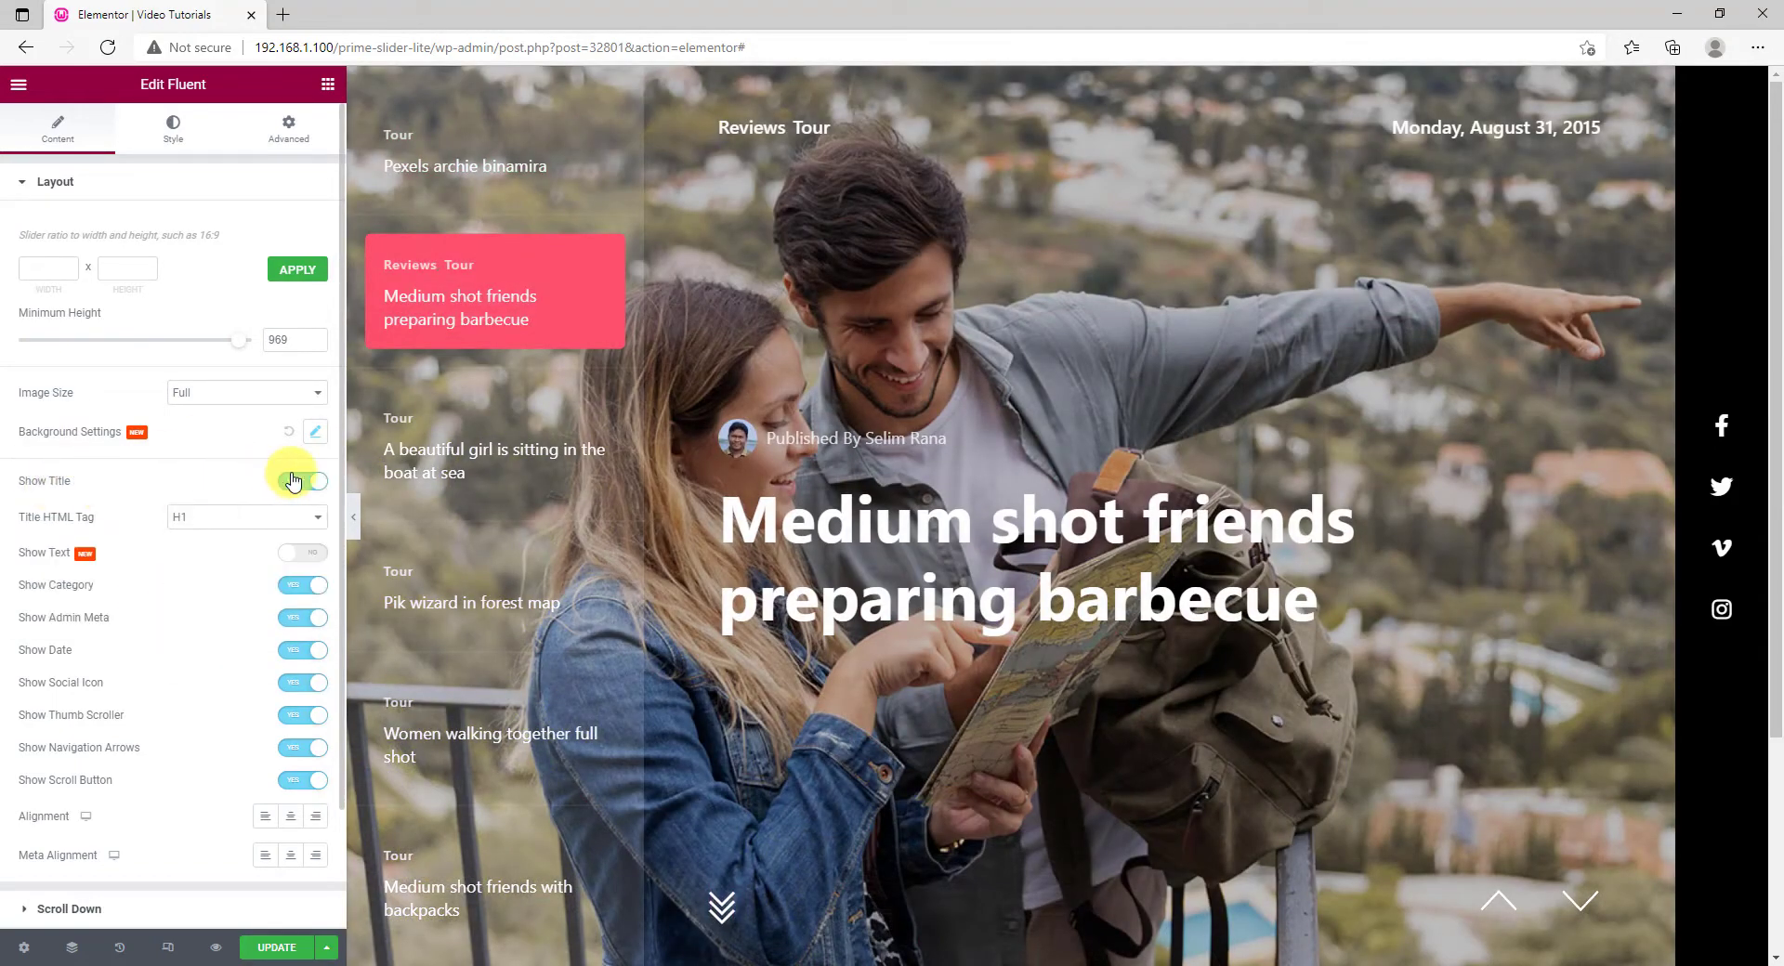
click(303, 479)
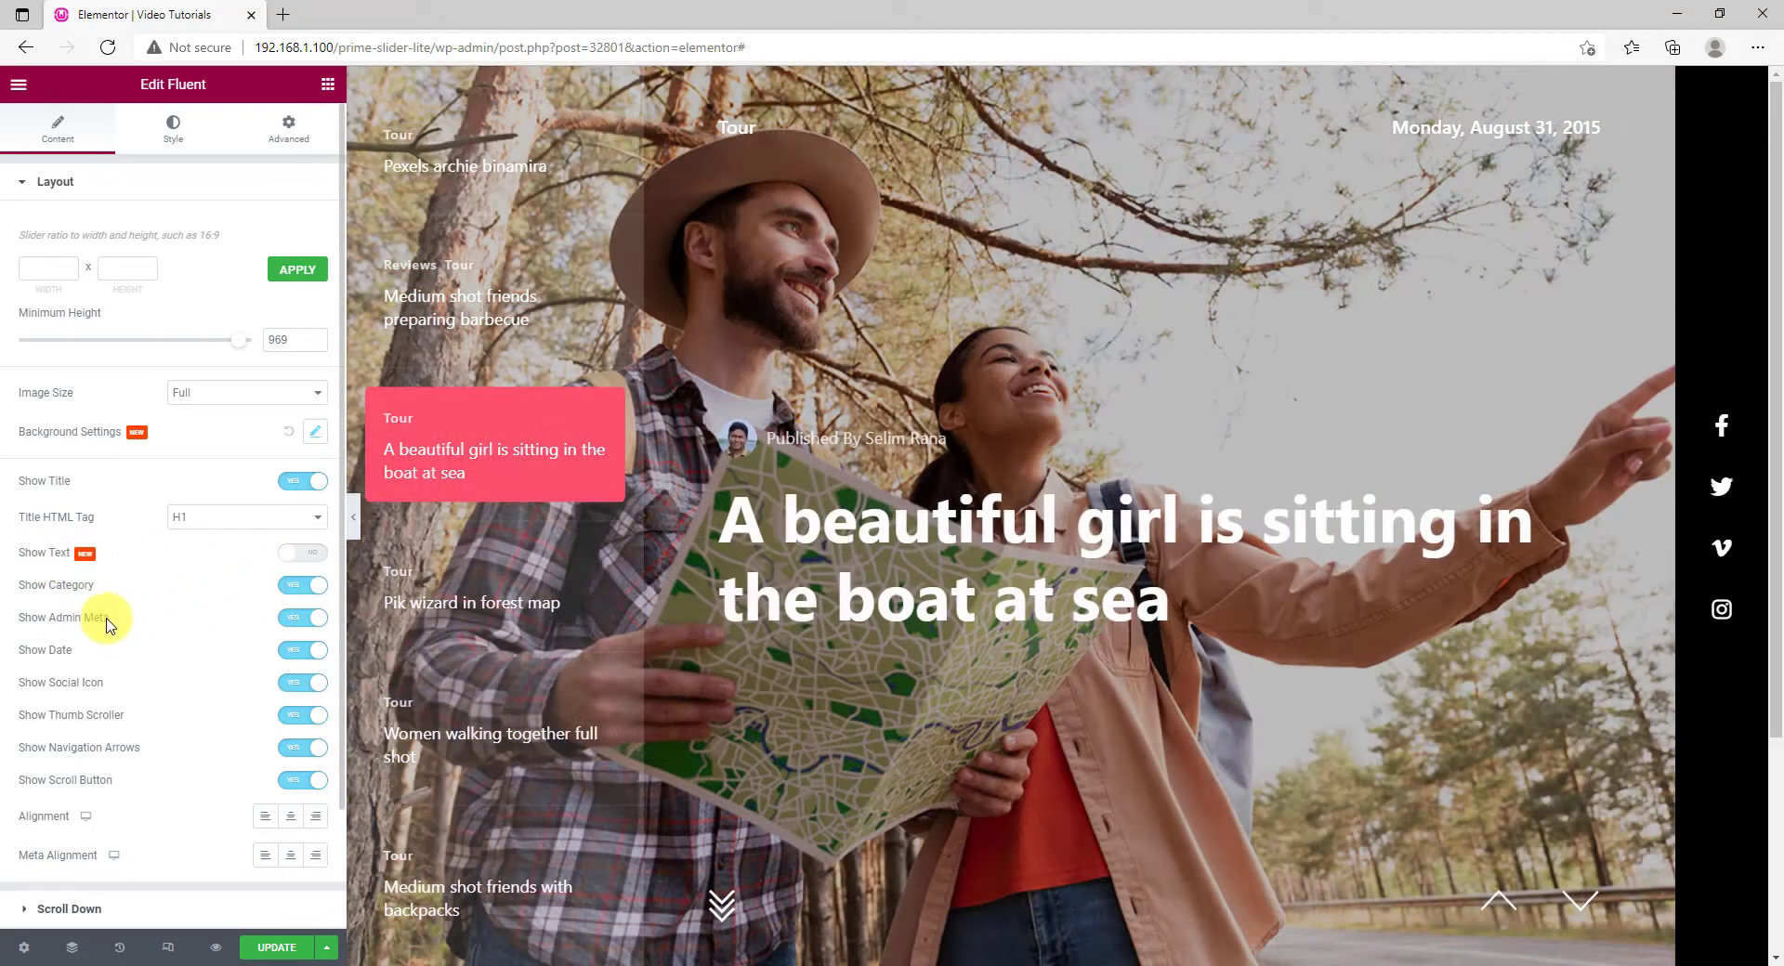
mouse_move(232, 718)
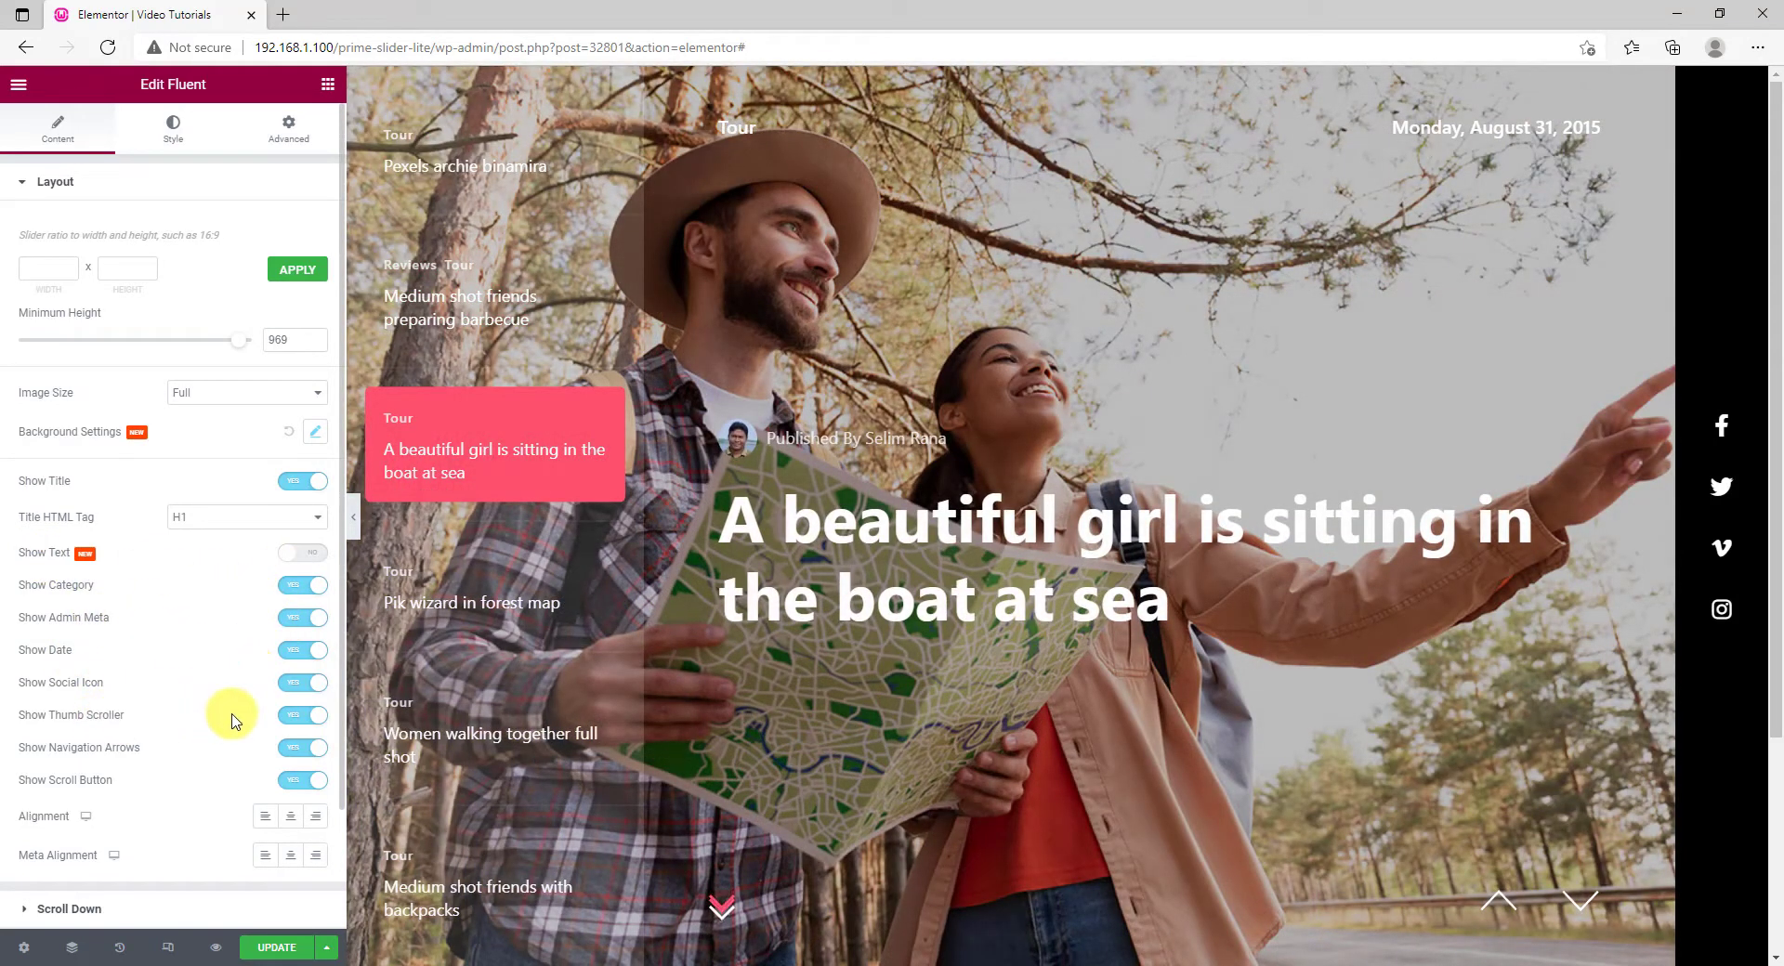
mouse_move(206, 794)
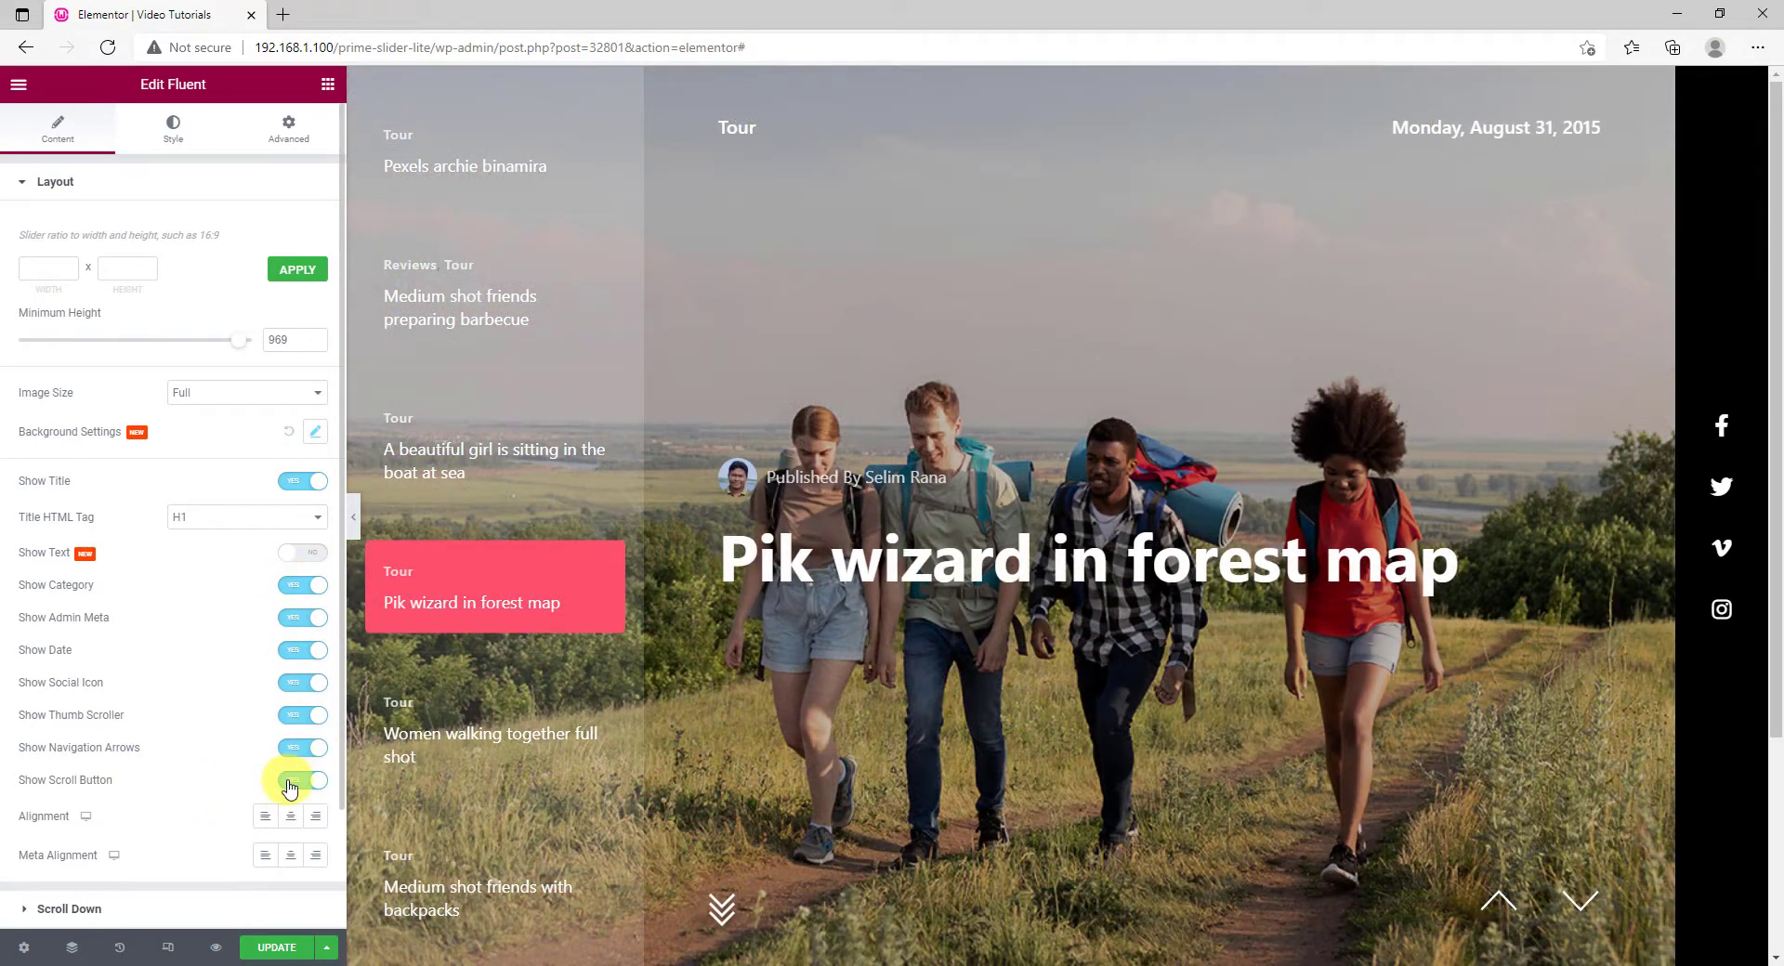
Turn on Show Text under slide titles with a Text Limit of 40 words.
click(303, 780)
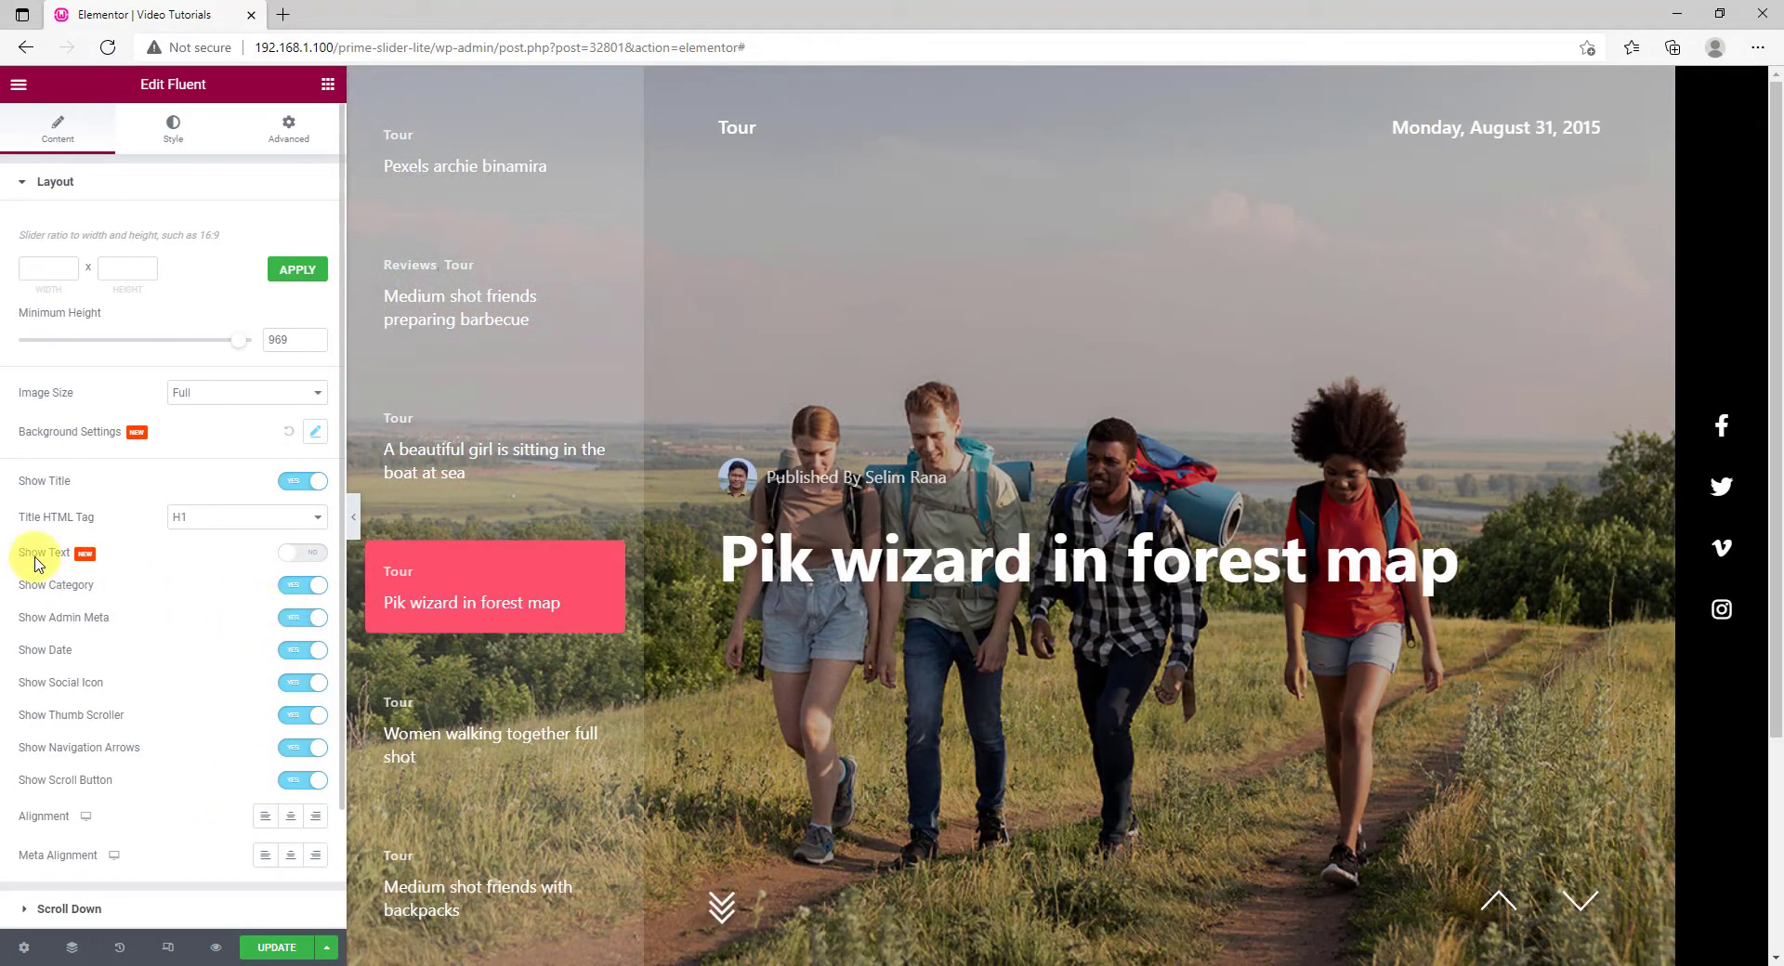
click(303, 551)
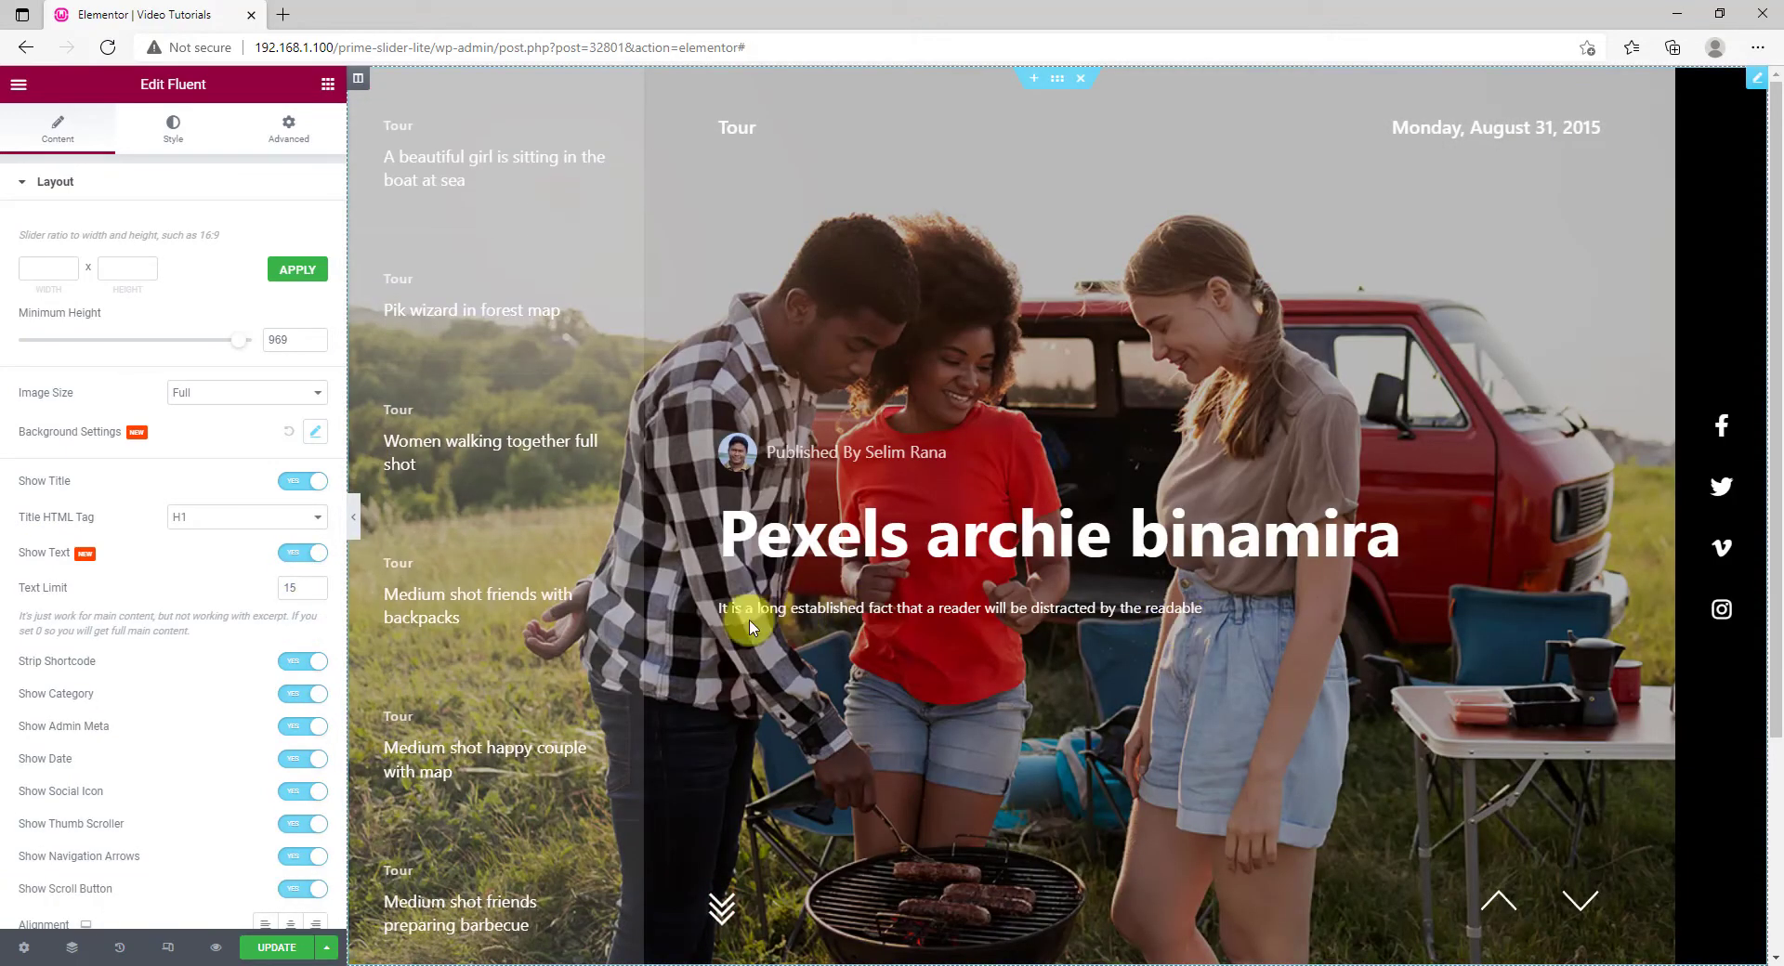
click(296, 589)
text(40)
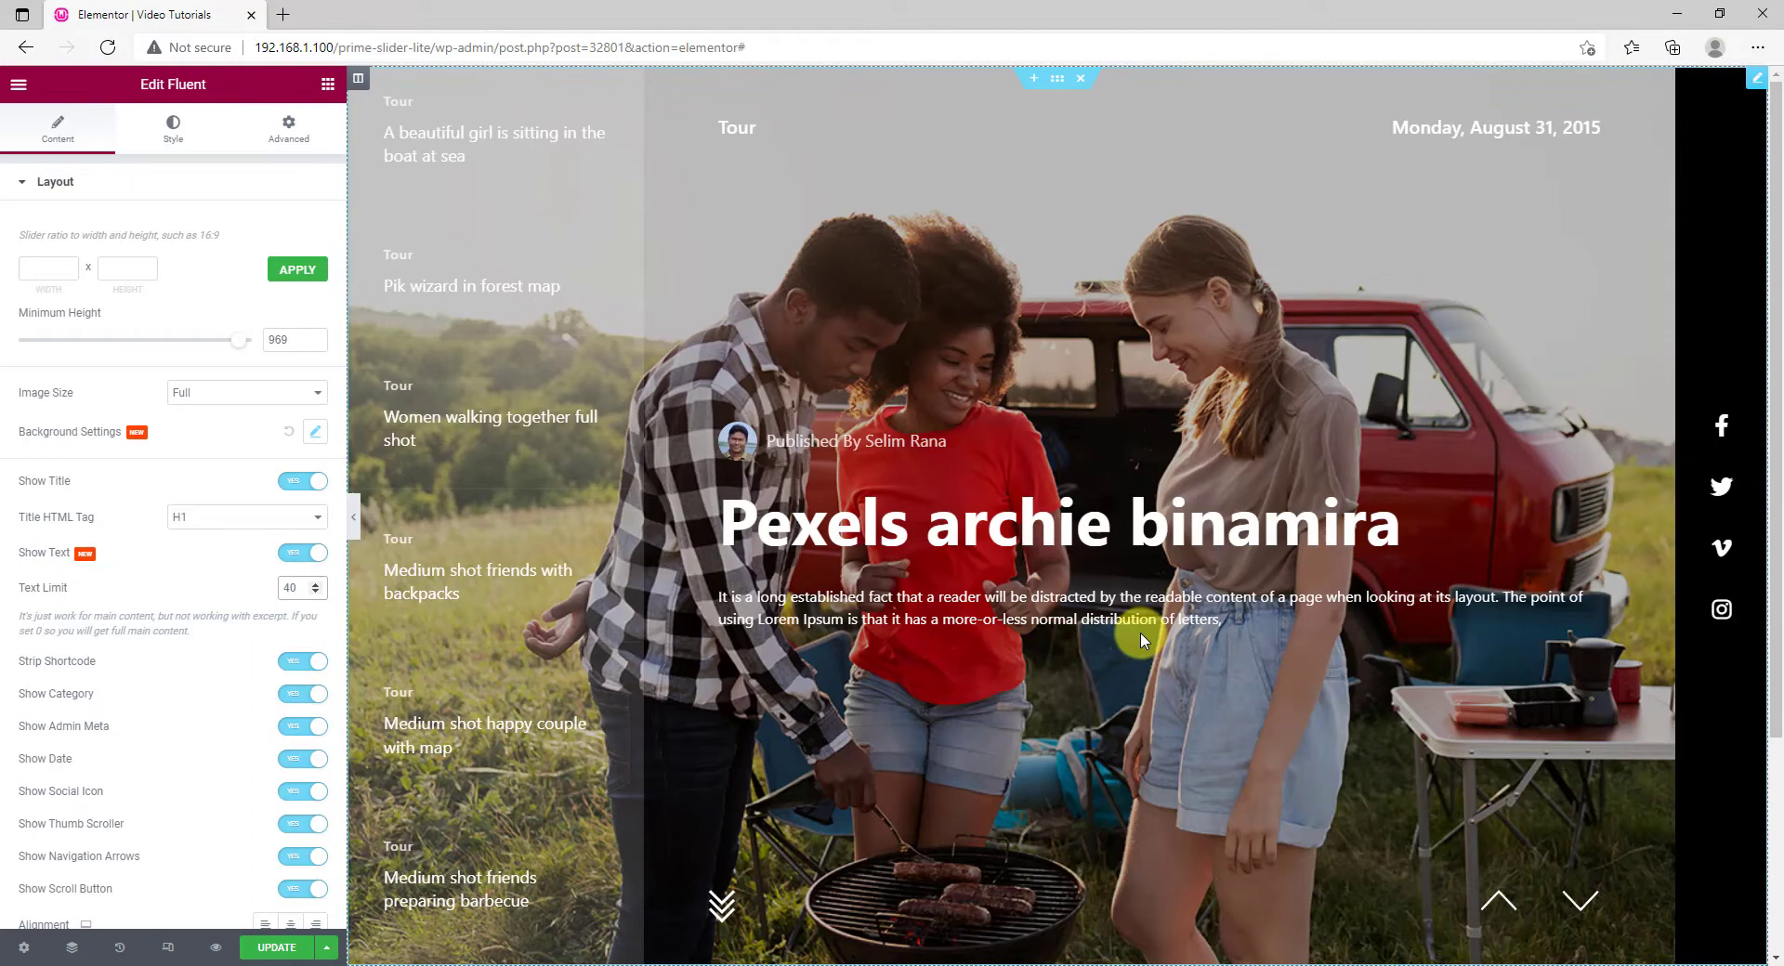
scroll(down, 3)
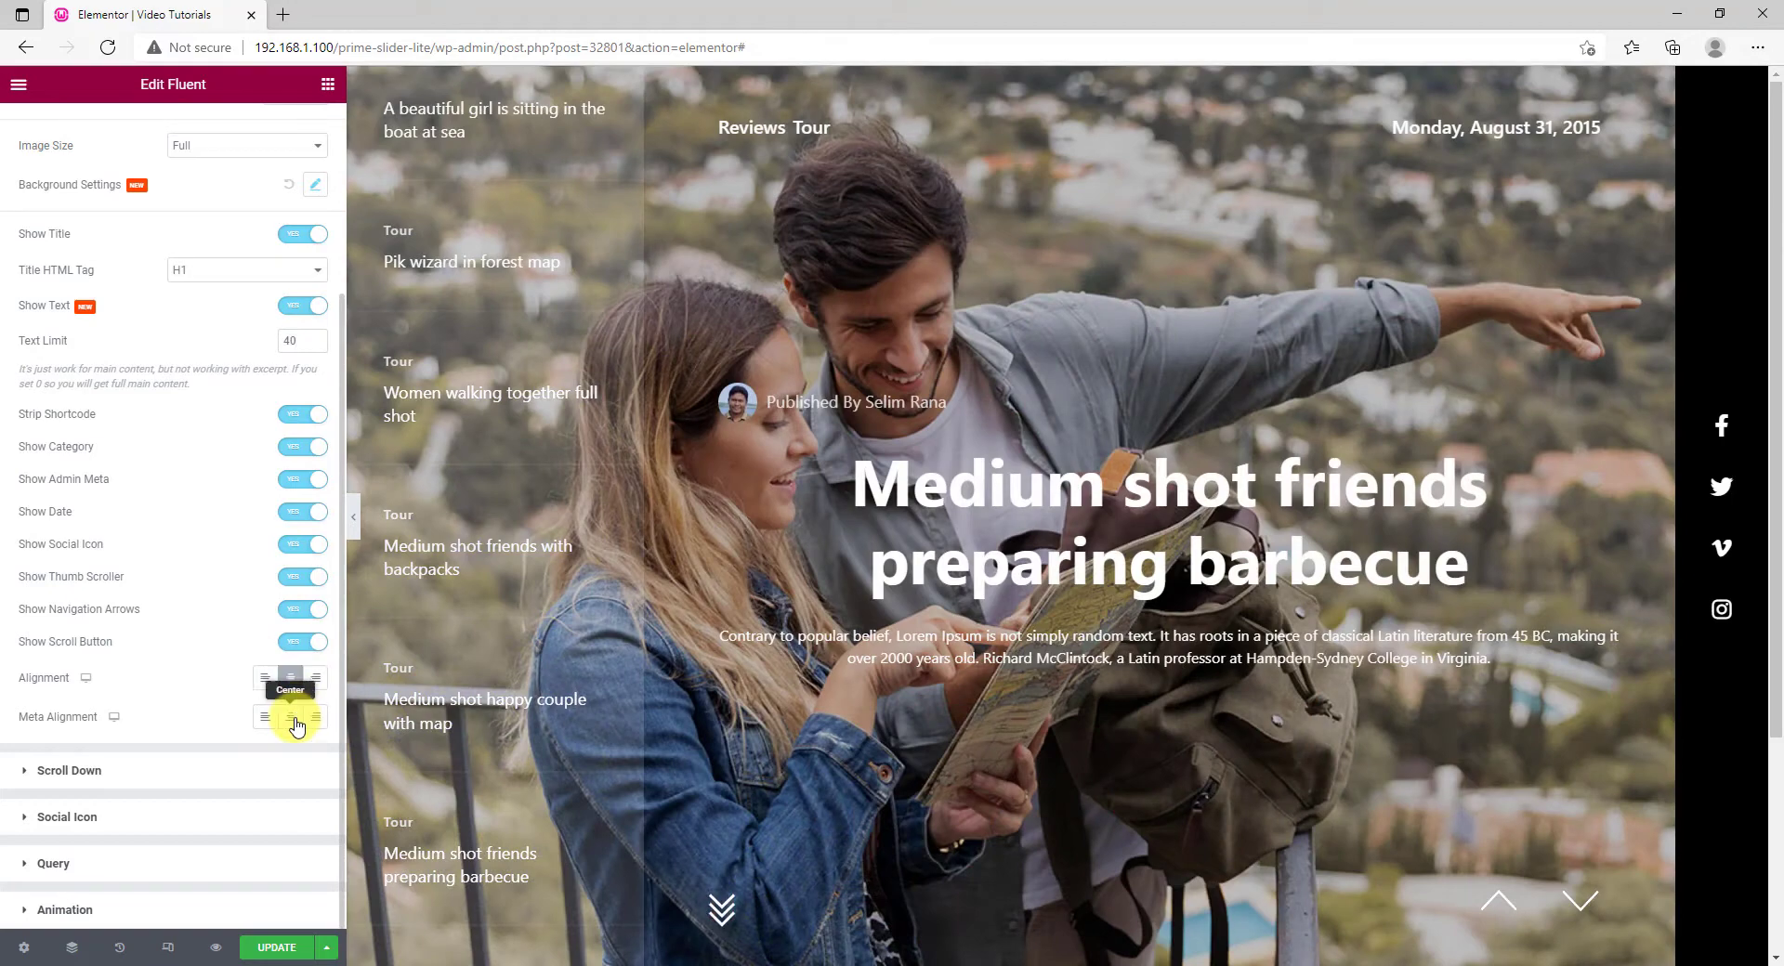
Try centered alignment, keep title and meta left-aligned, and reach the Scroll Down settings.
click(1154, 527)
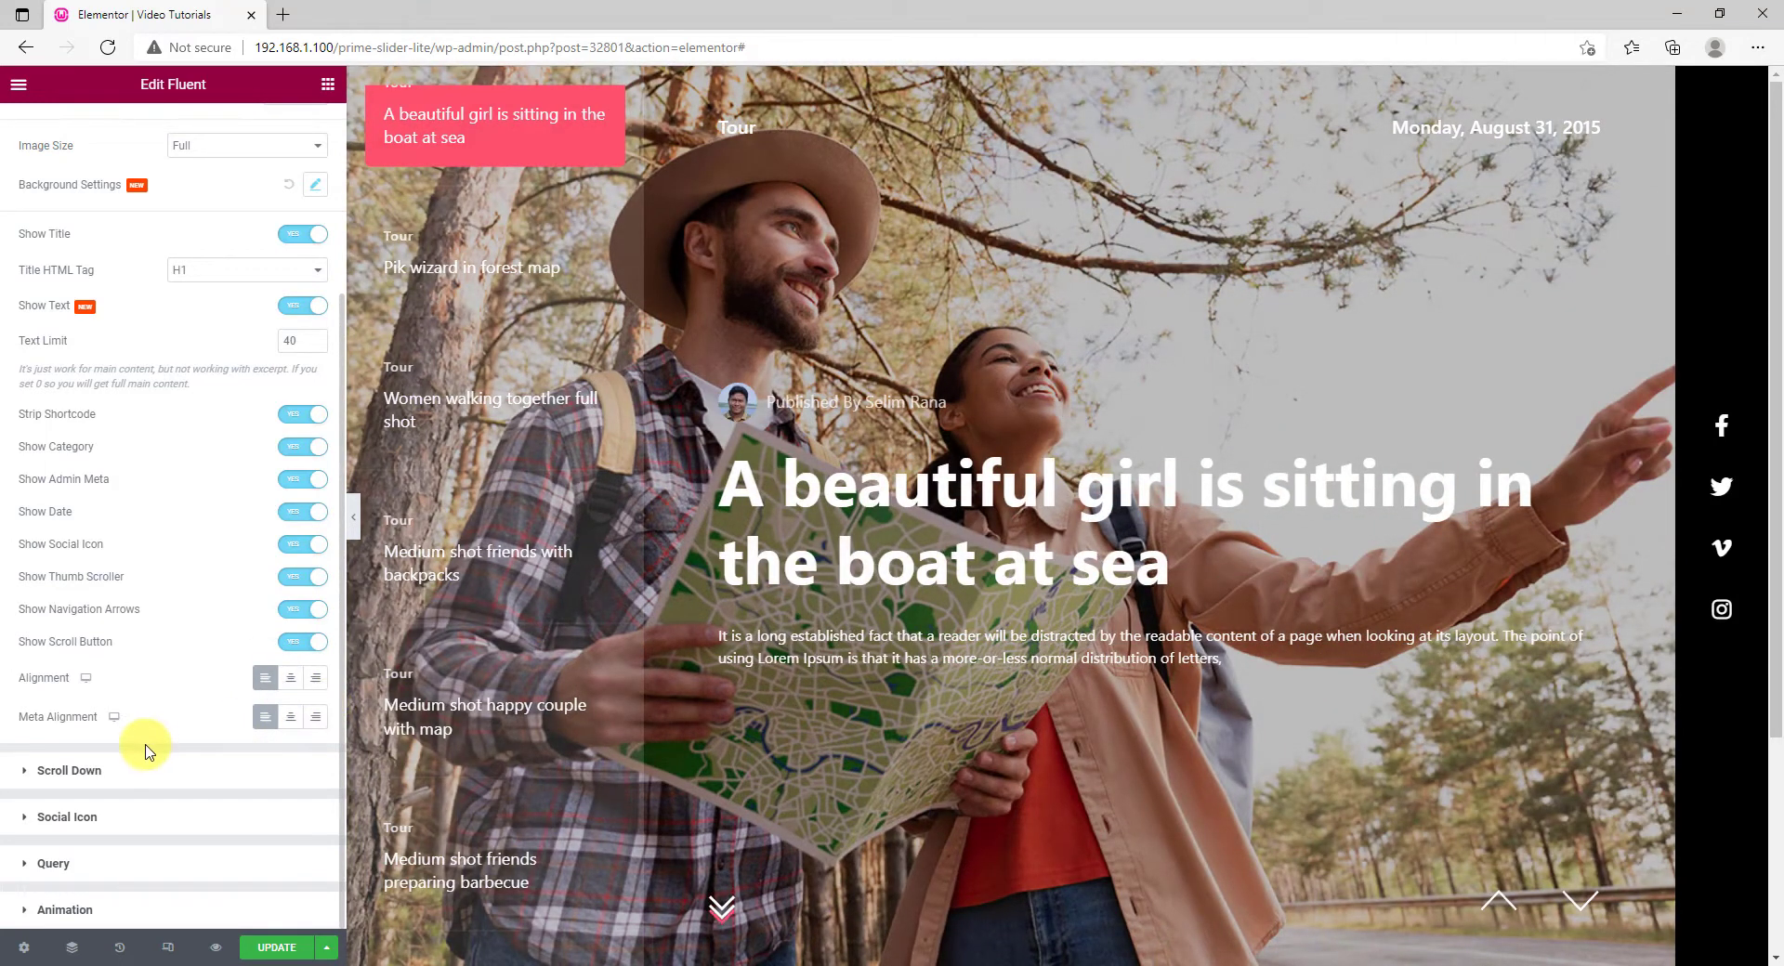
click(67, 771)
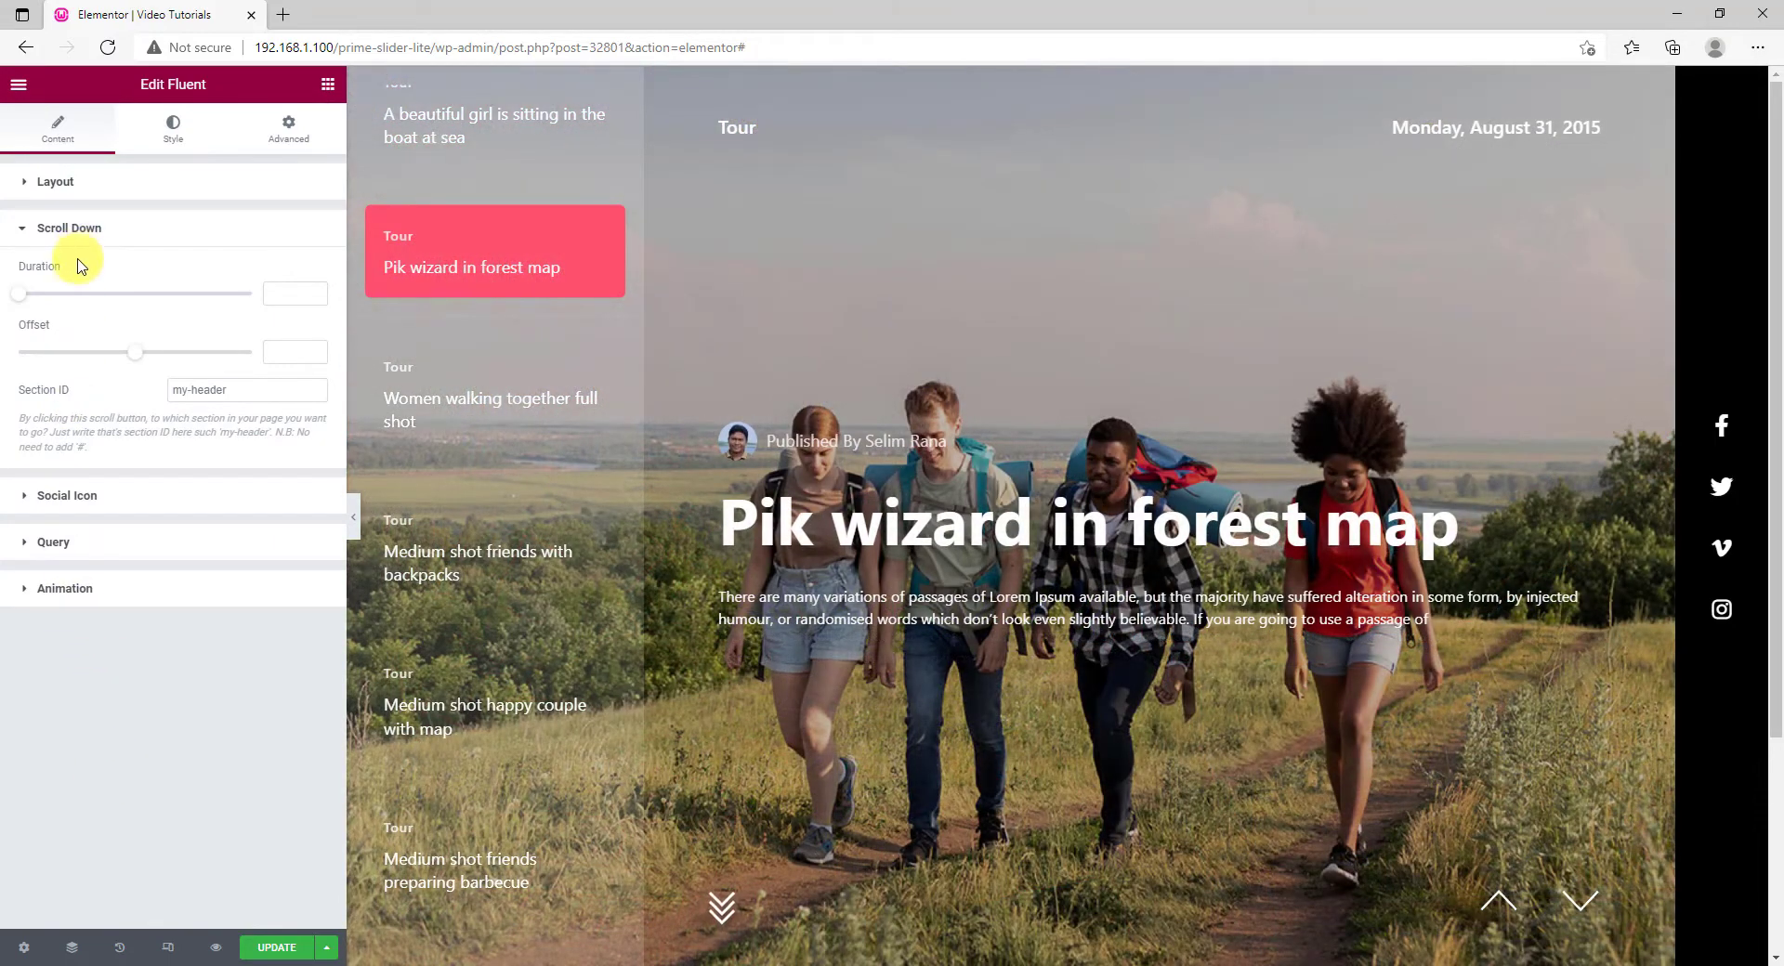
mouse_move(43, 416)
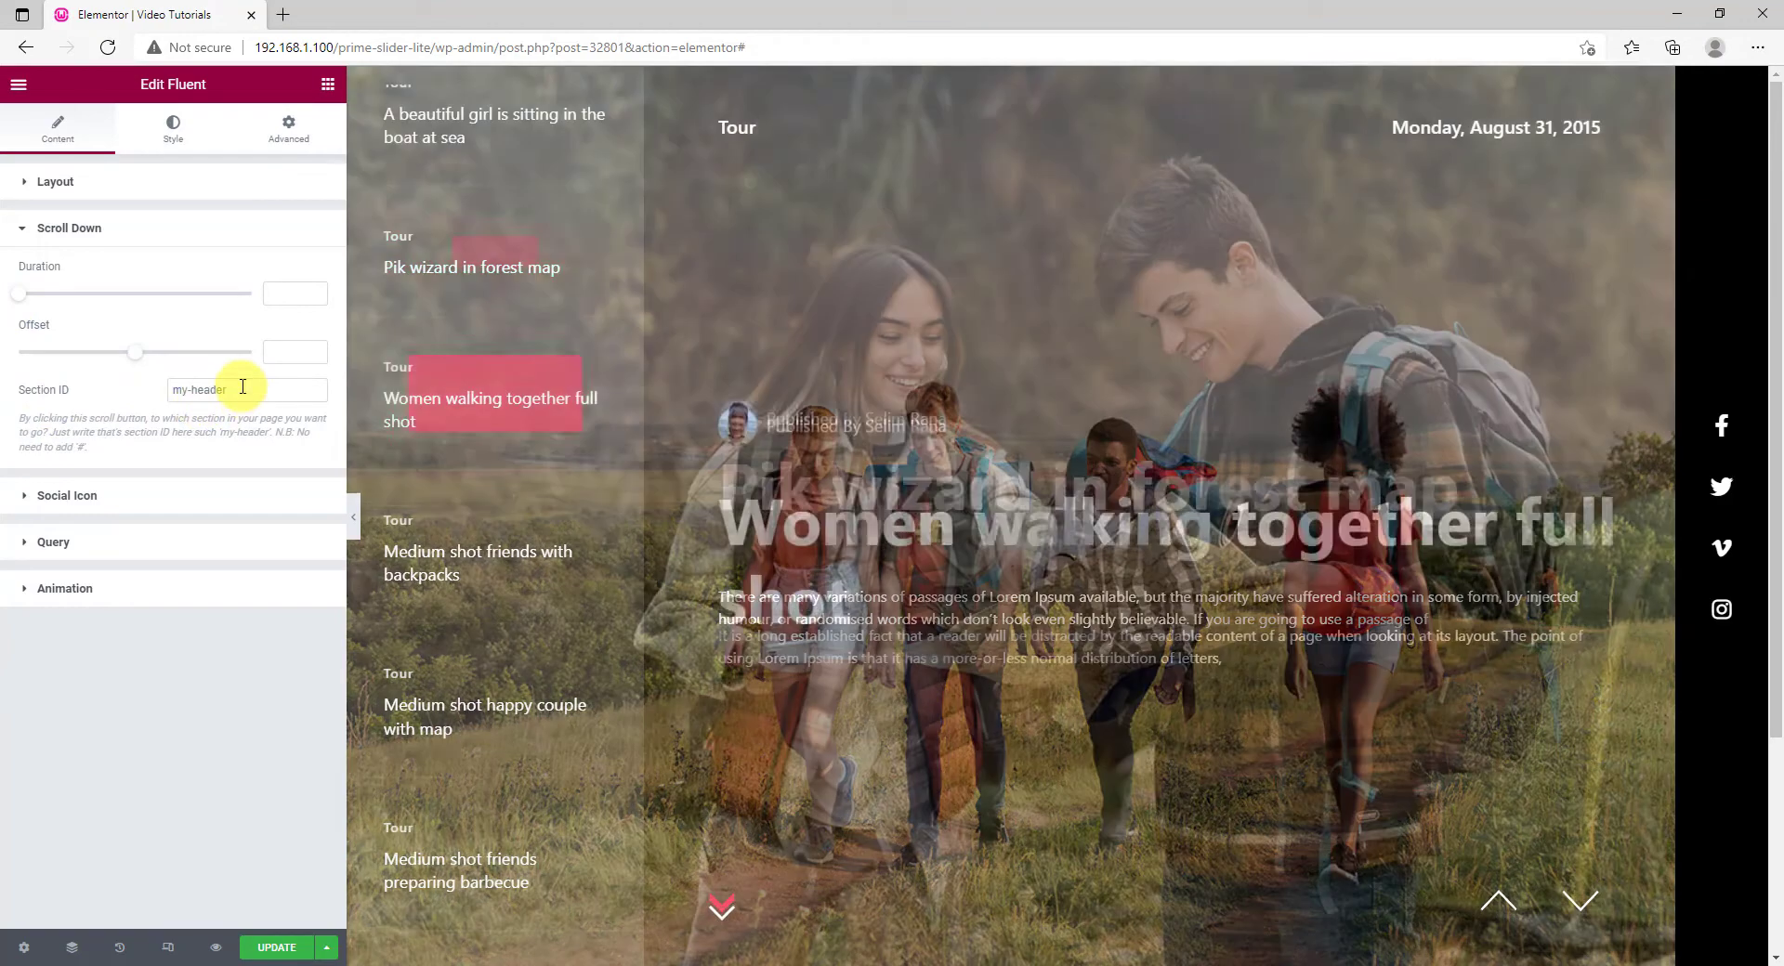
click(67, 494)
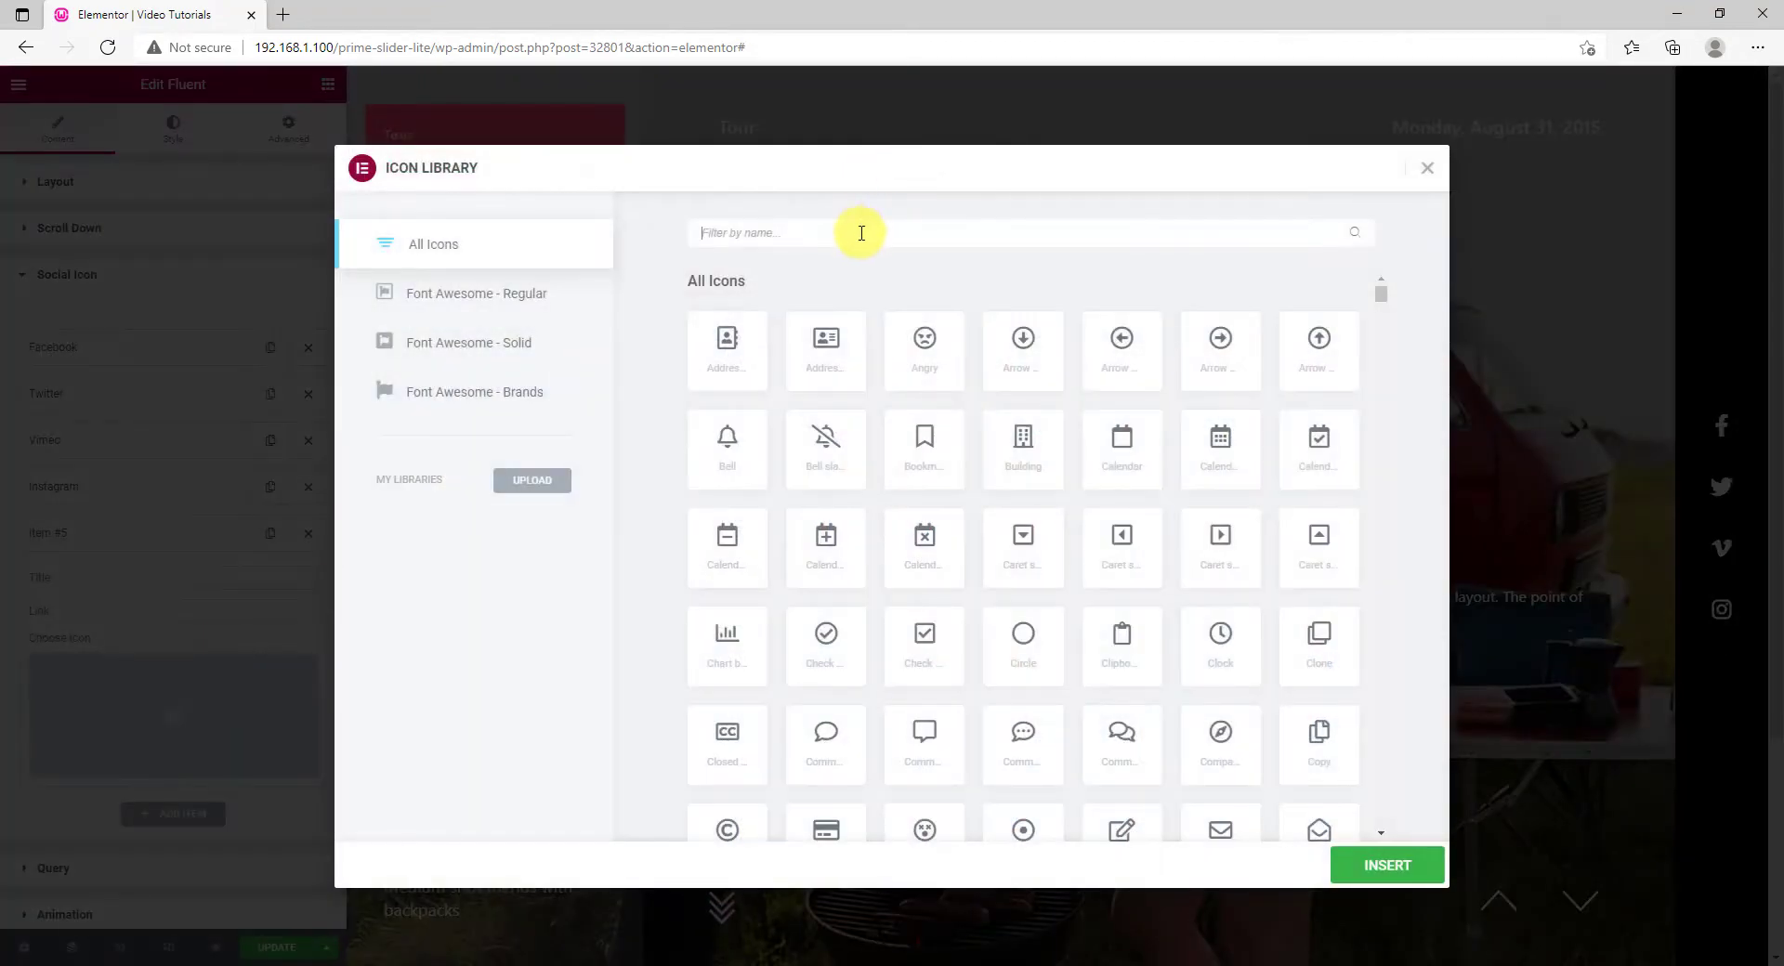
Fill the new social item with title 'LinkedIn', link '#' and the LinkedIn icon.
text(link)
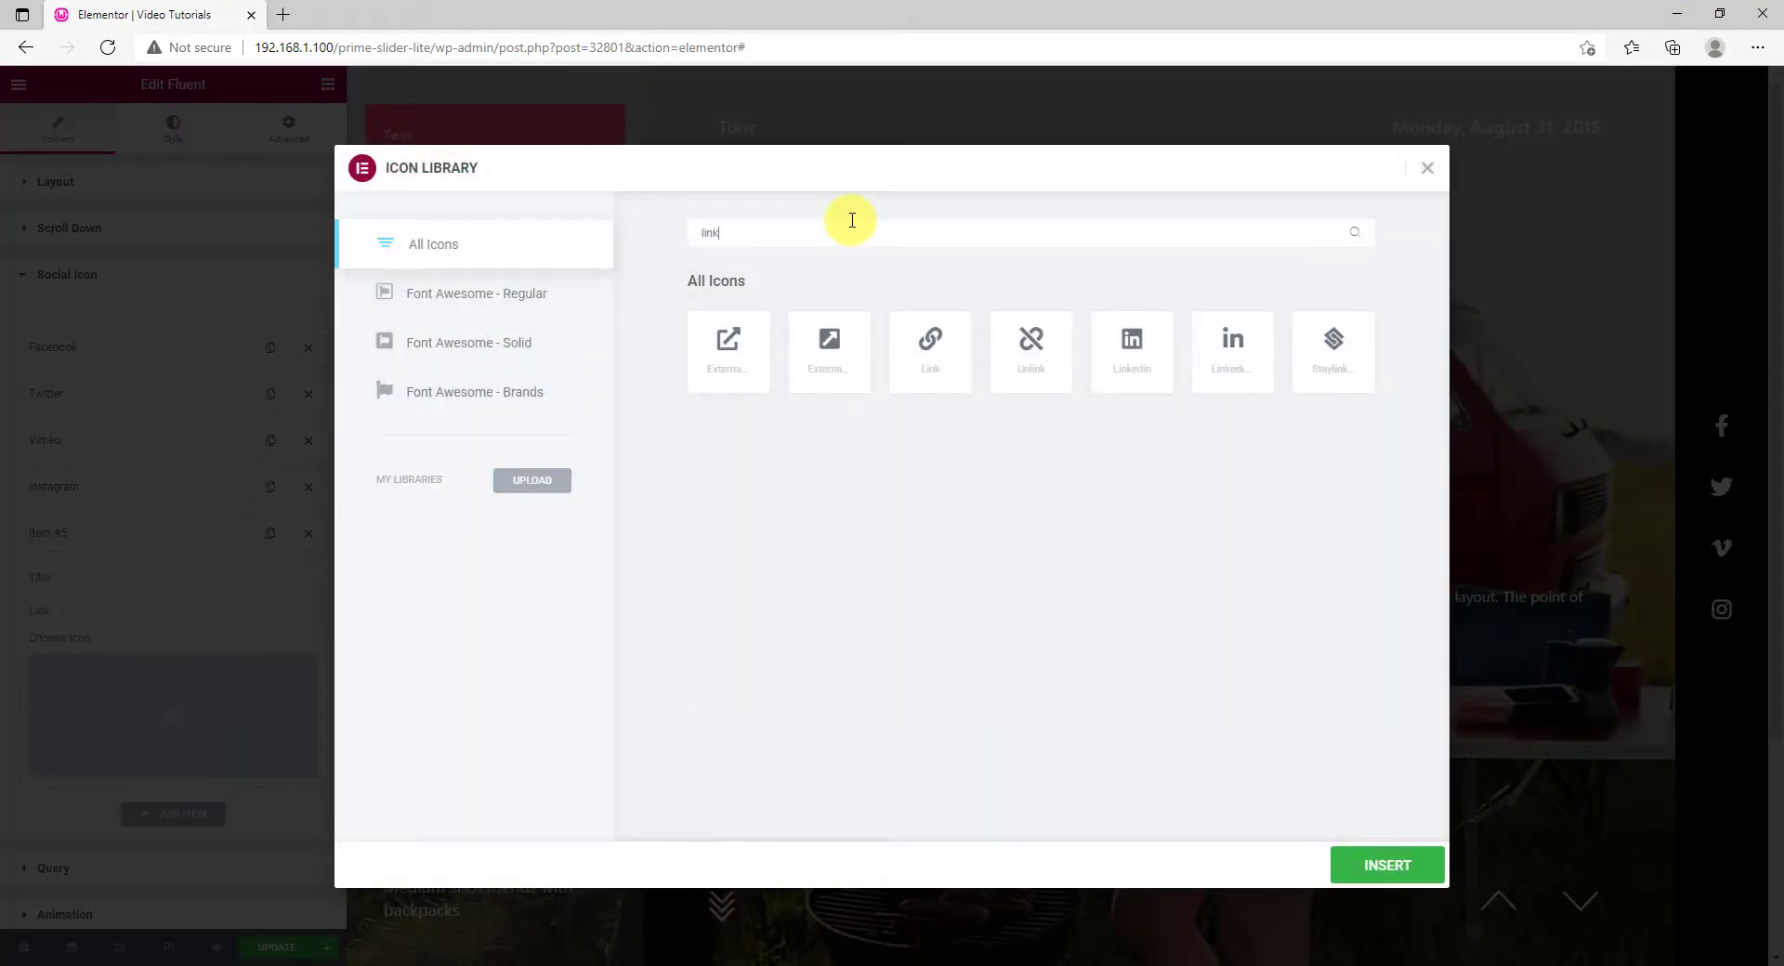
click(1384, 864)
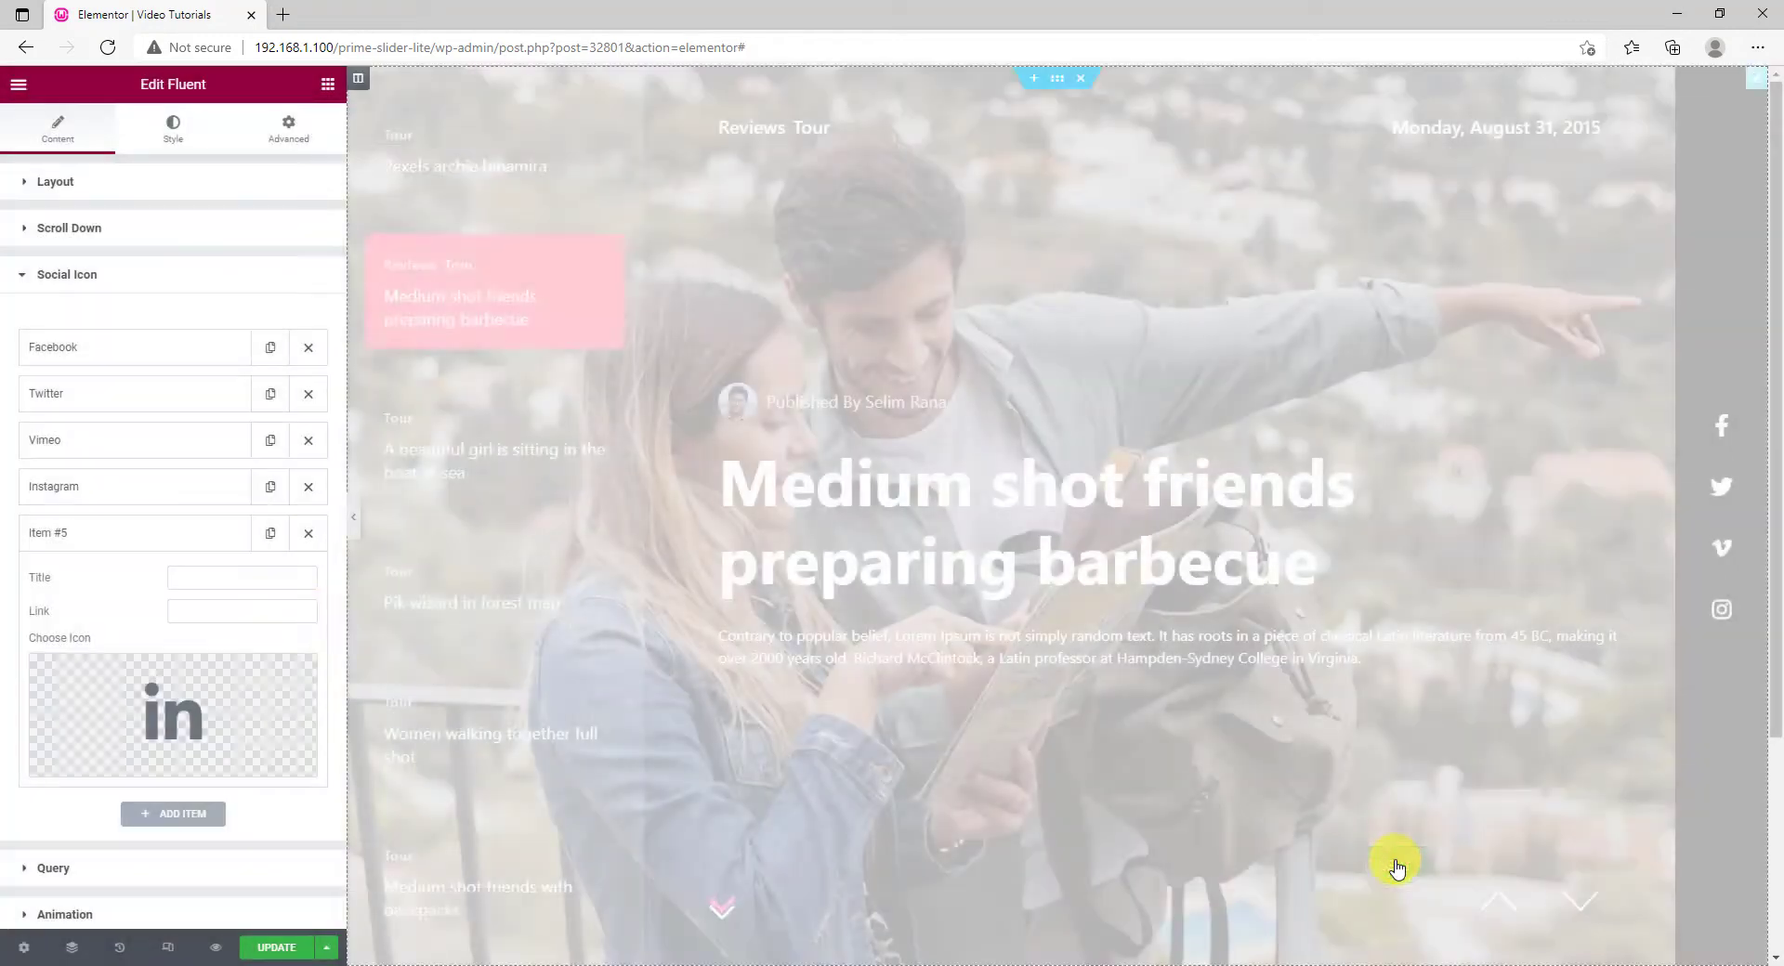
text(L)
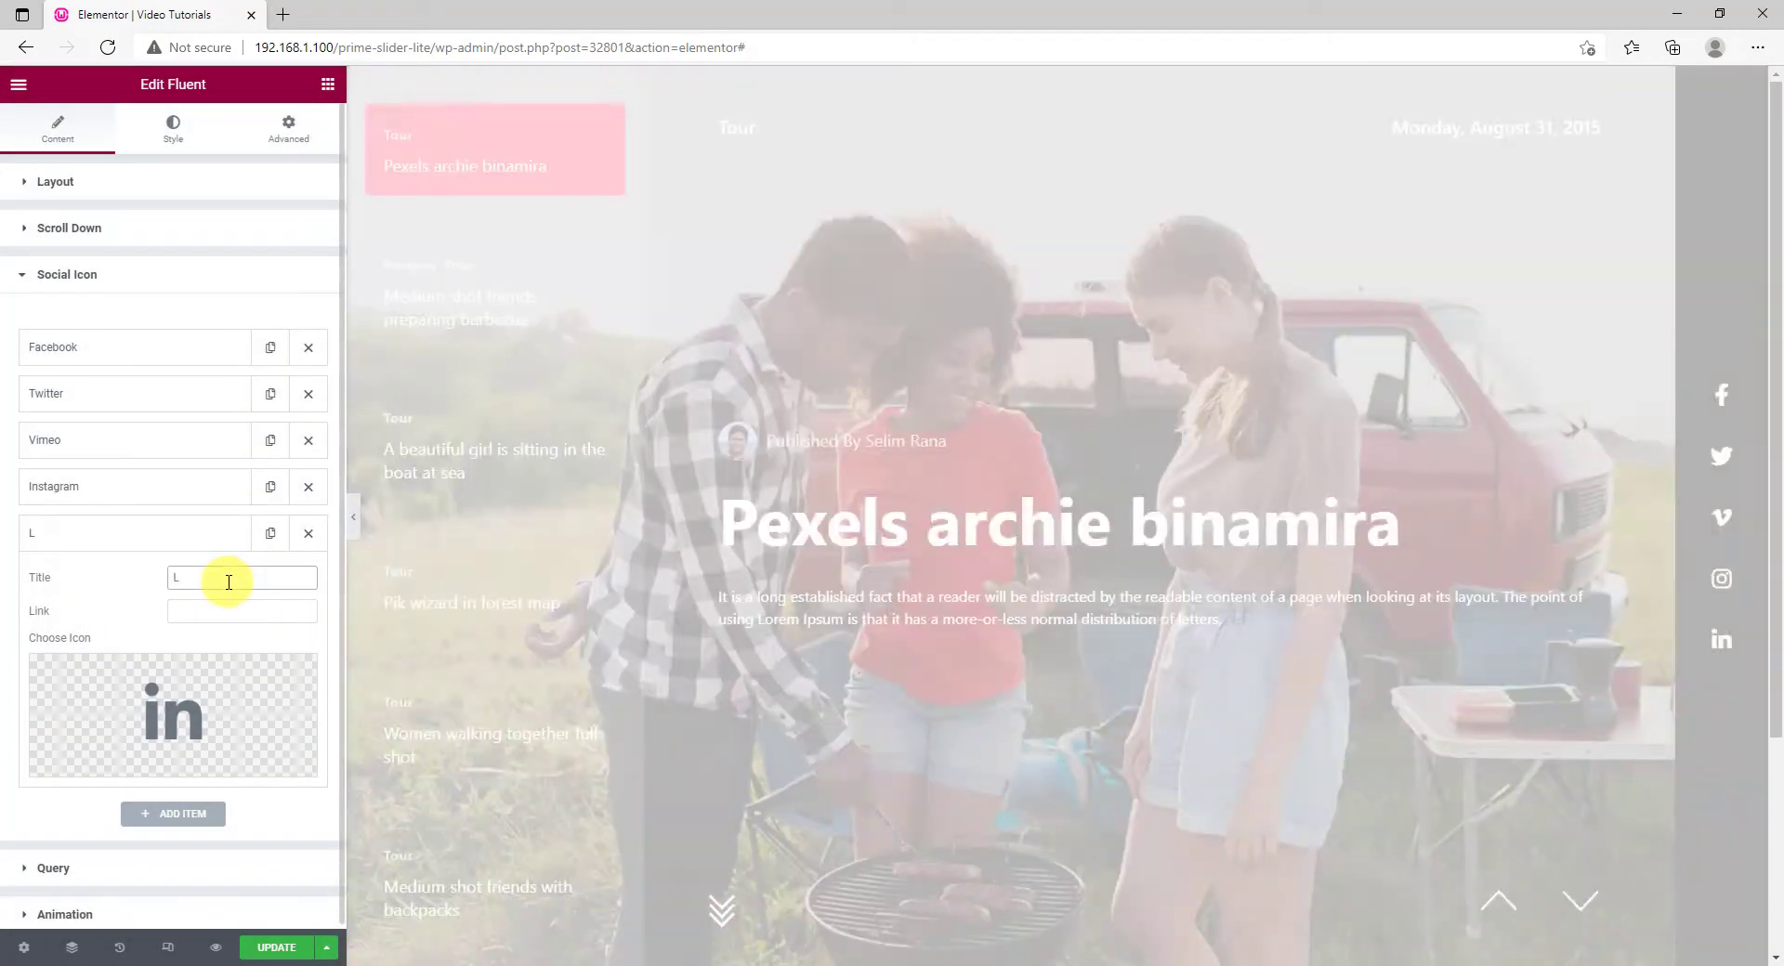
text(inkedIn)
click(241, 611)
text(#)
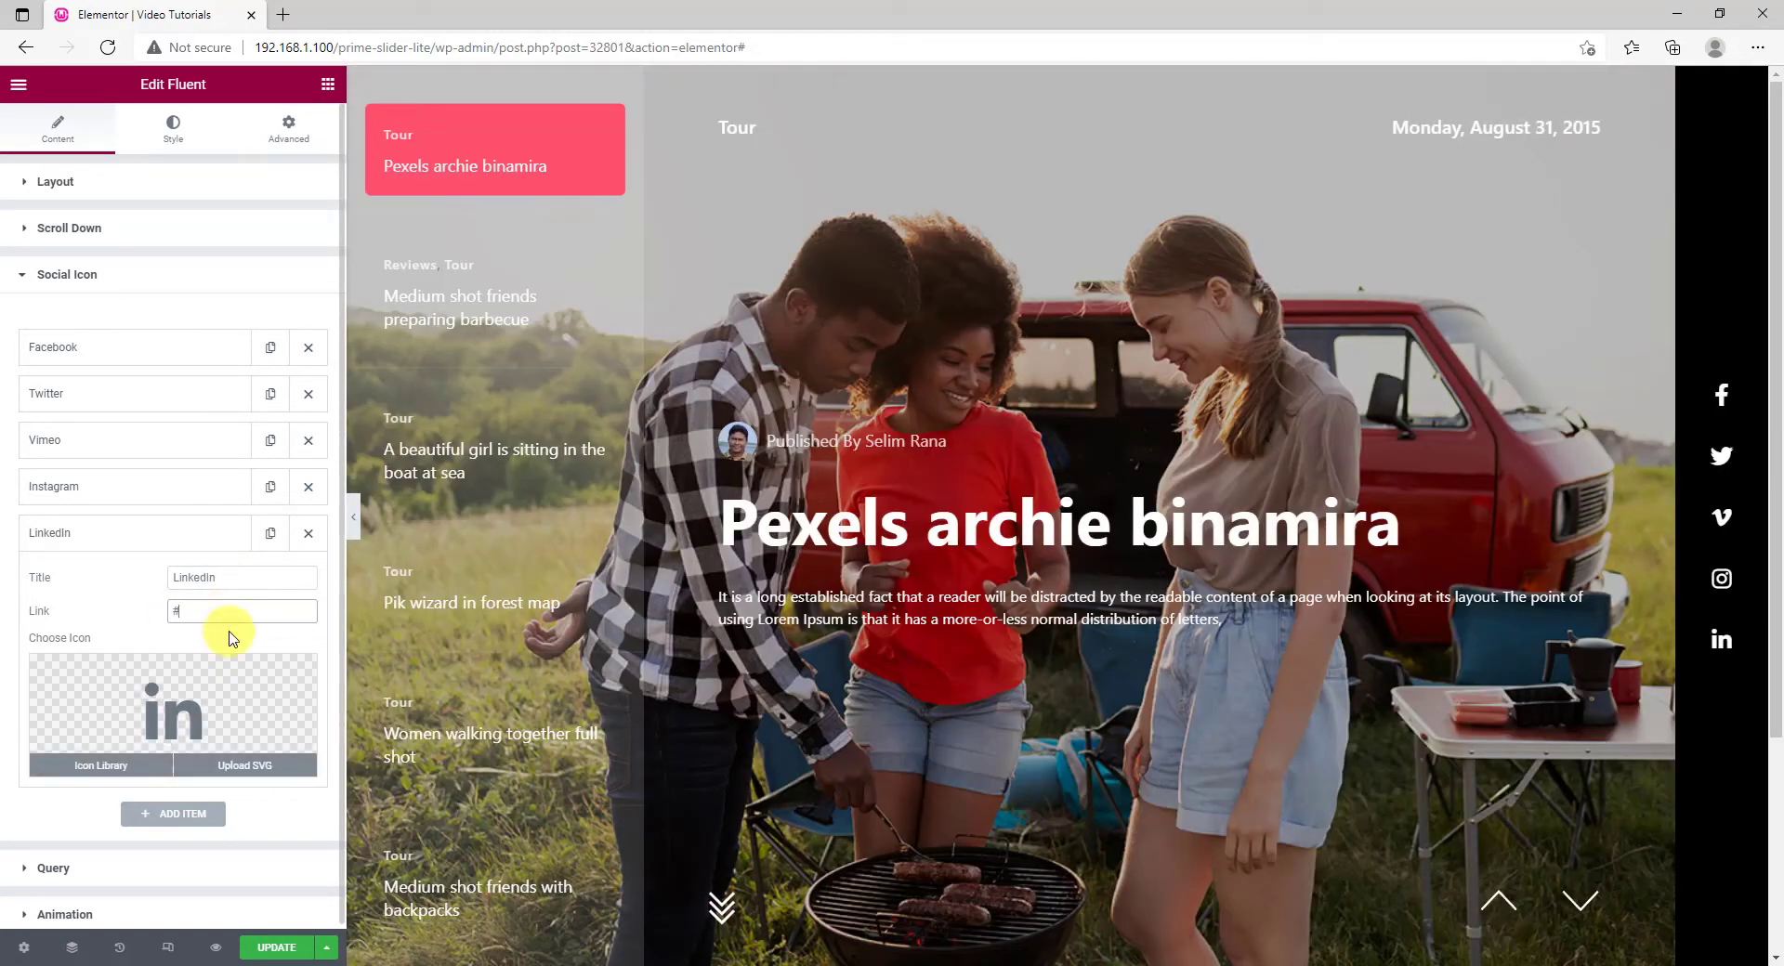
click(52, 321)
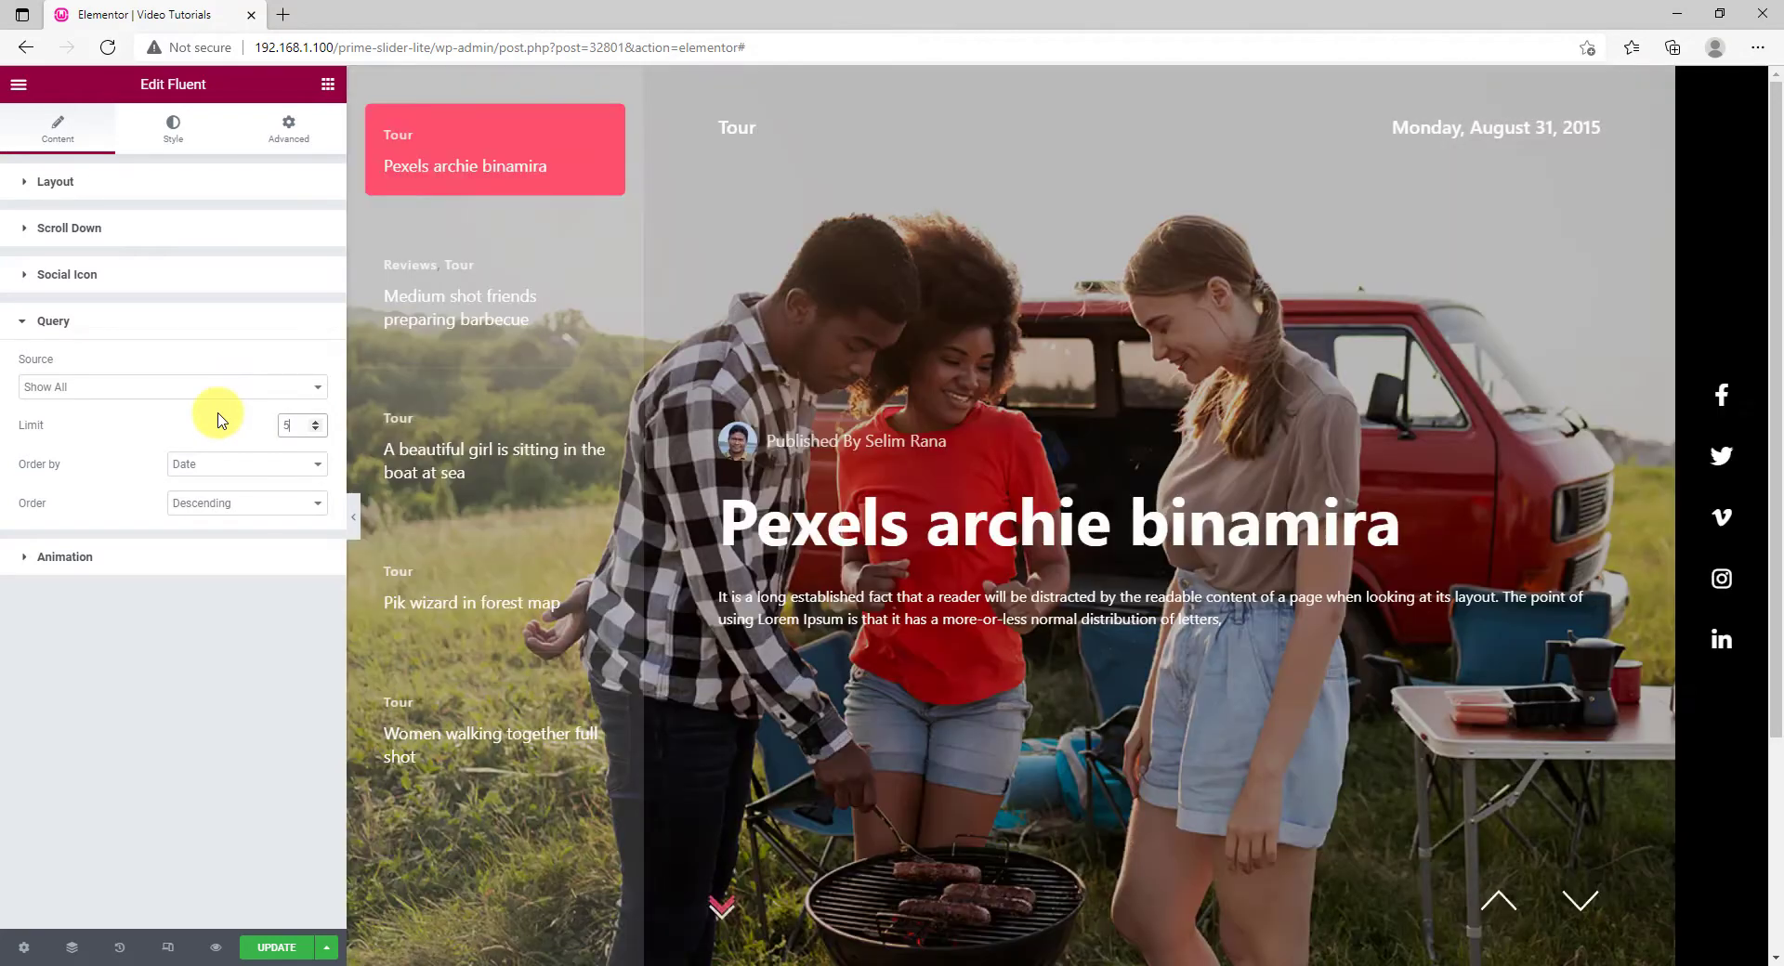
mouse_move(221, 782)
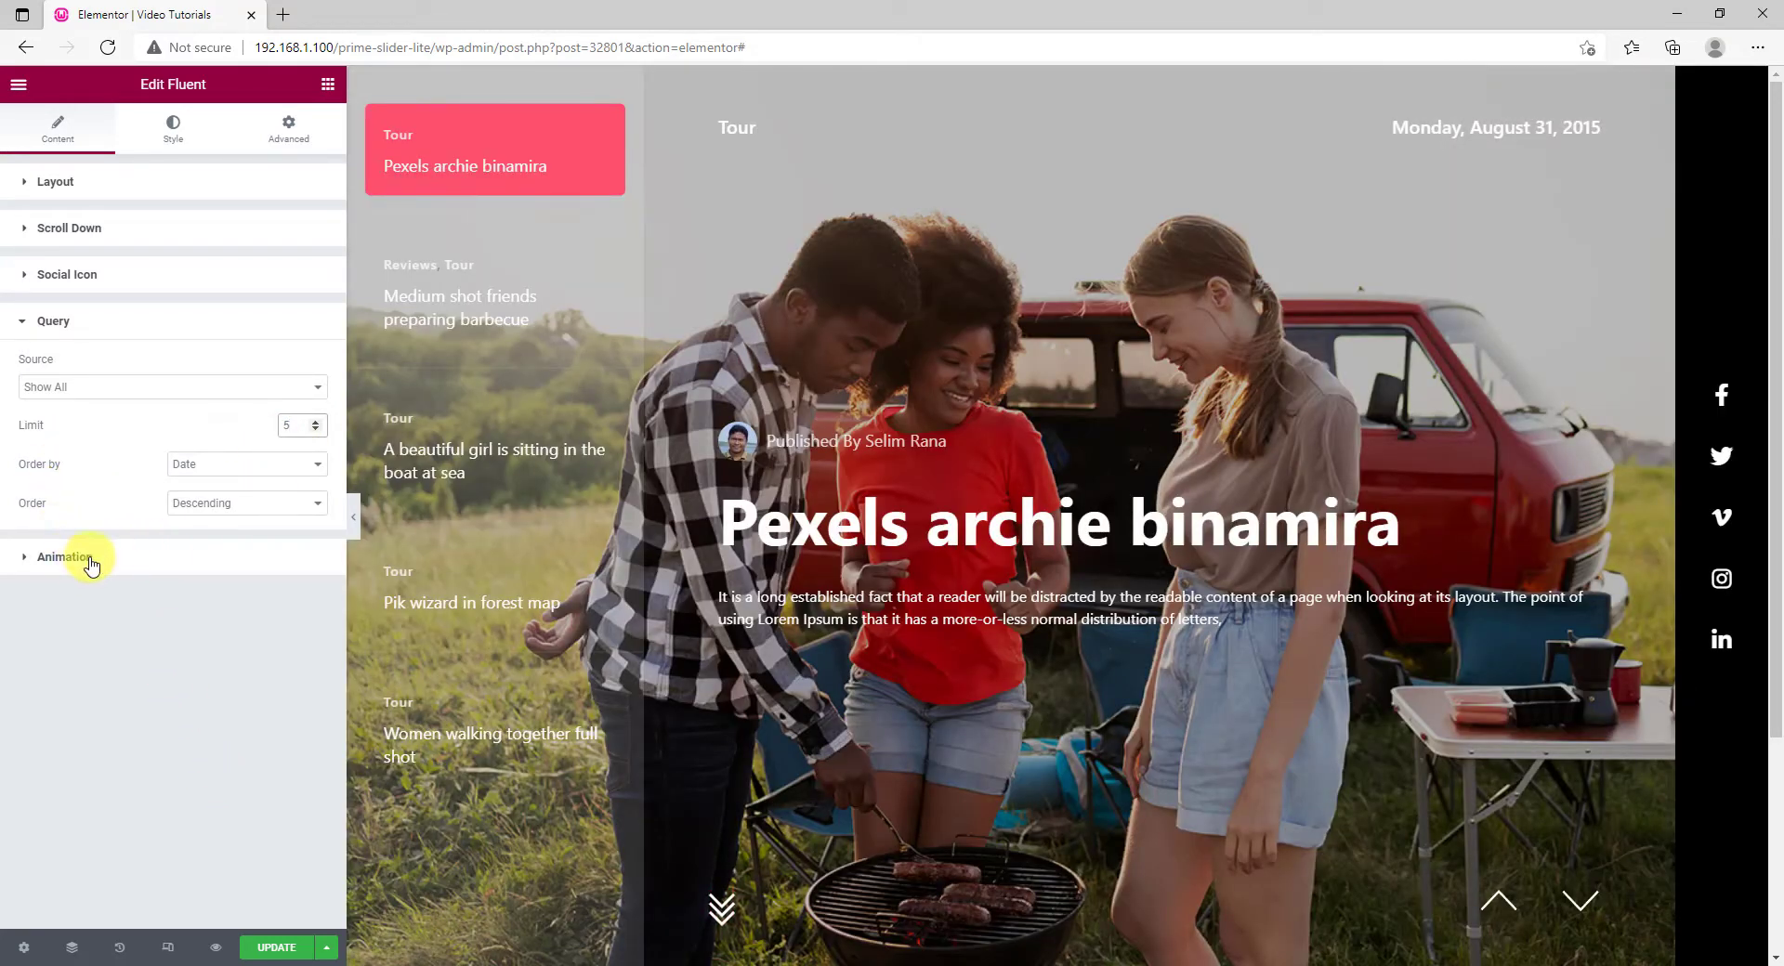
Switch on Kenburns Animation, keeping loop and 7000 ms autoplay.
click(64, 557)
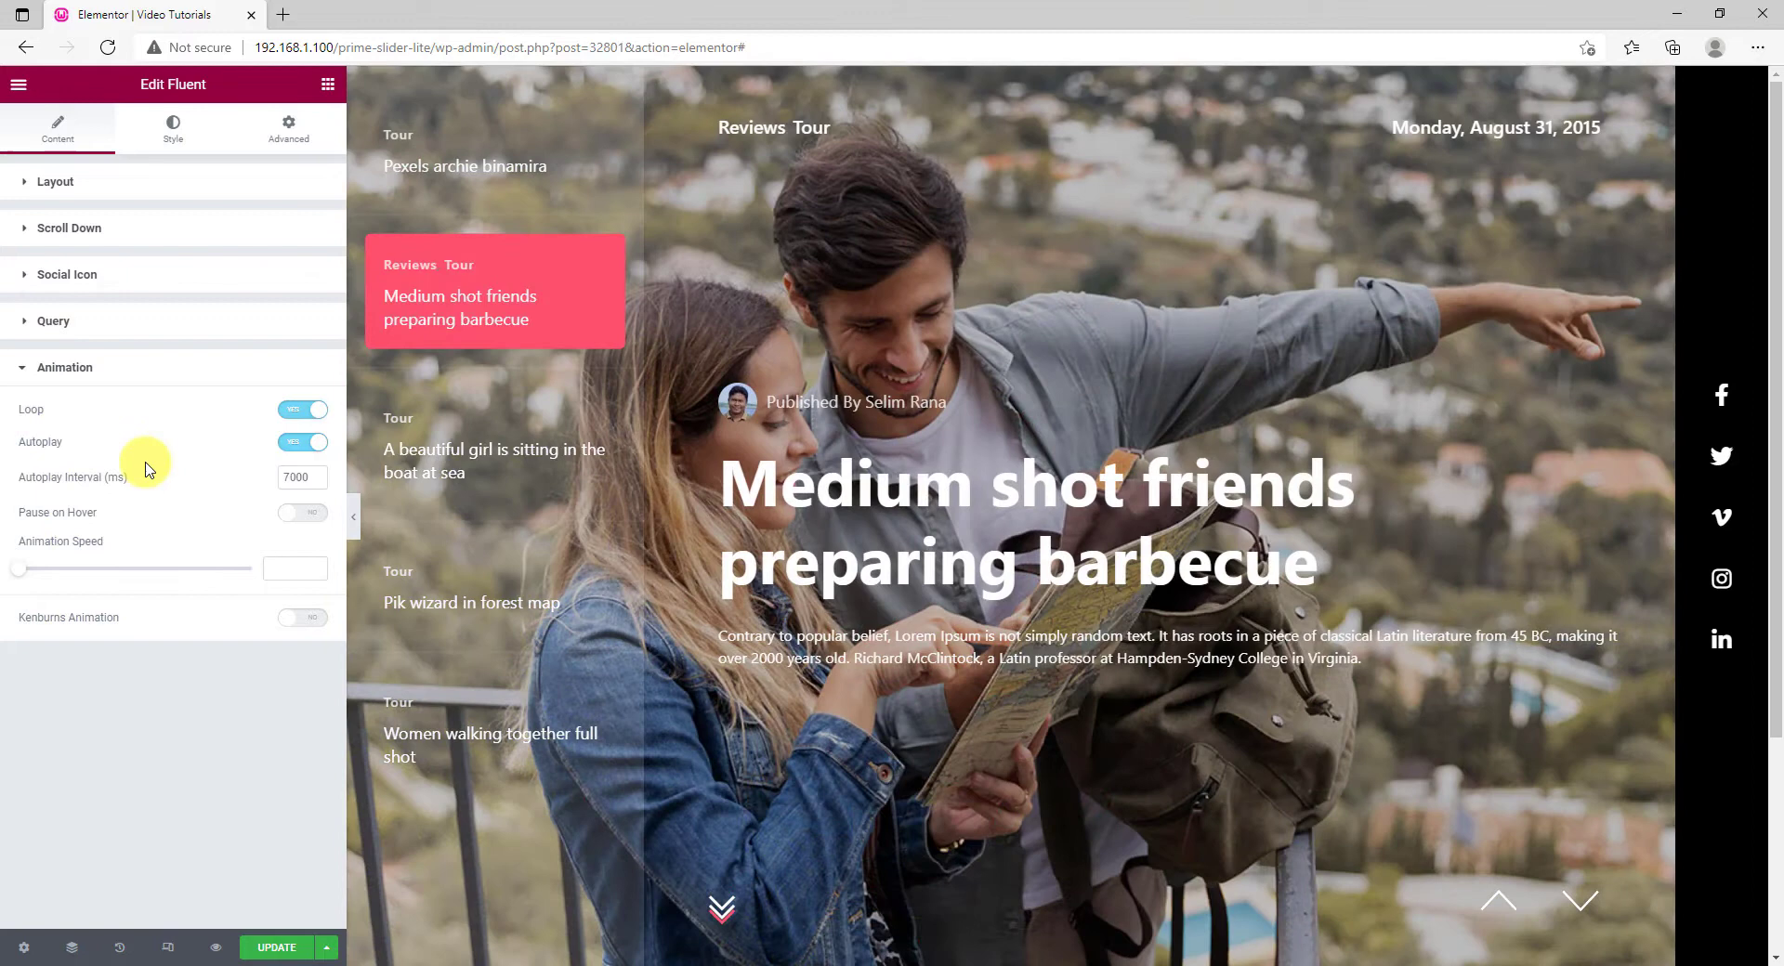
mouse_move(63, 659)
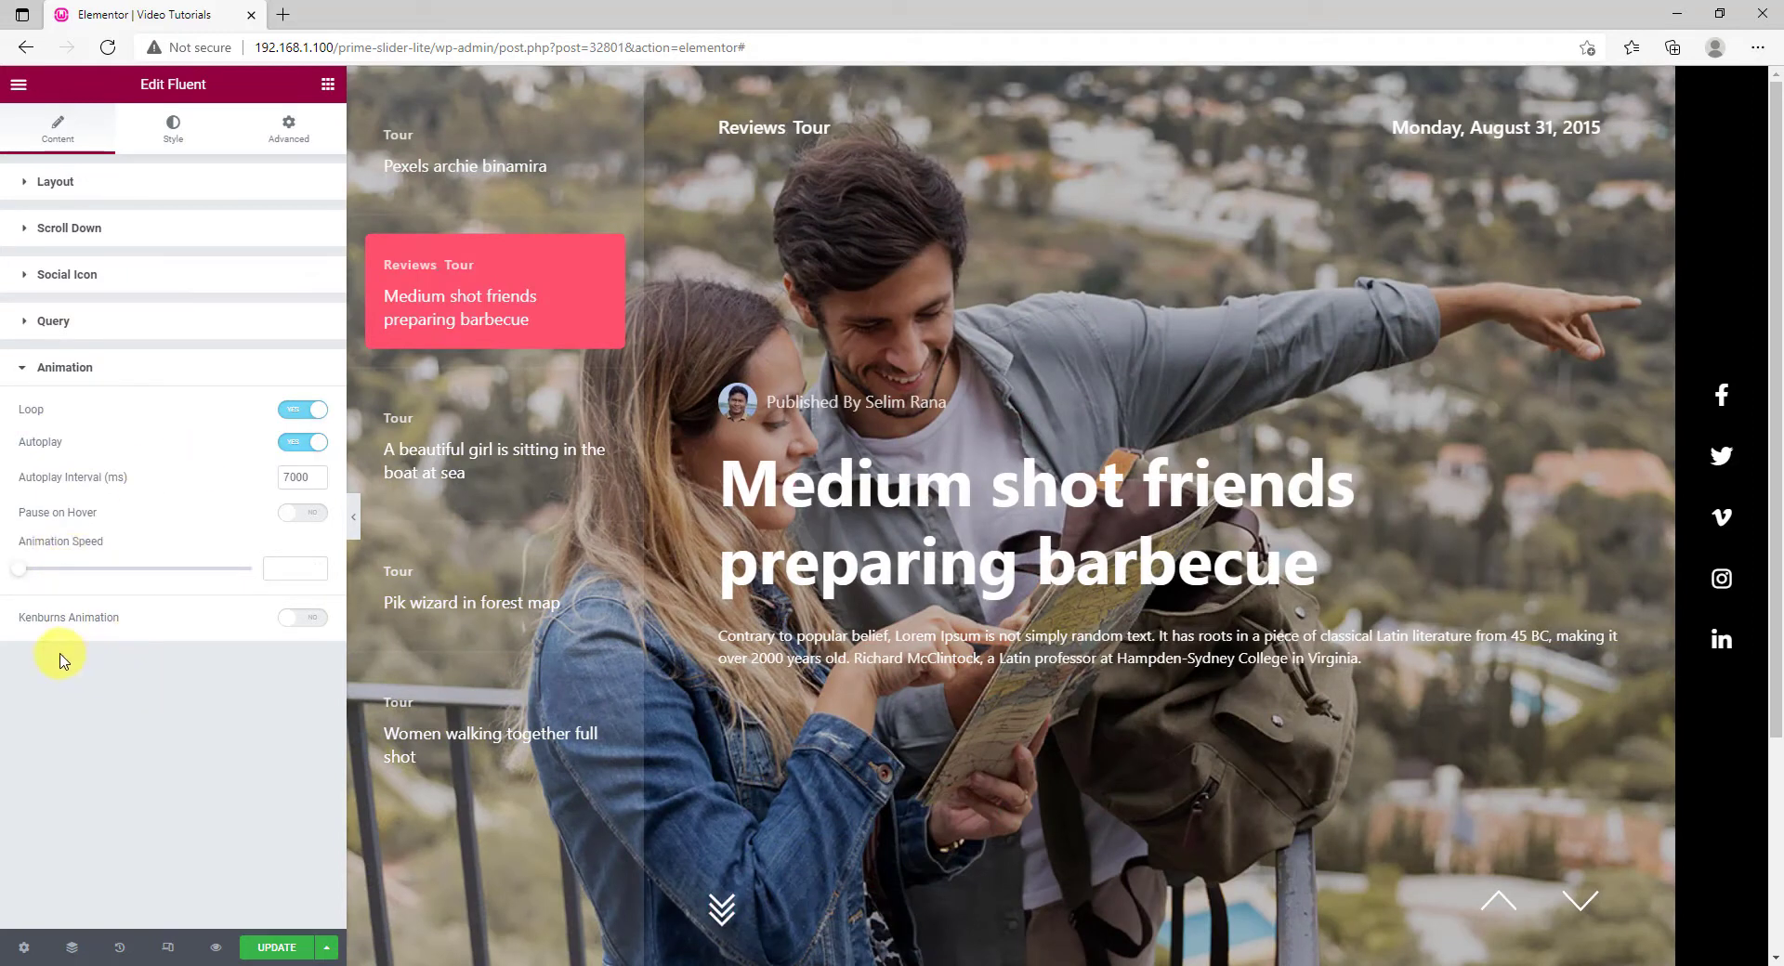
click(303, 617)
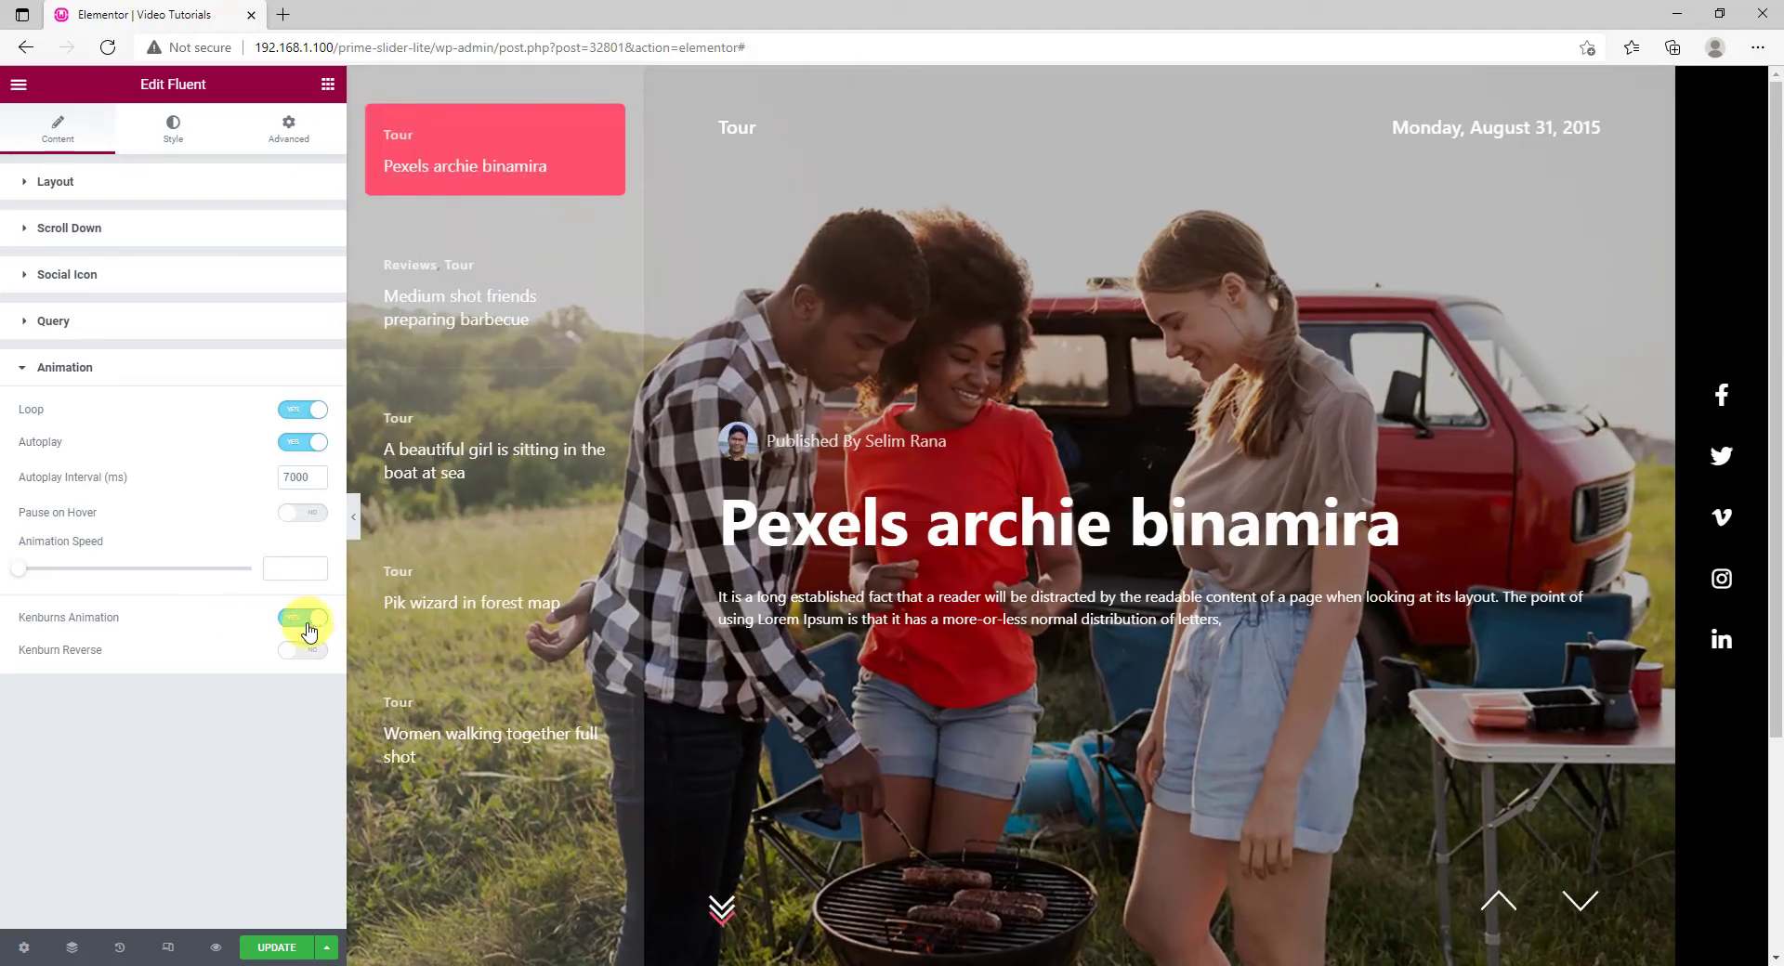
click(303, 617)
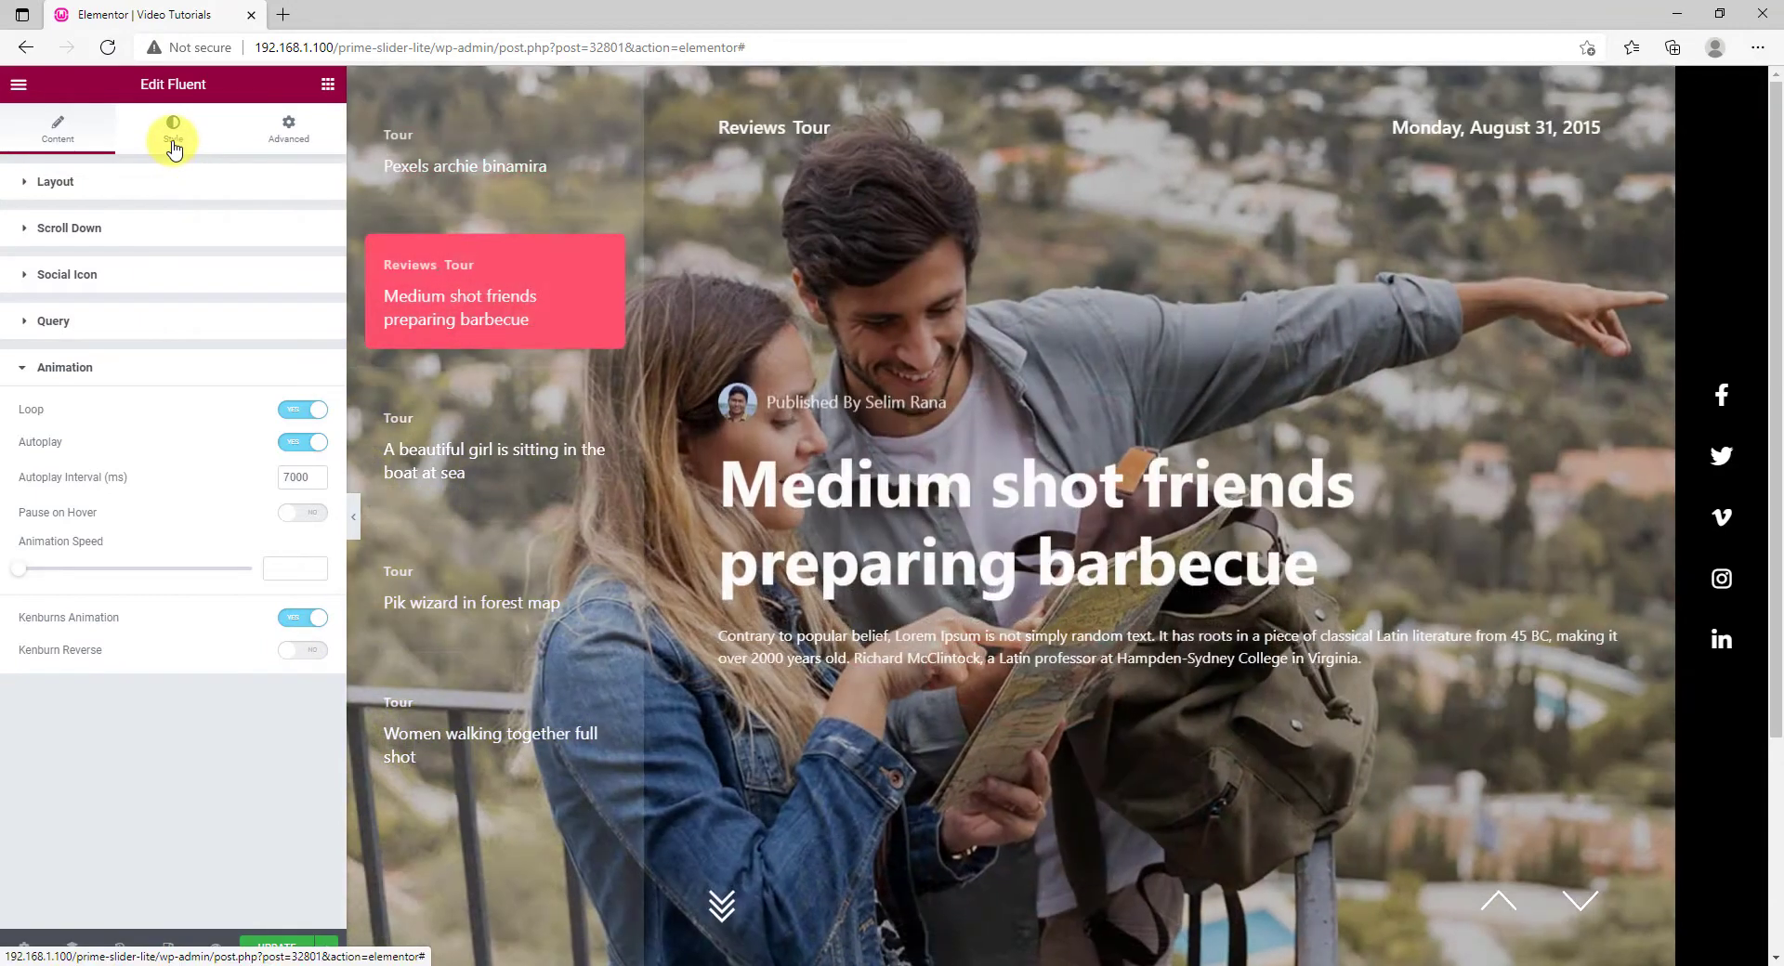
In Style > Sliders, set Overlay to Background with a translucent black overlay colour.
click(171, 124)
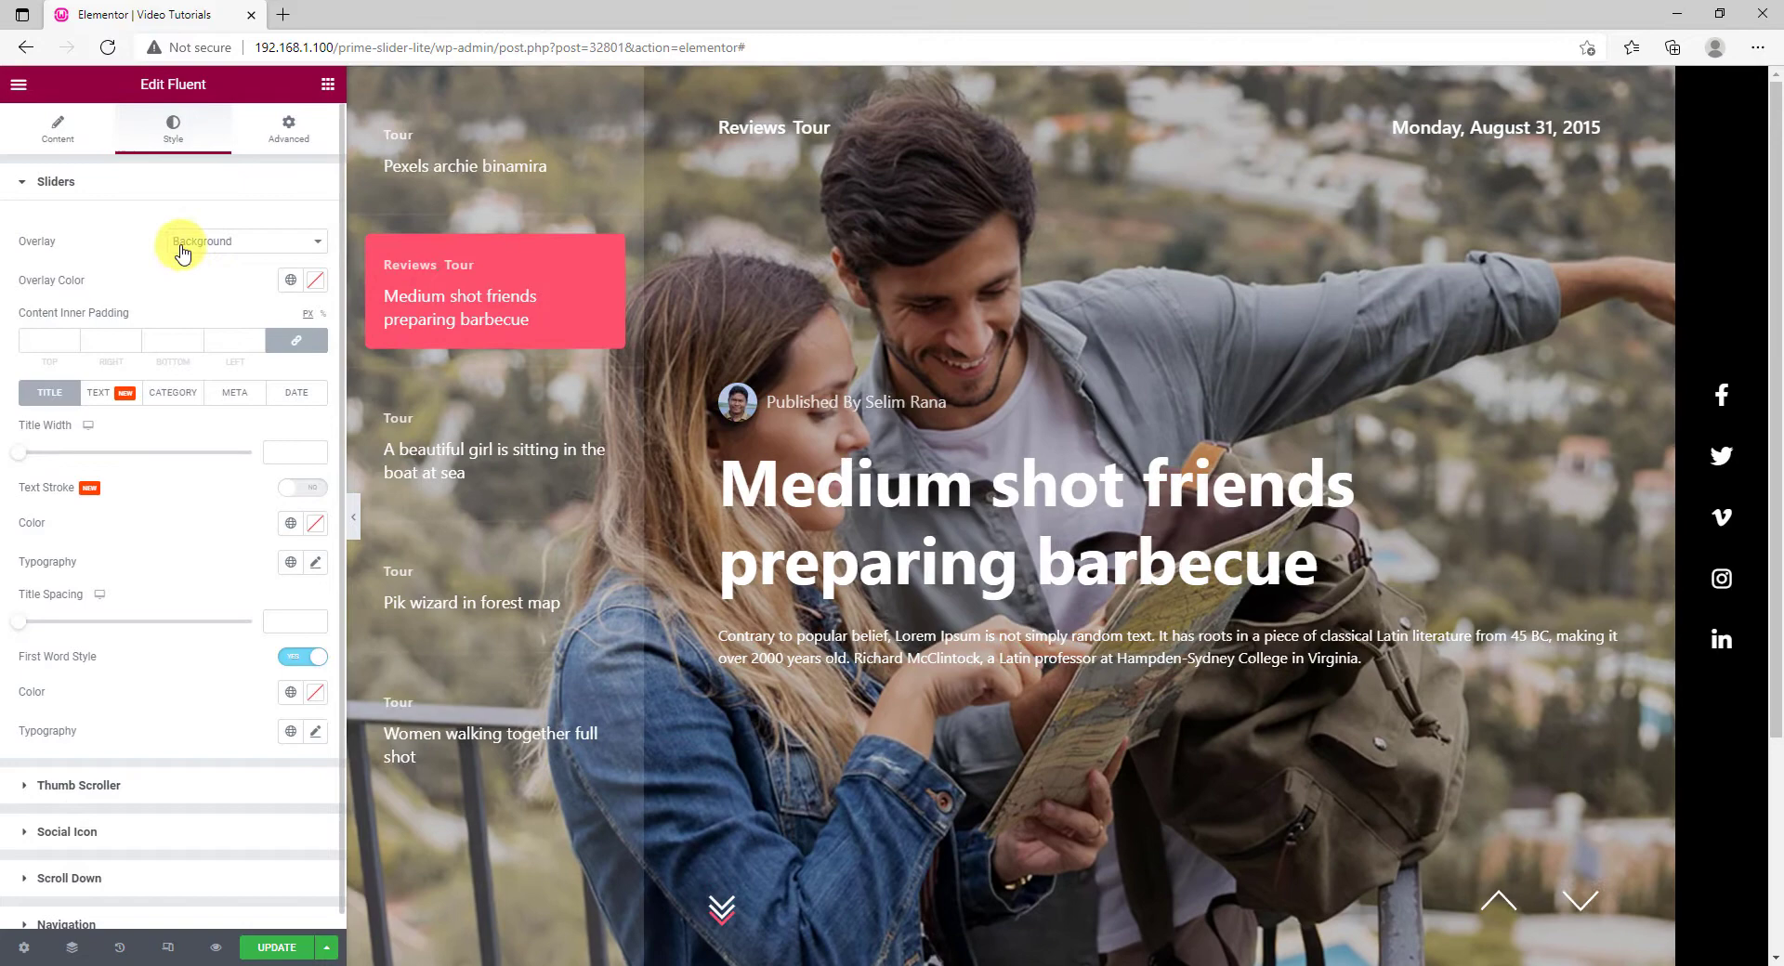
click(245, 239)
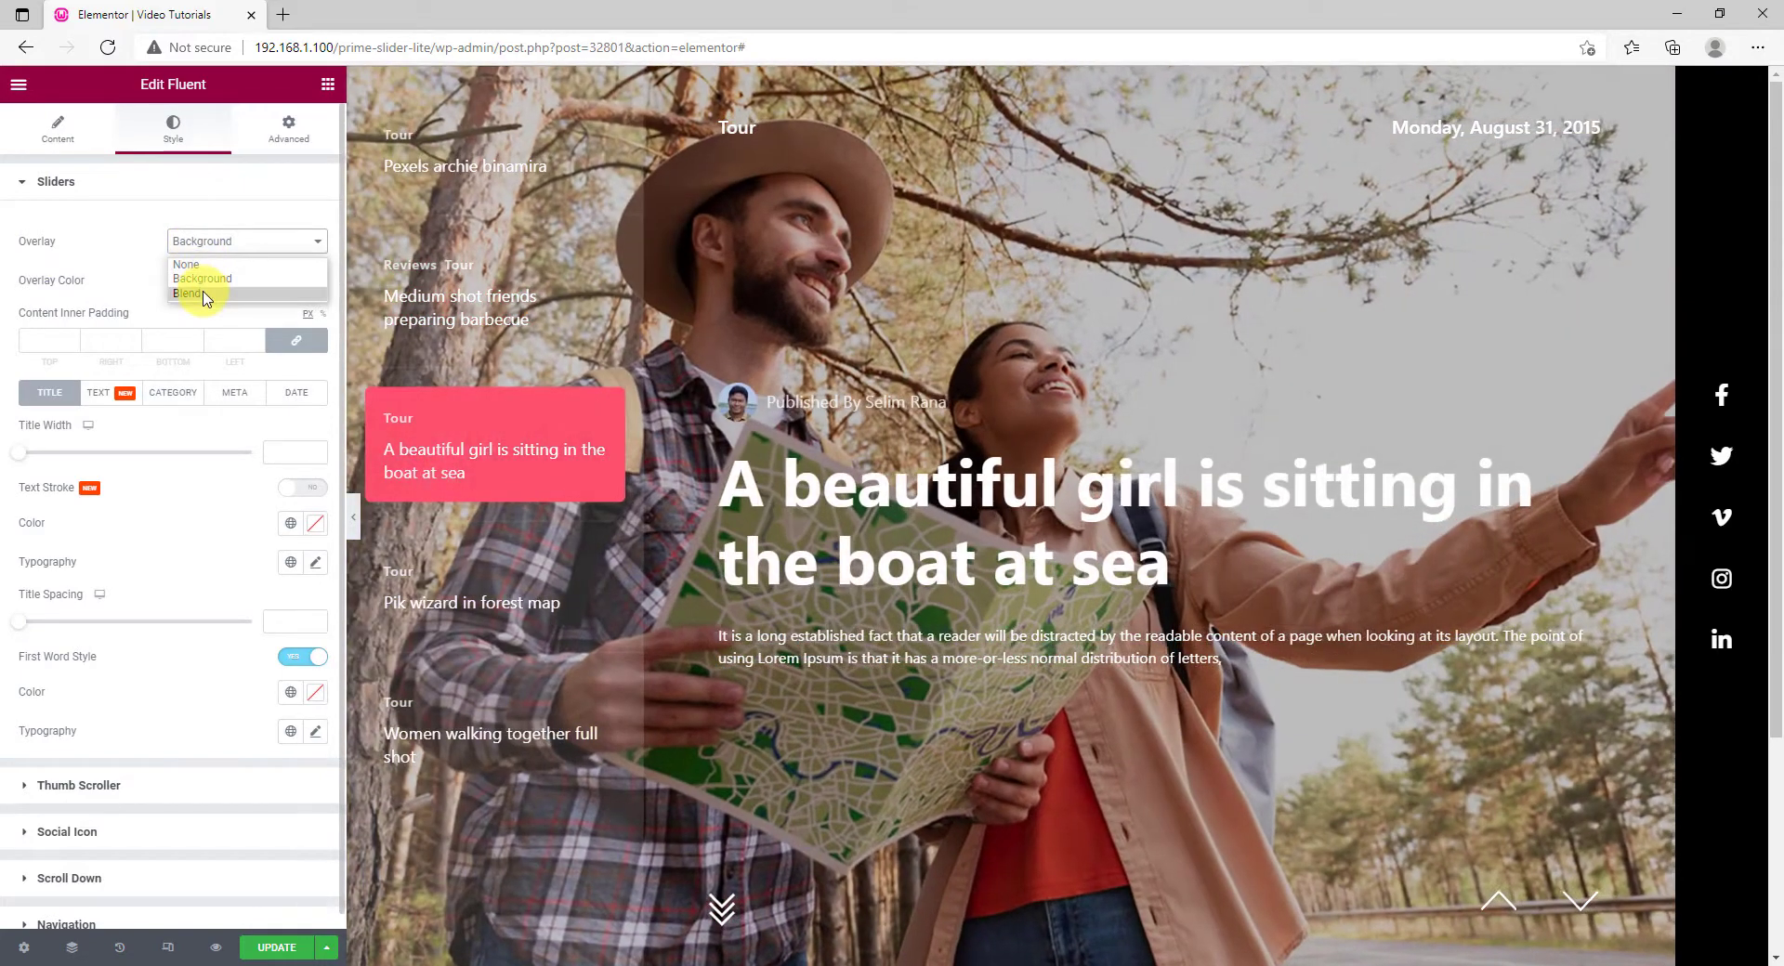
click(186, 264)
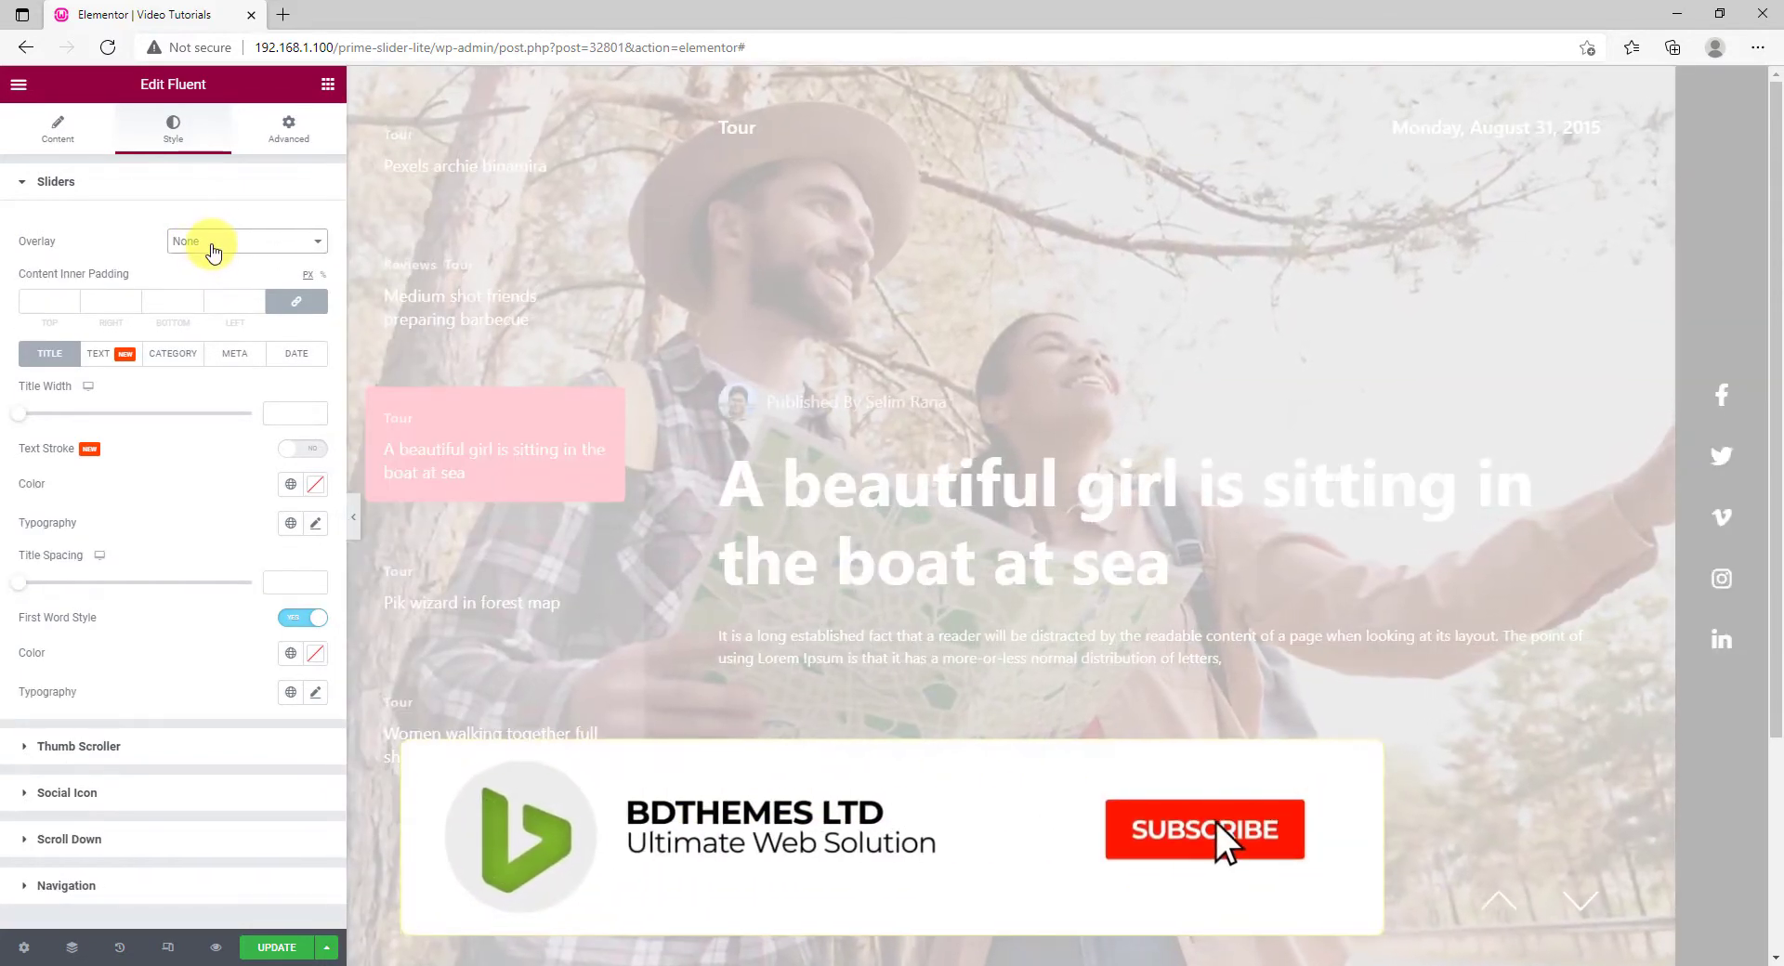
click(245, 240)
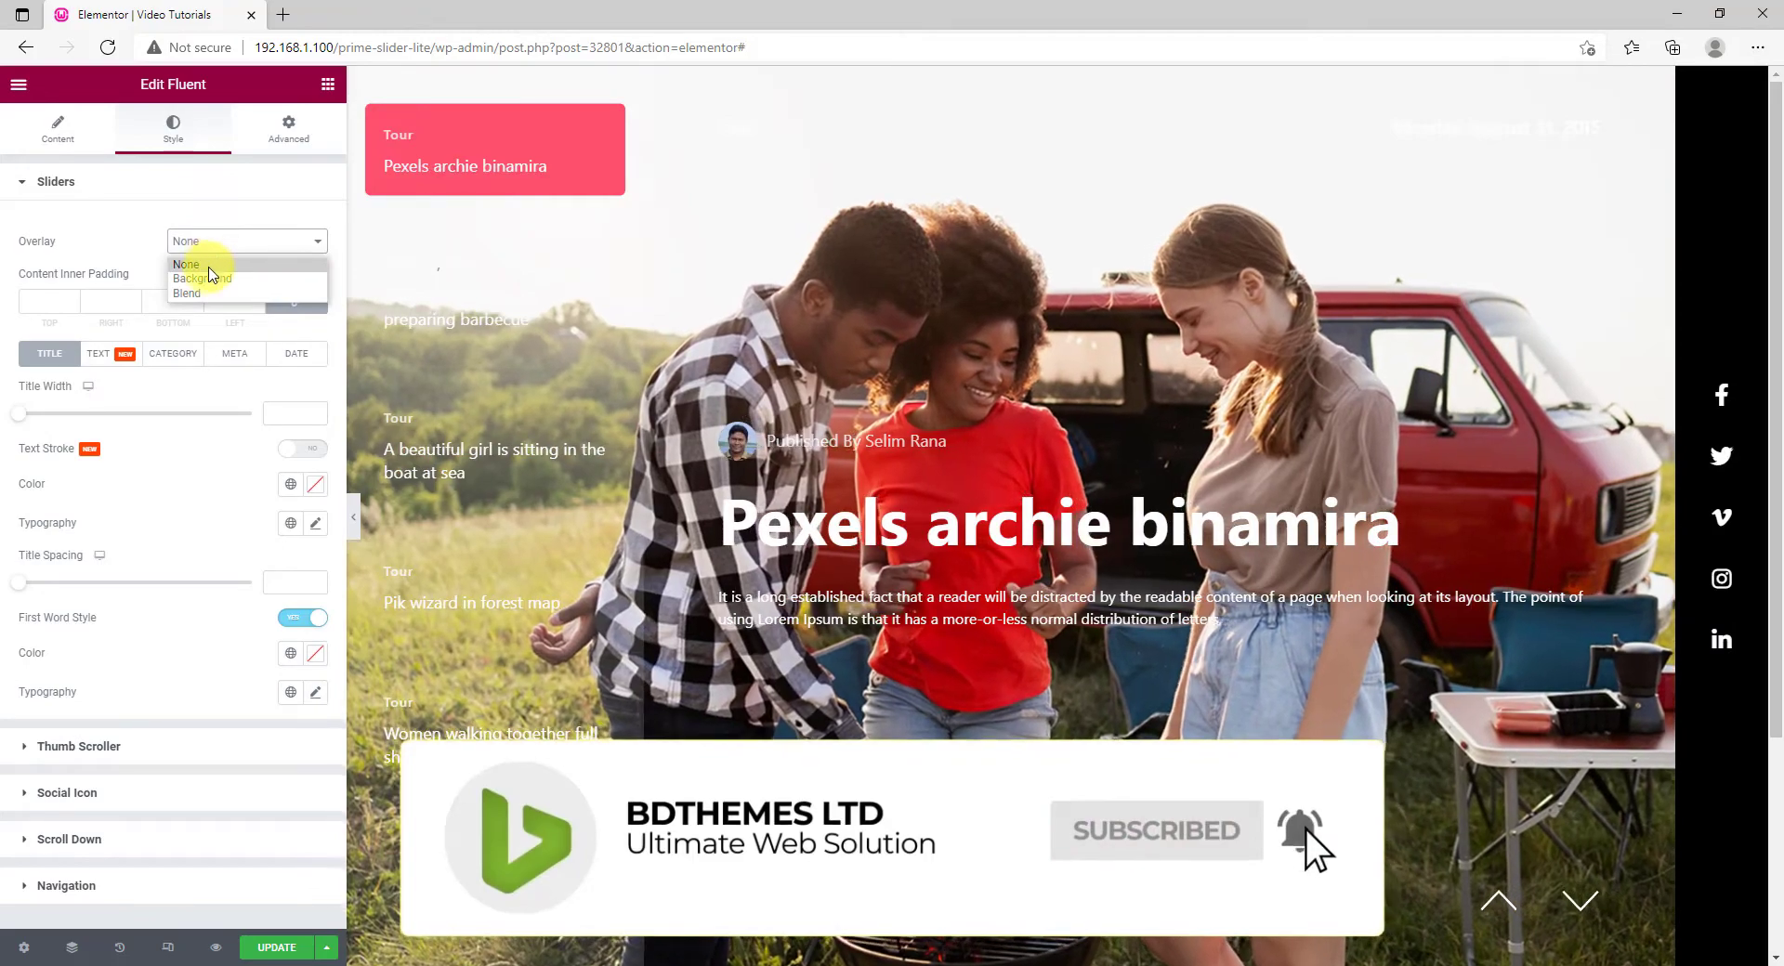
click(201, 279)
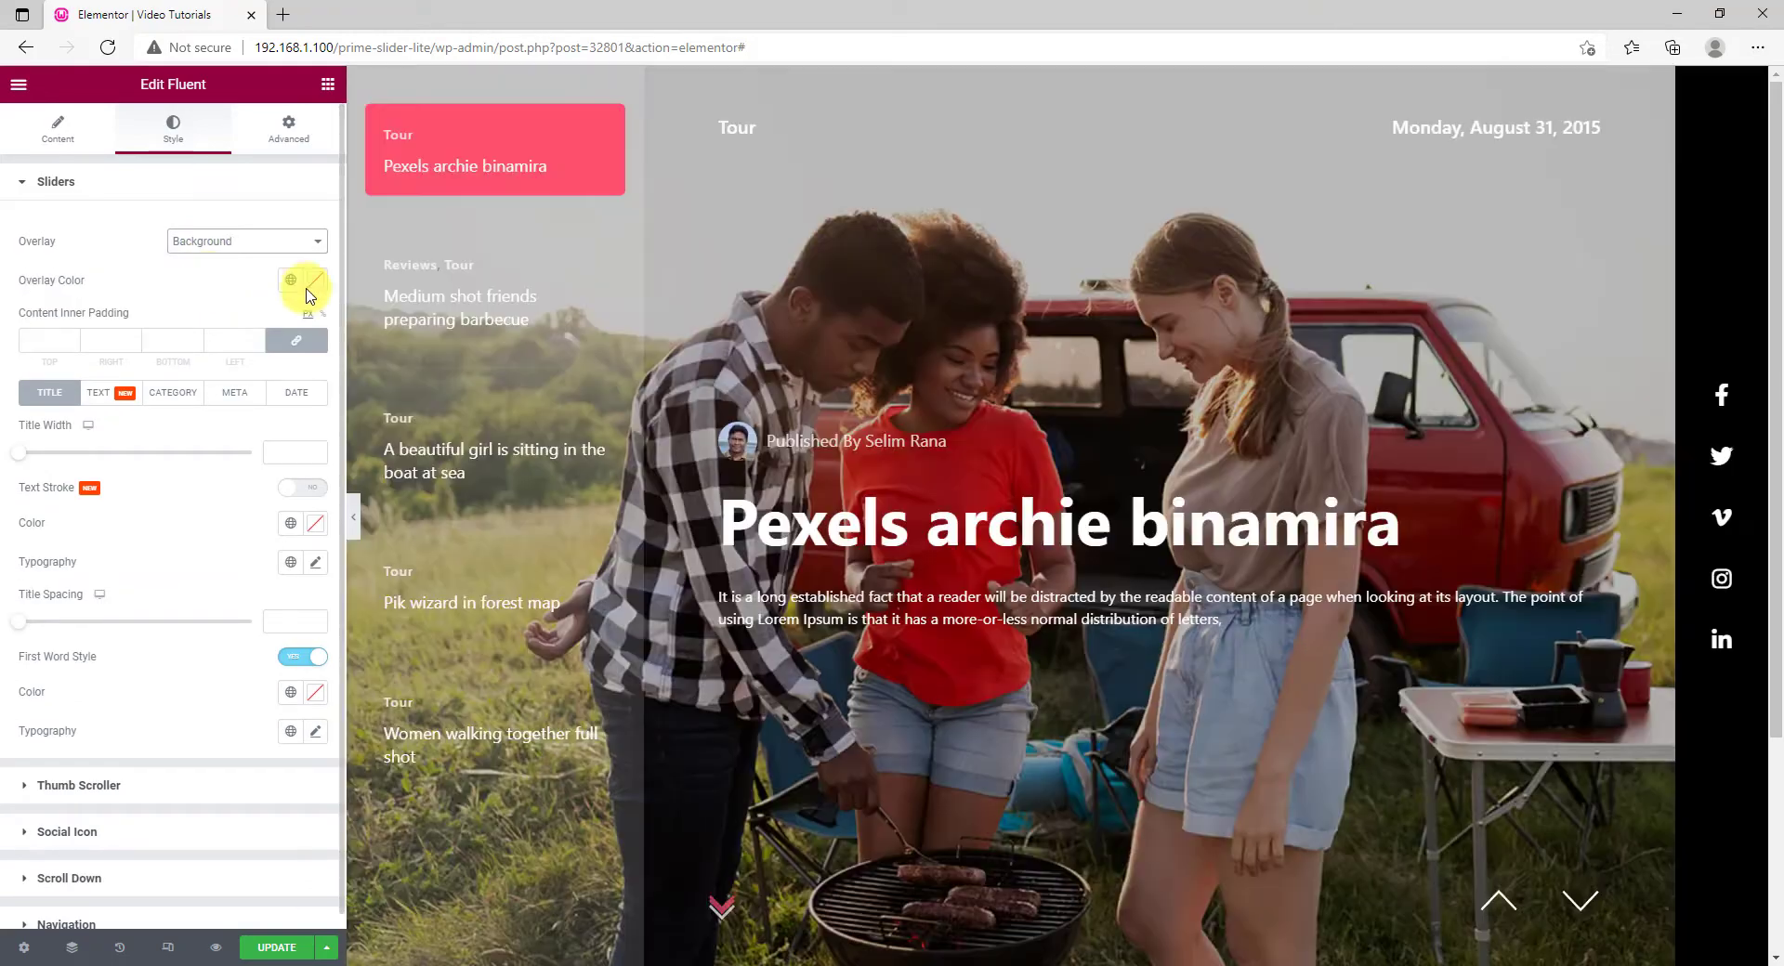
click(303, 280)
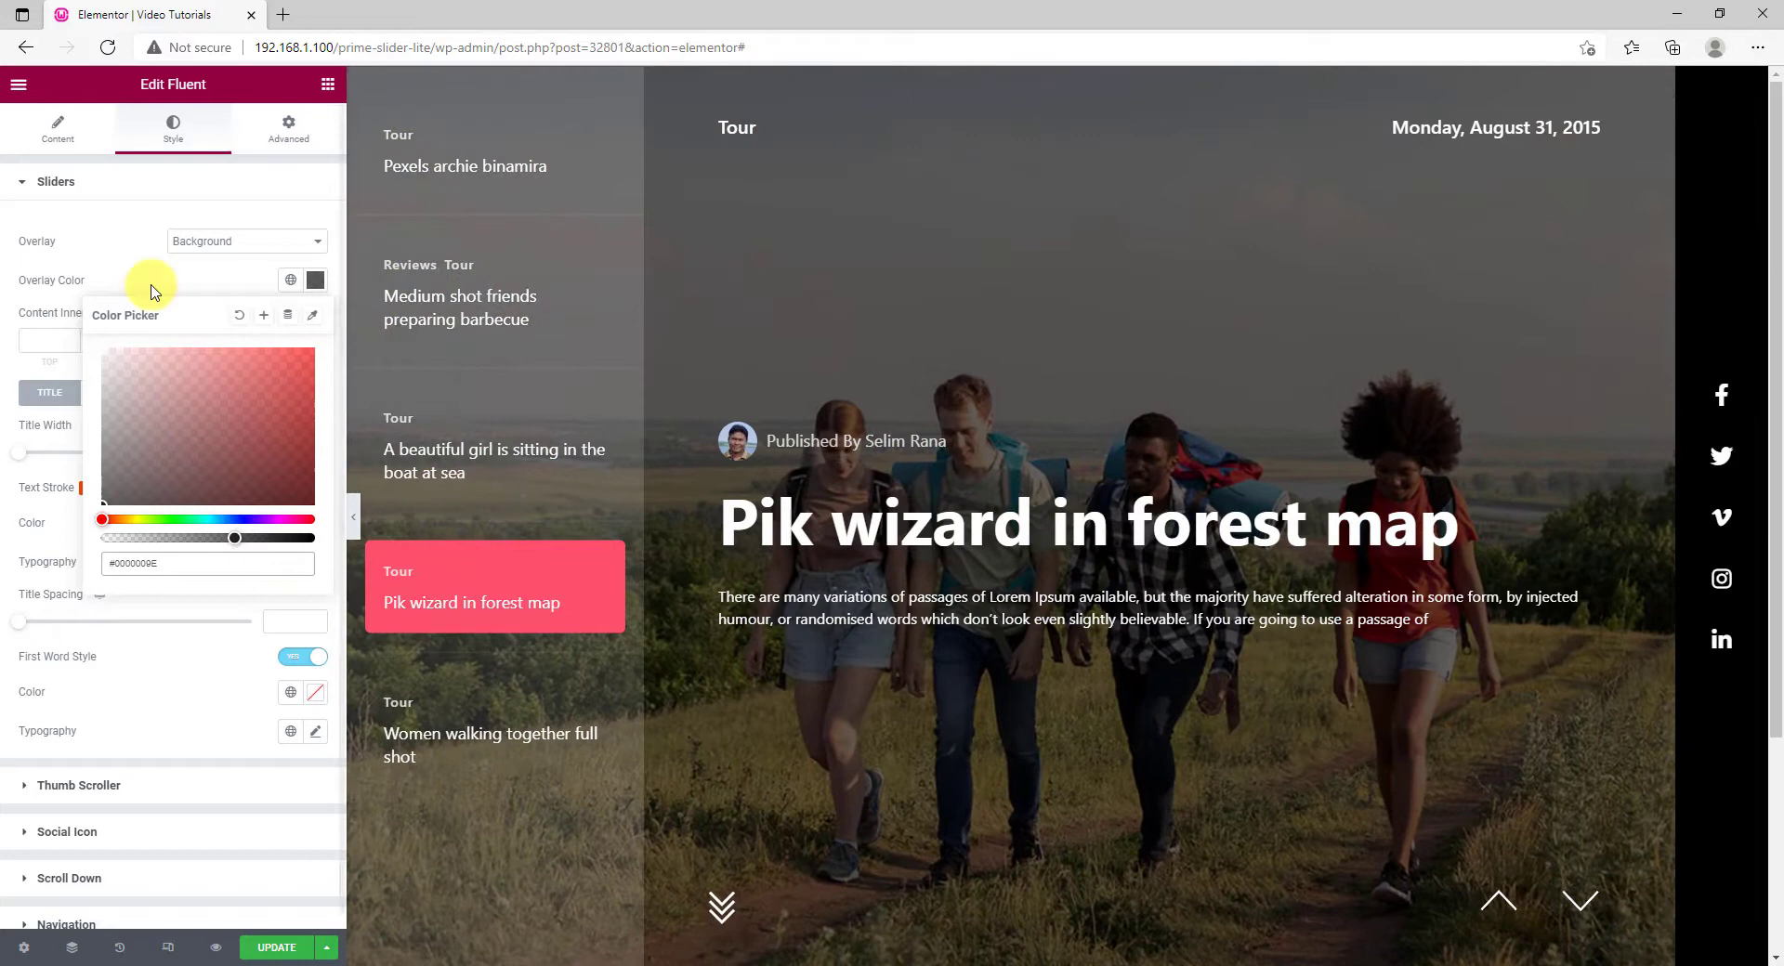
click(160, 273)
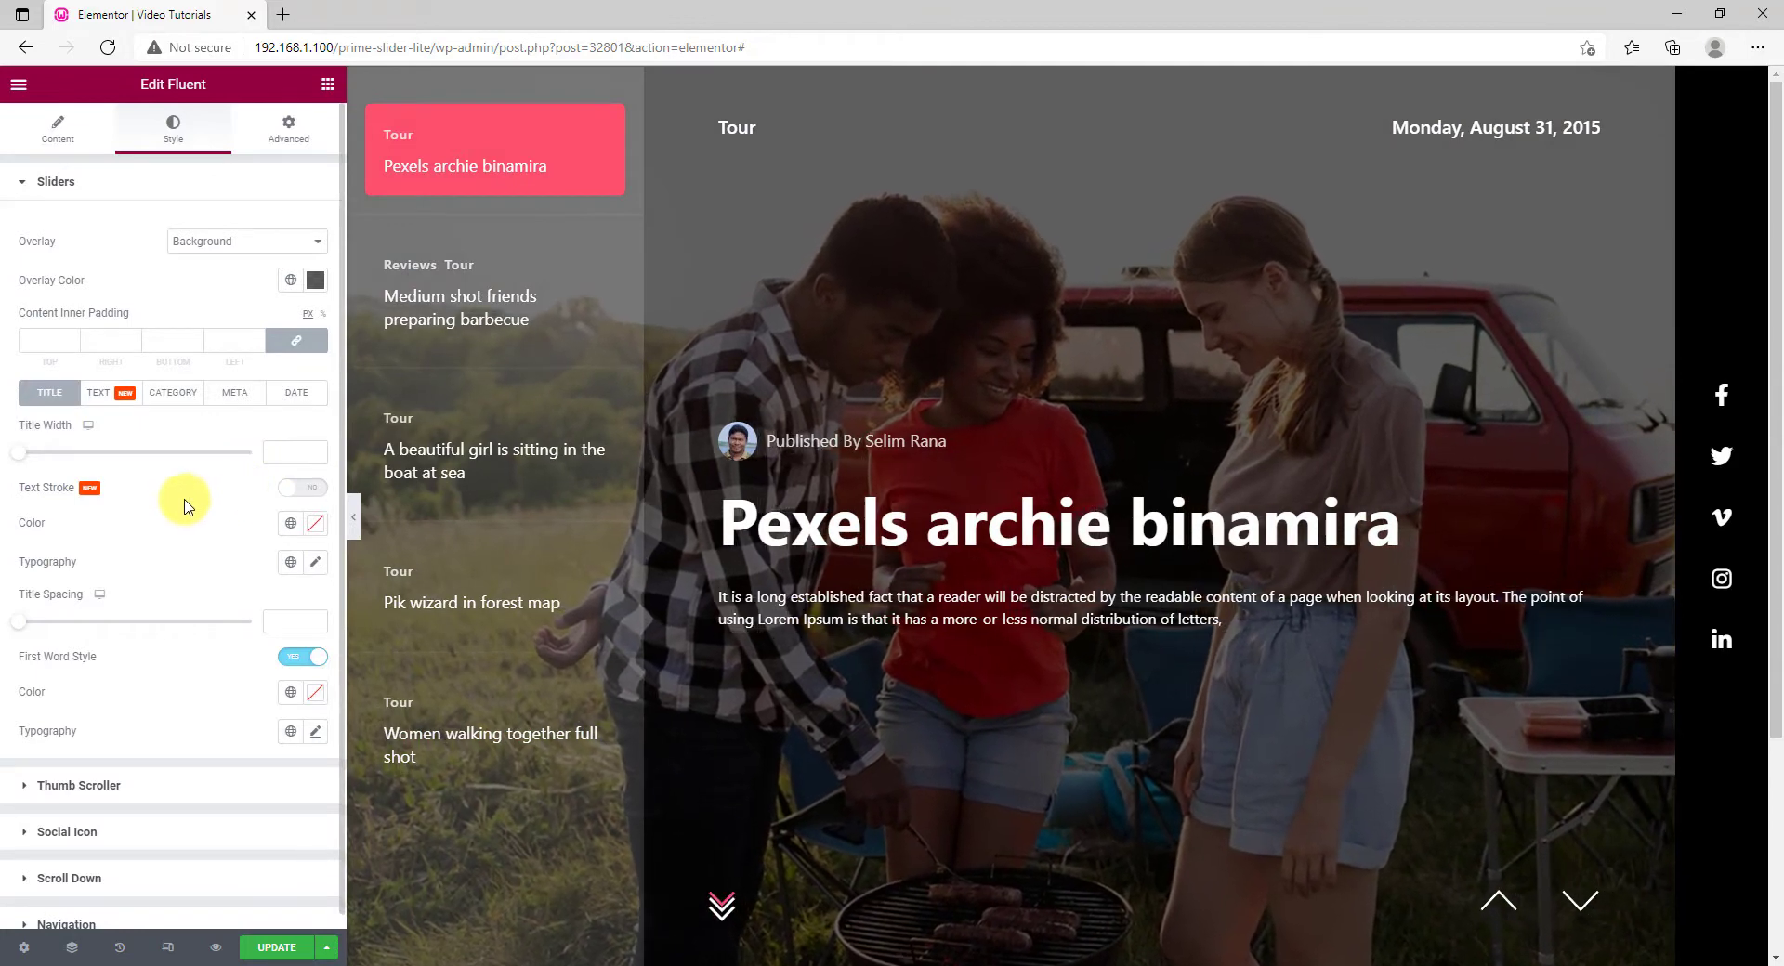
Set the slide Title Color and the description Text Color to yellow.
click(316, 528)
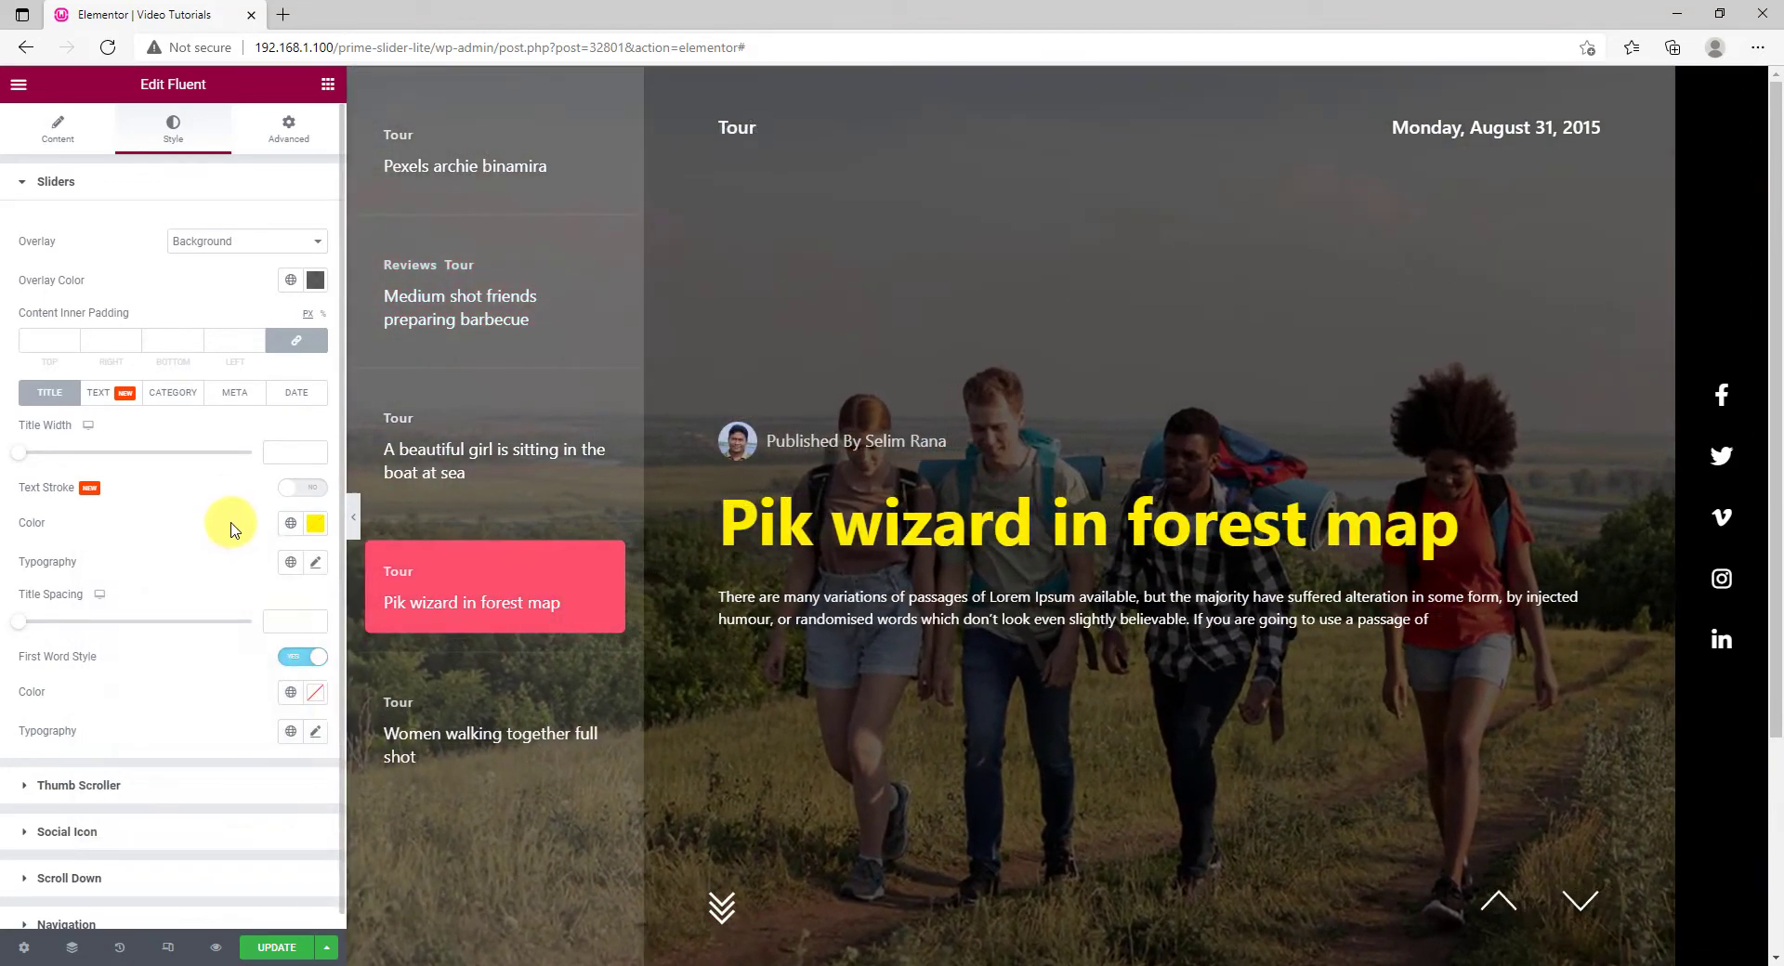
click(316, 433)
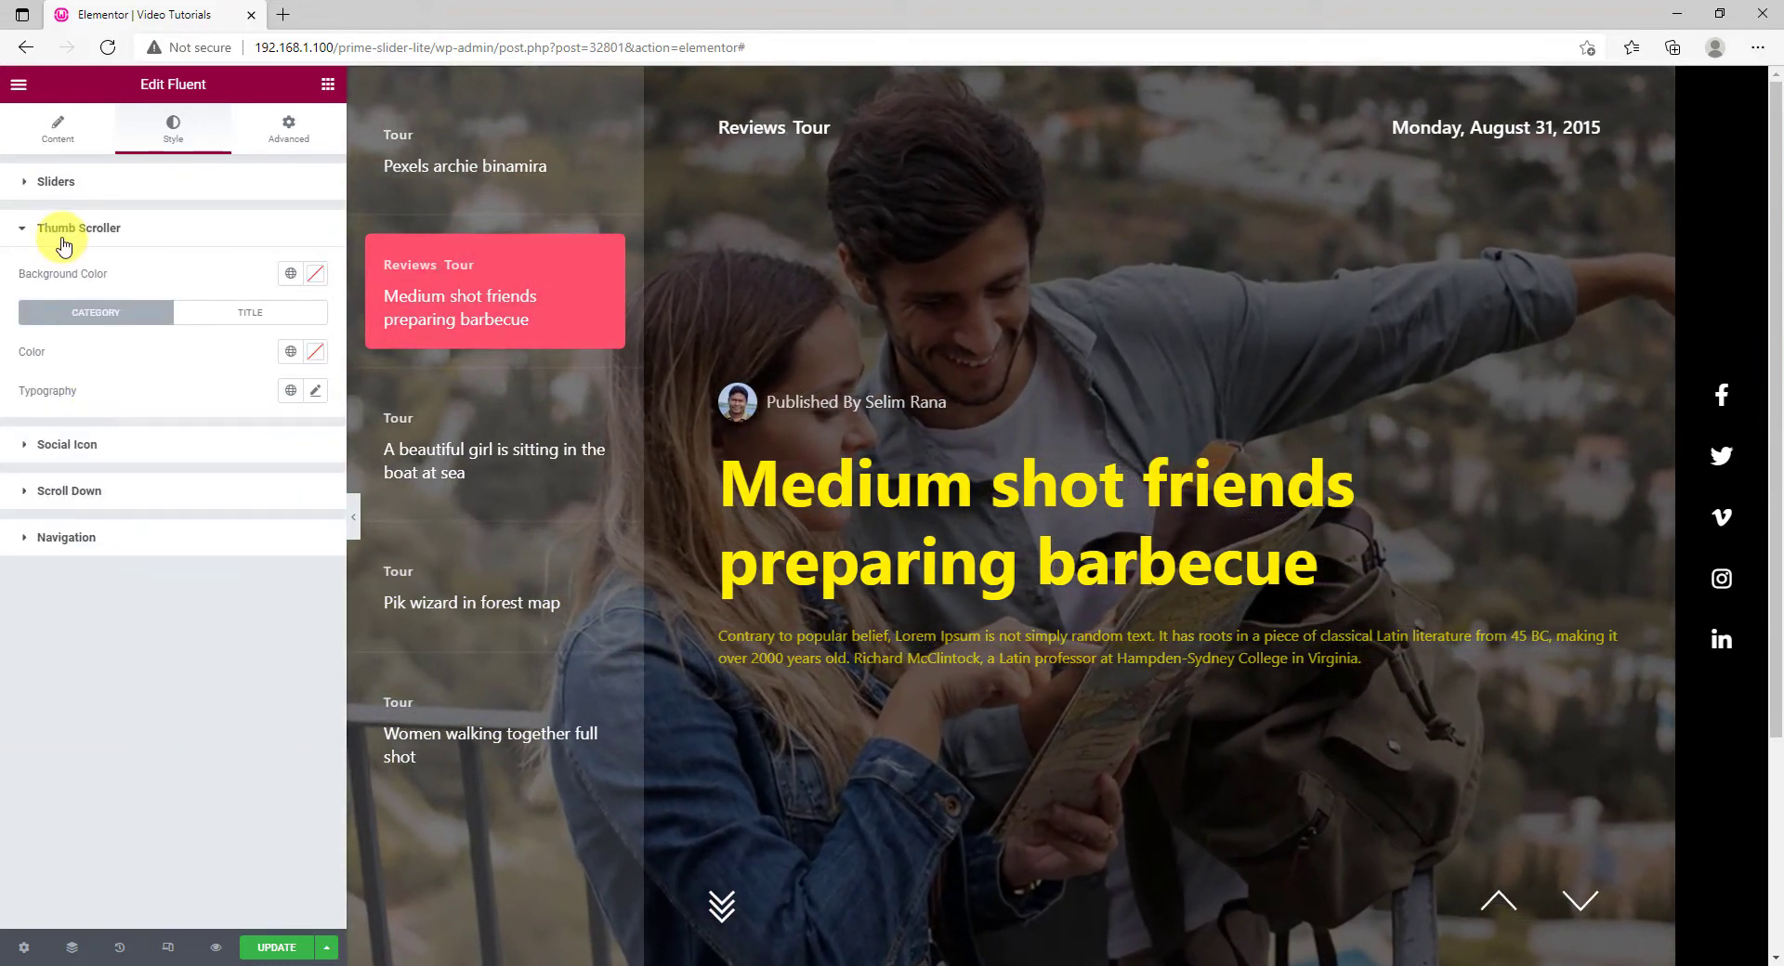
Give the Thumb Scroller's active entry a translucent yellow Background Color.
click(316, 274)
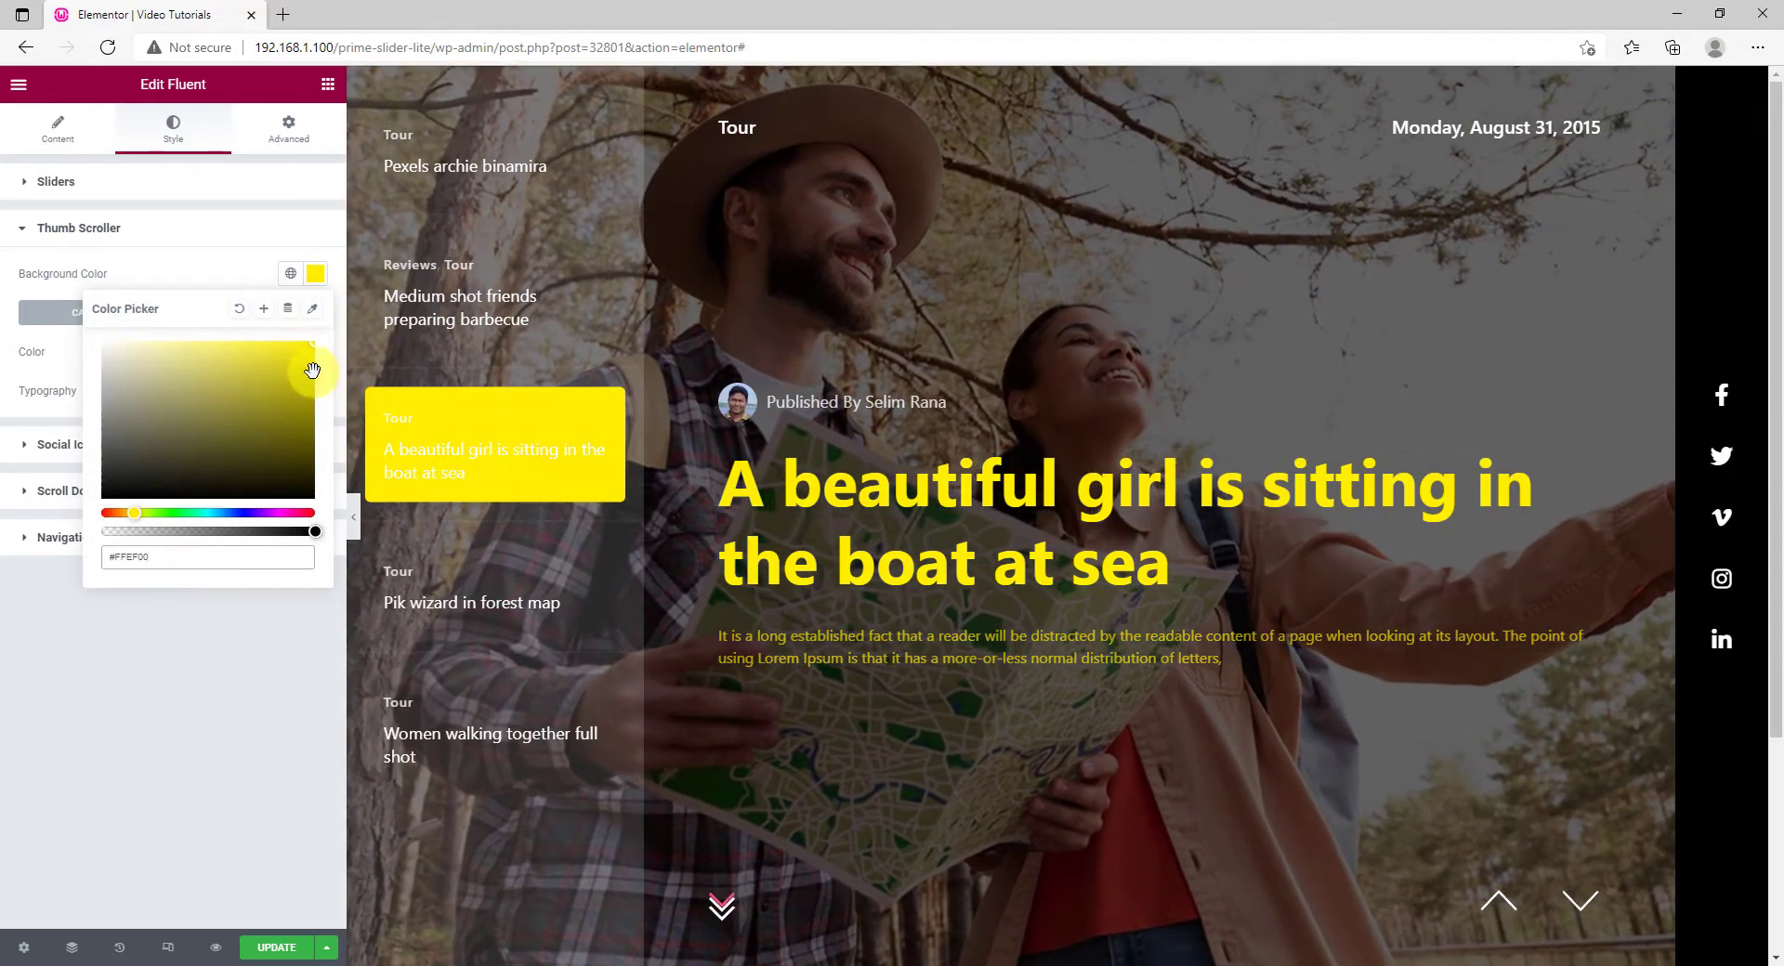
drag(312, 370, 273, 401)
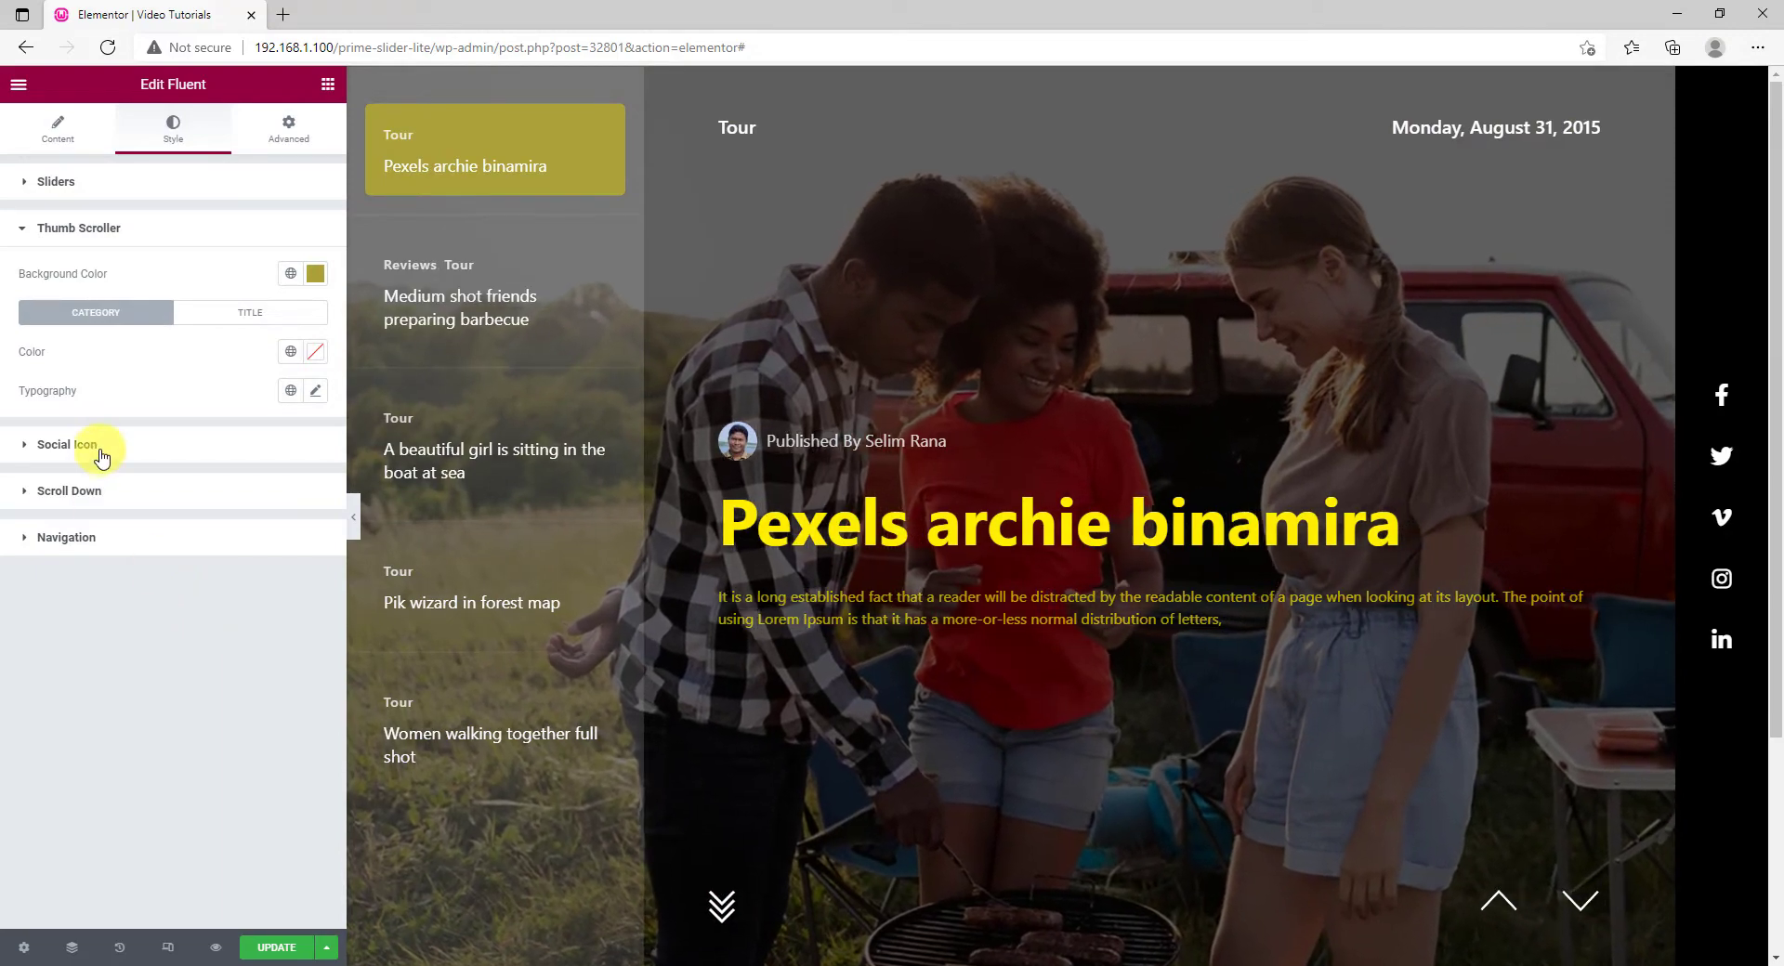
click(65, 444)
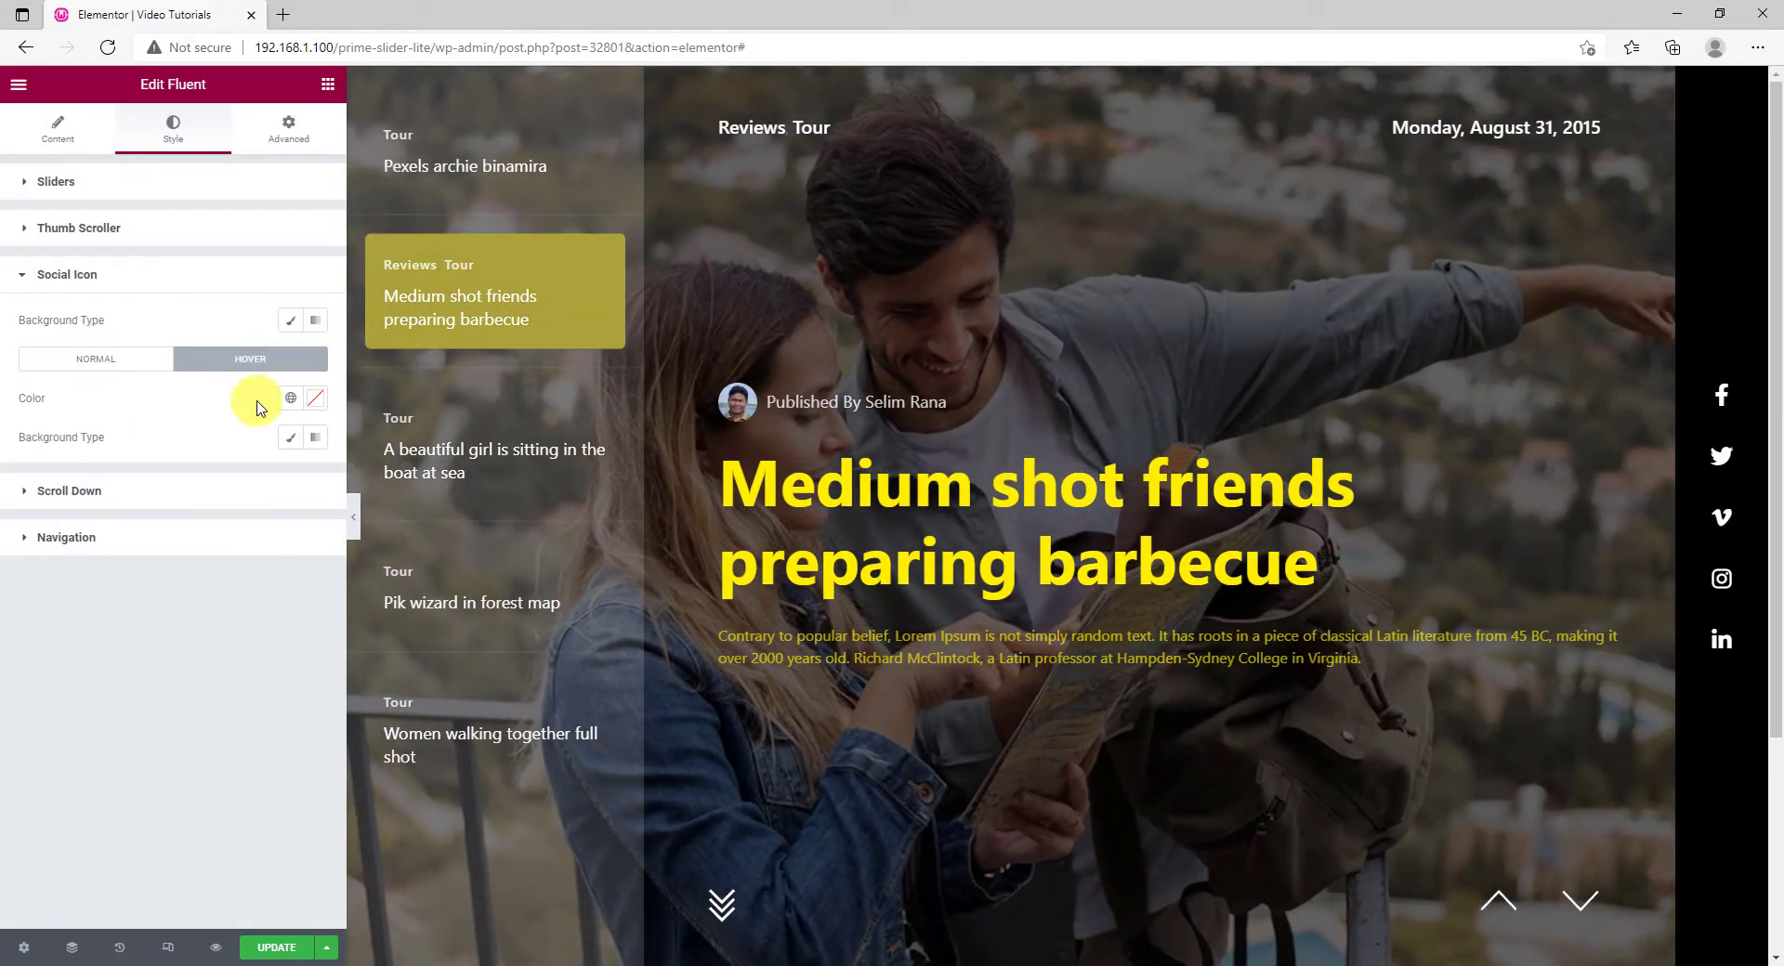
Set the Social Icon hover Color to yellow.
click(314, 398)
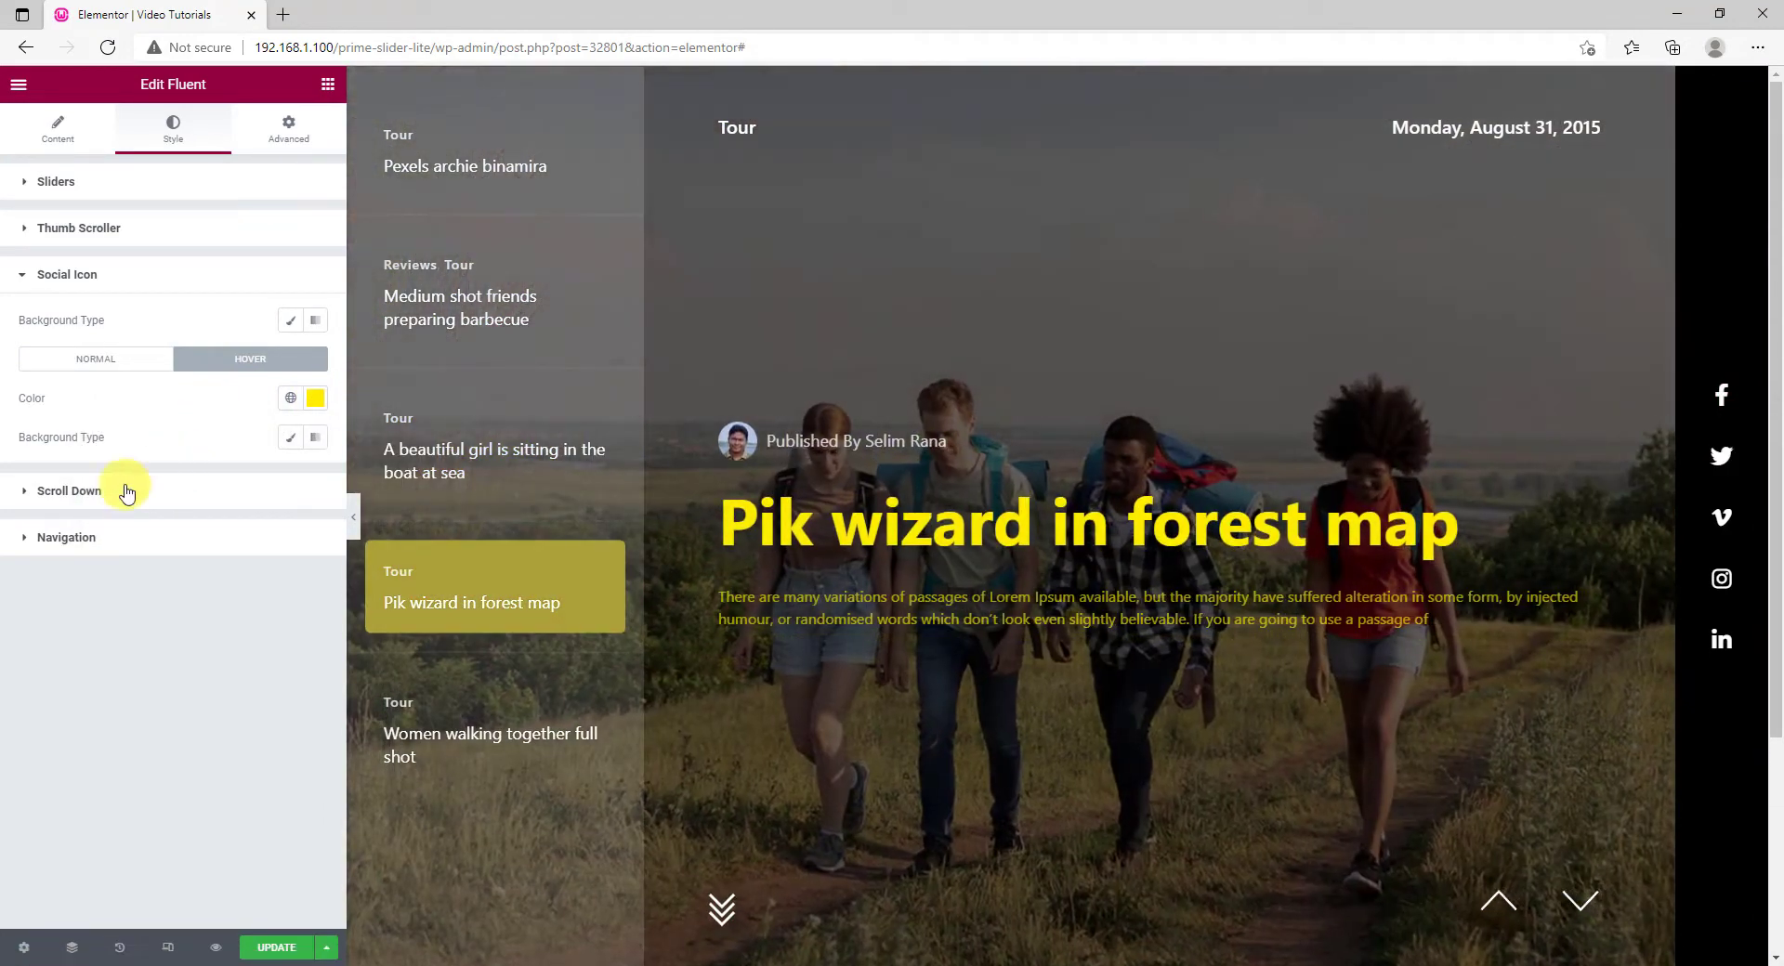
click(68, 491)
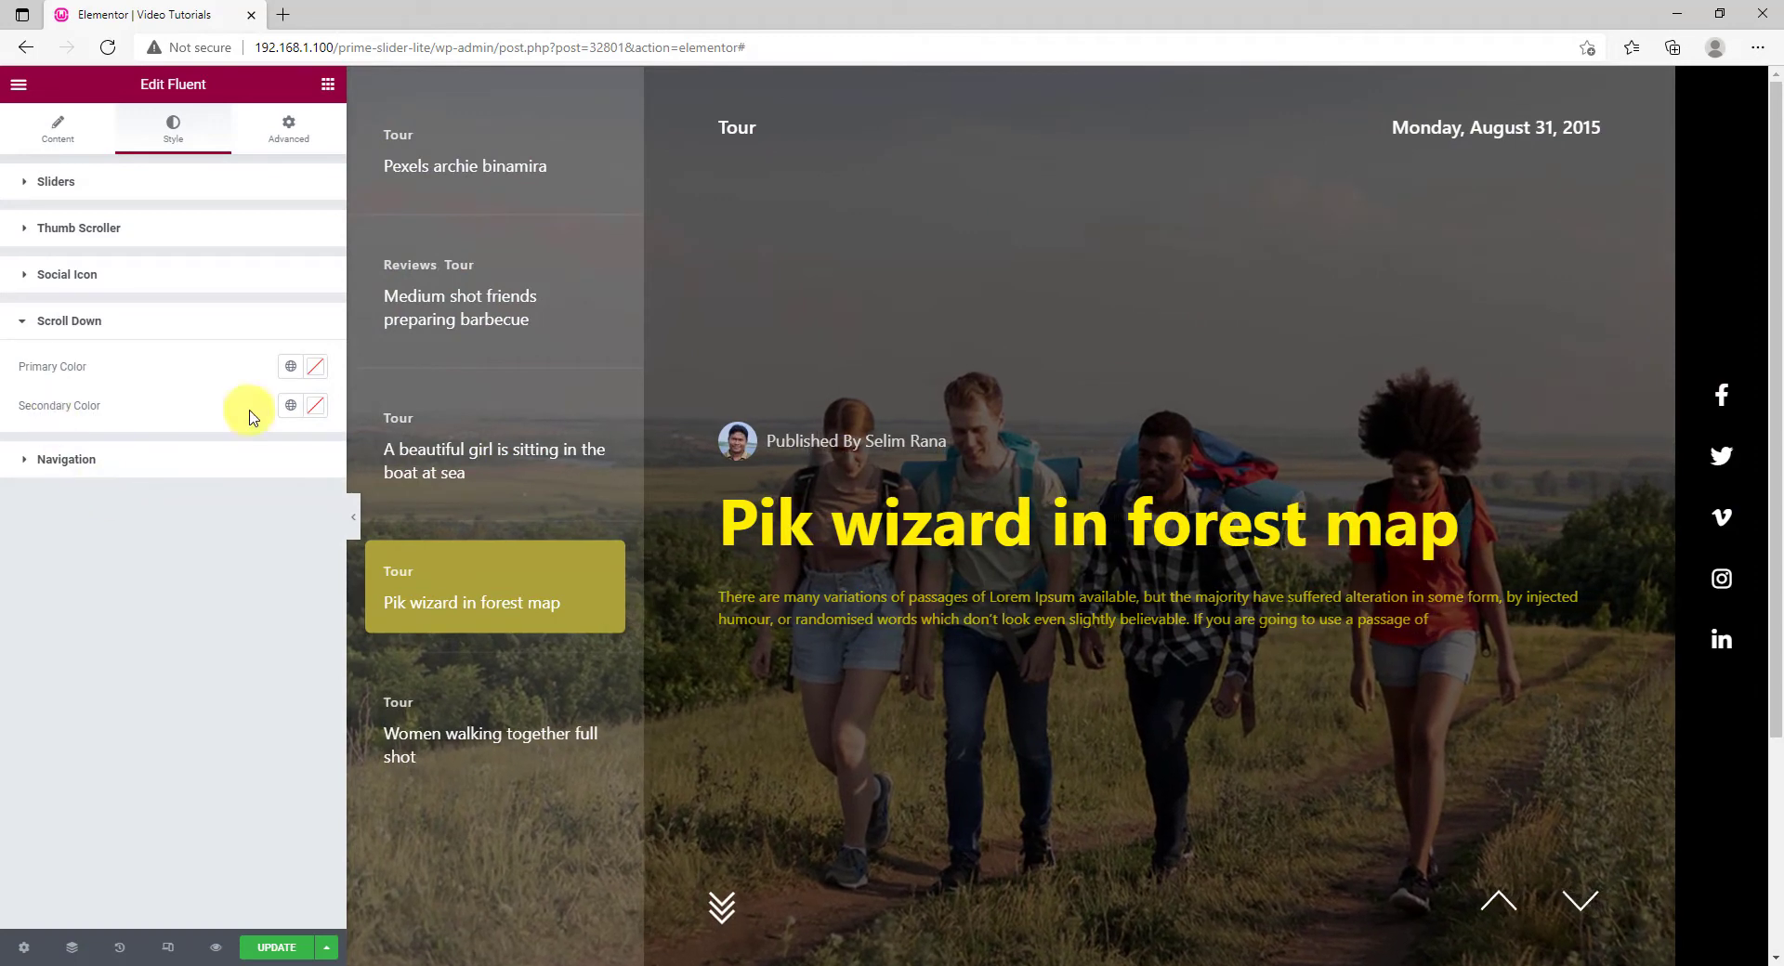
Set the Scroll Down Secondary Color to yellow and reach the Navigation arrows' Hover colours.
click(290, 405)
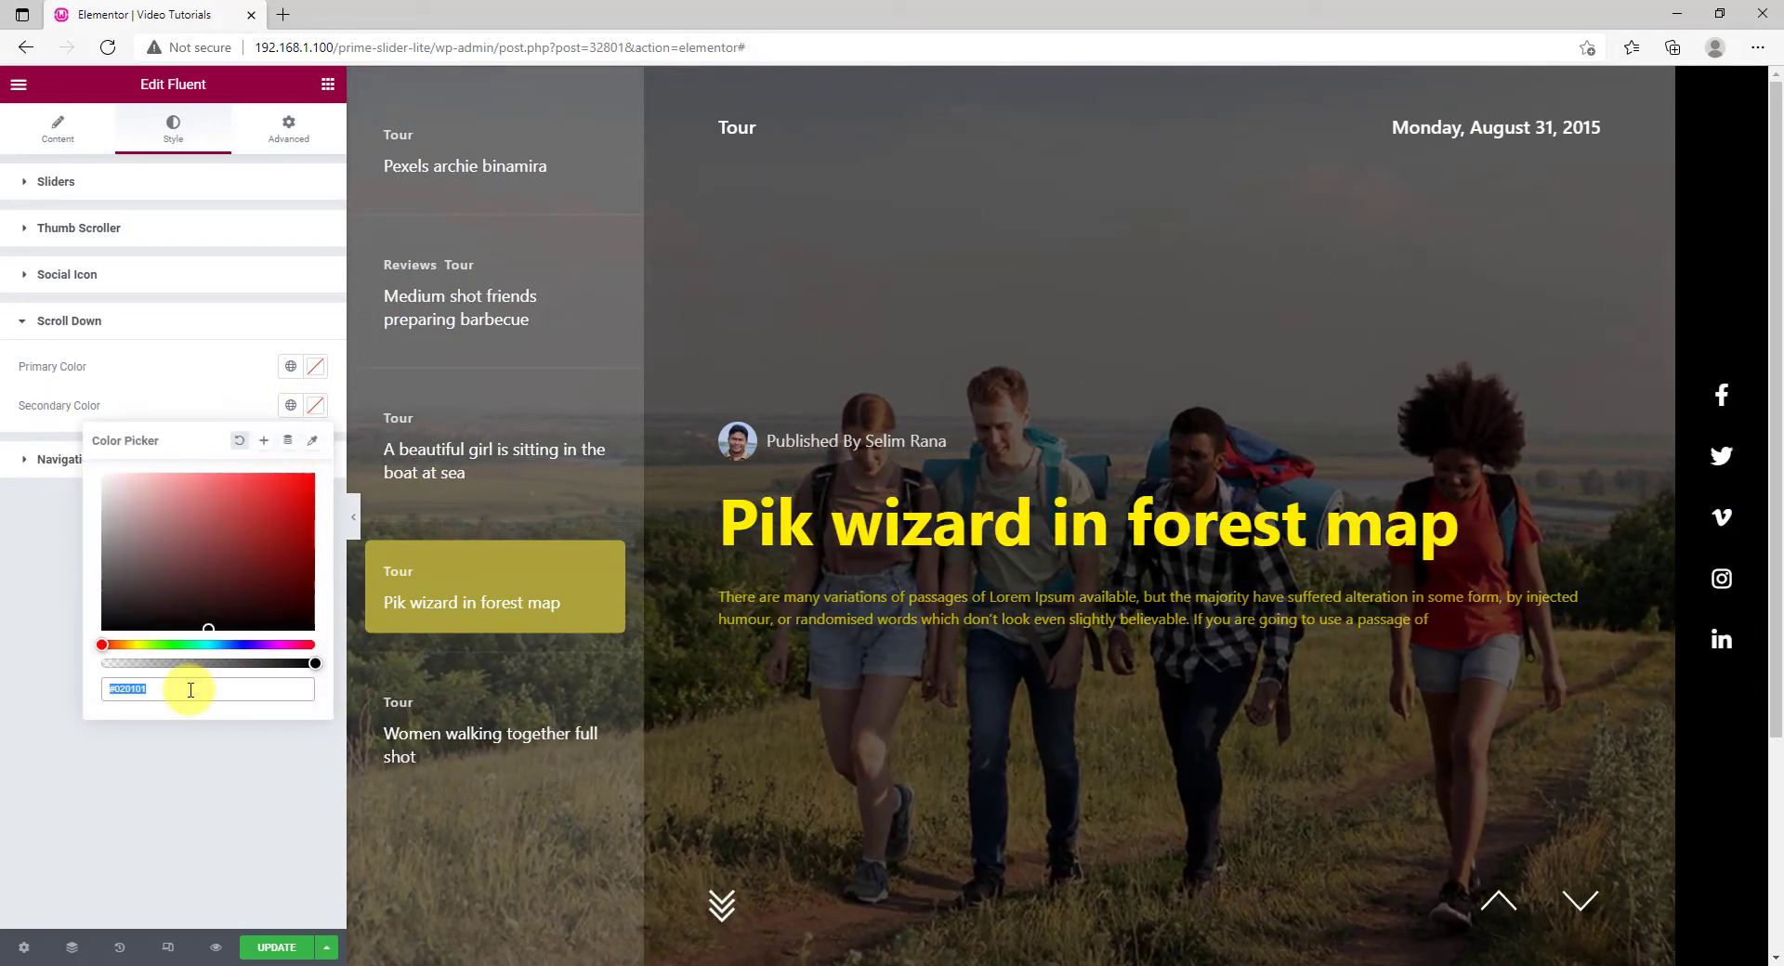
click(721, 907)
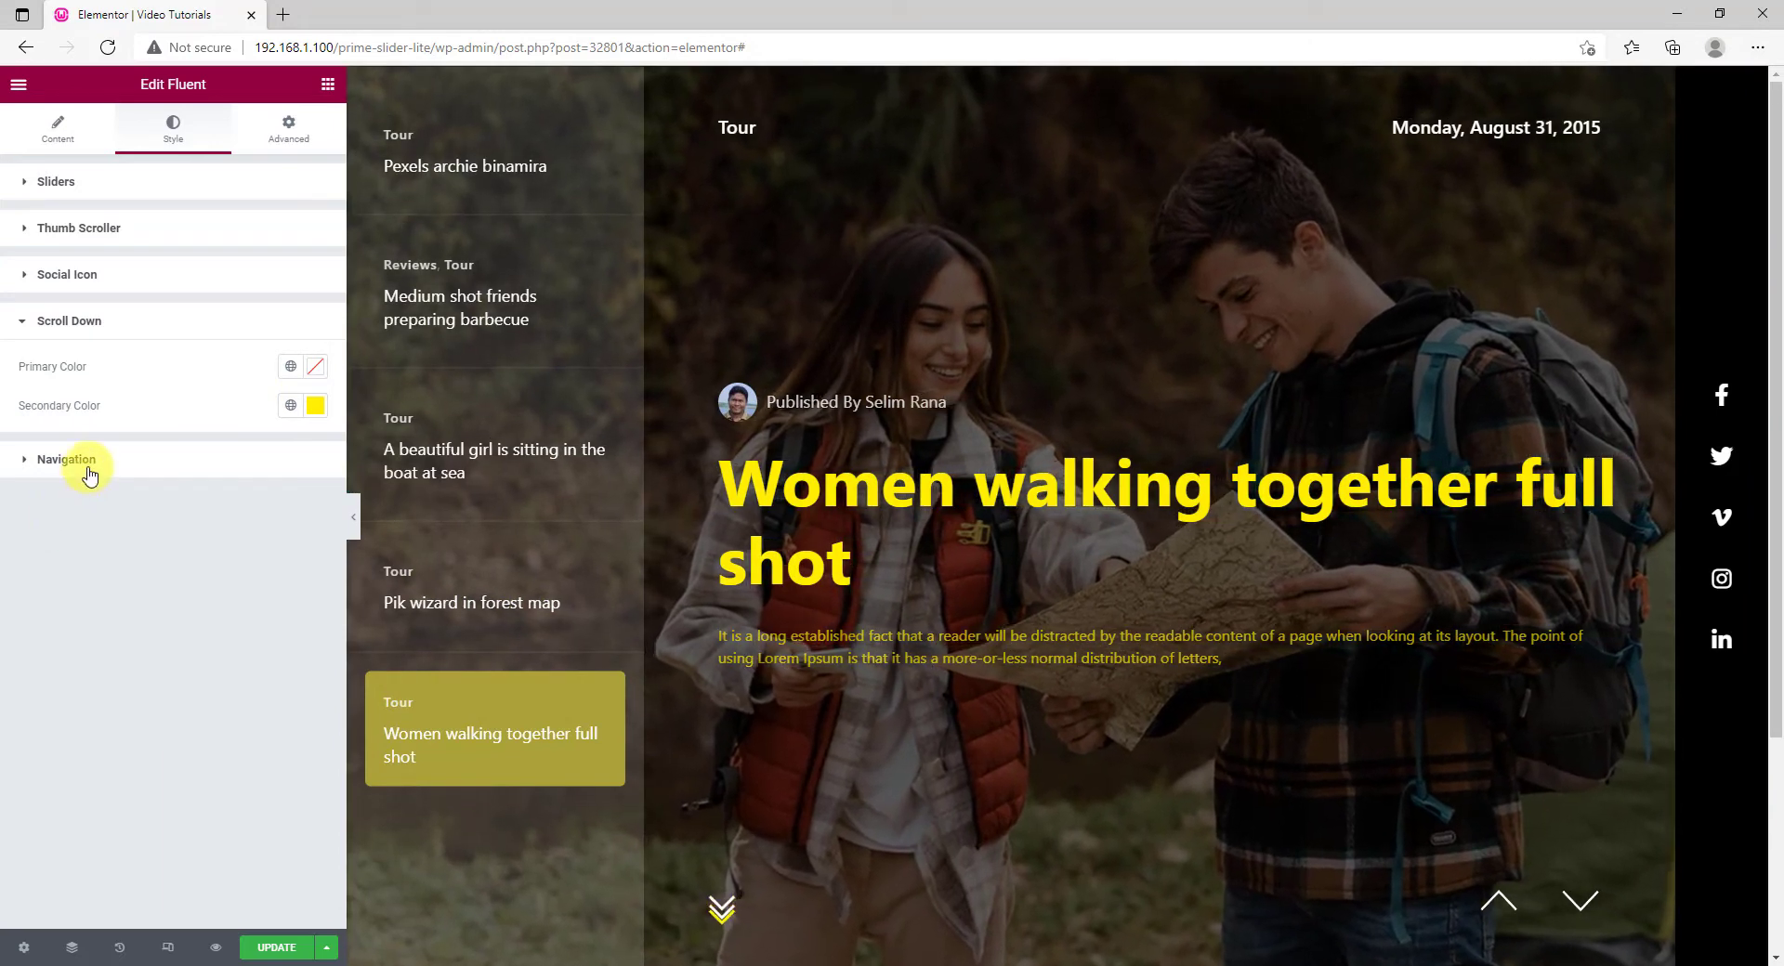
click(65, 459)
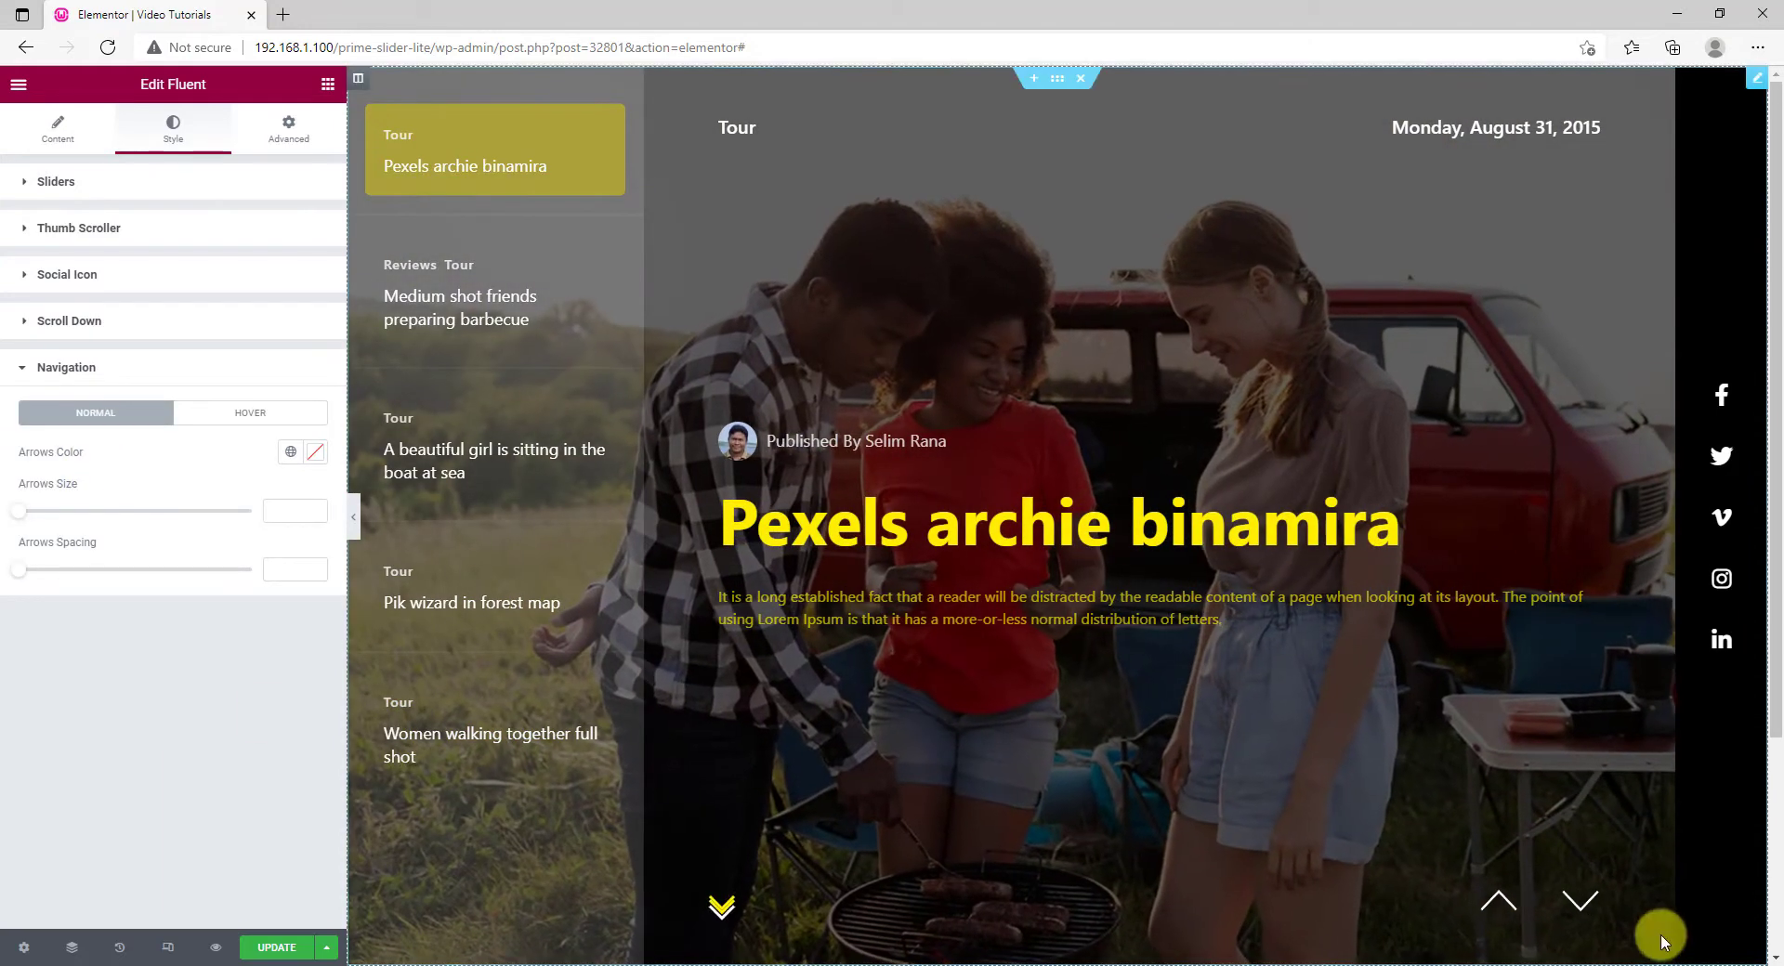
click(249, 412)
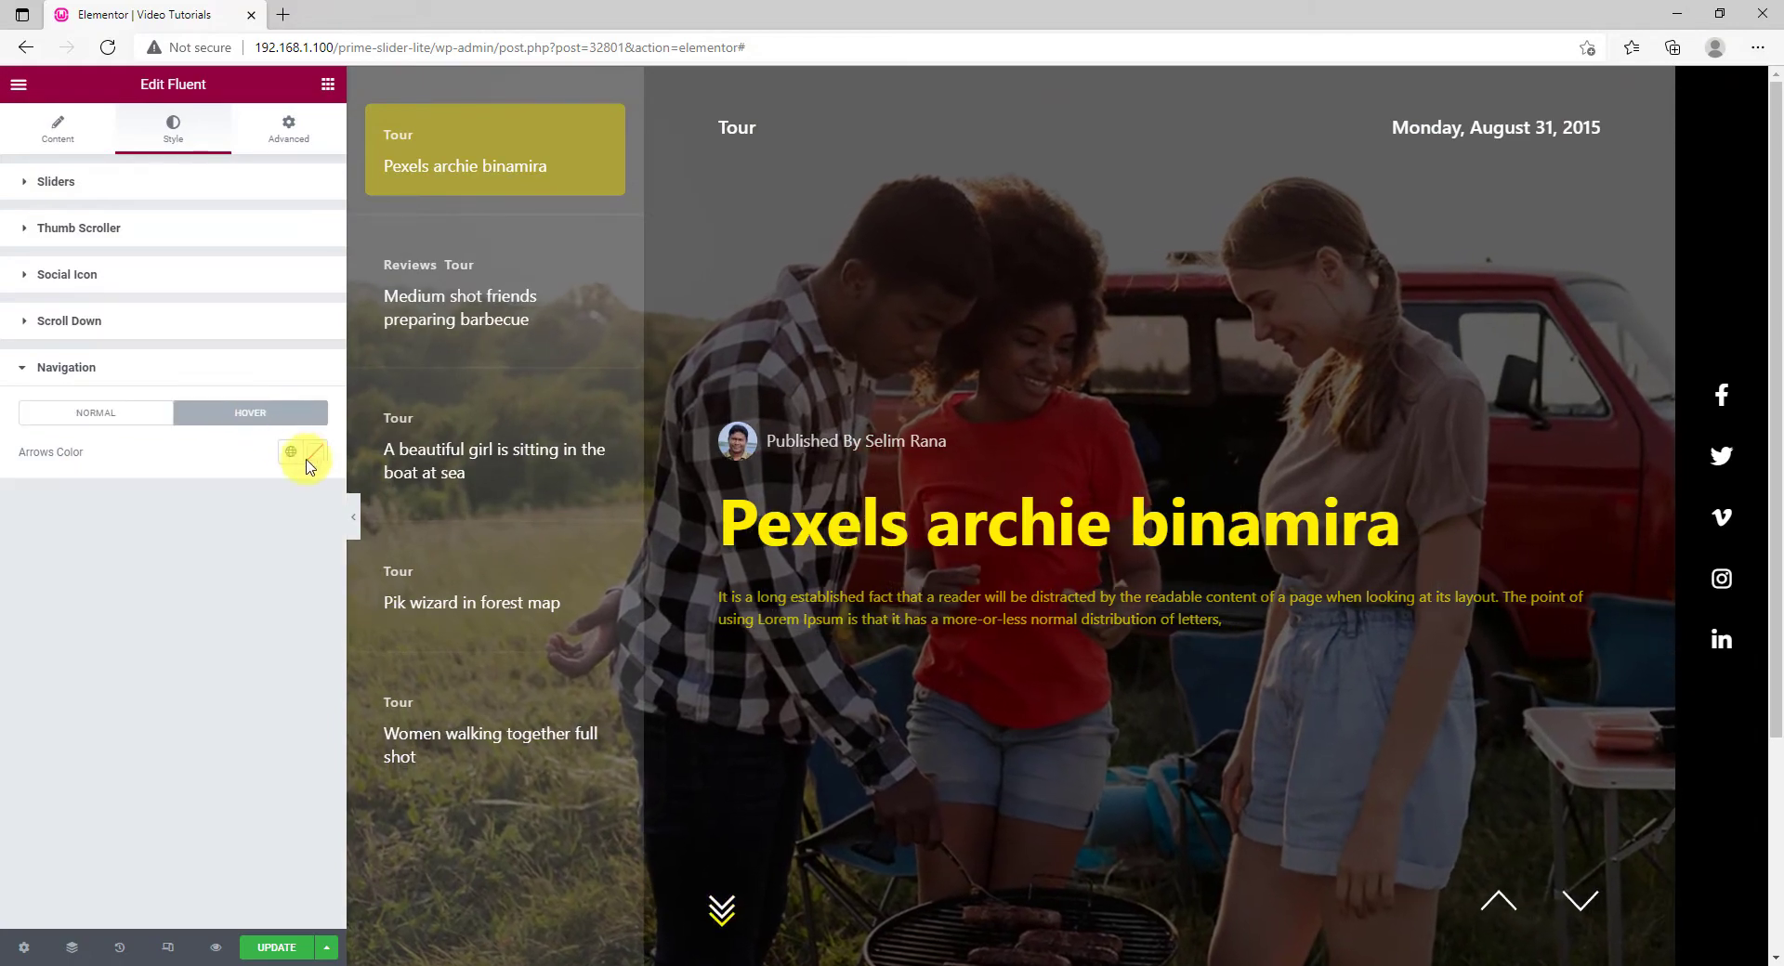